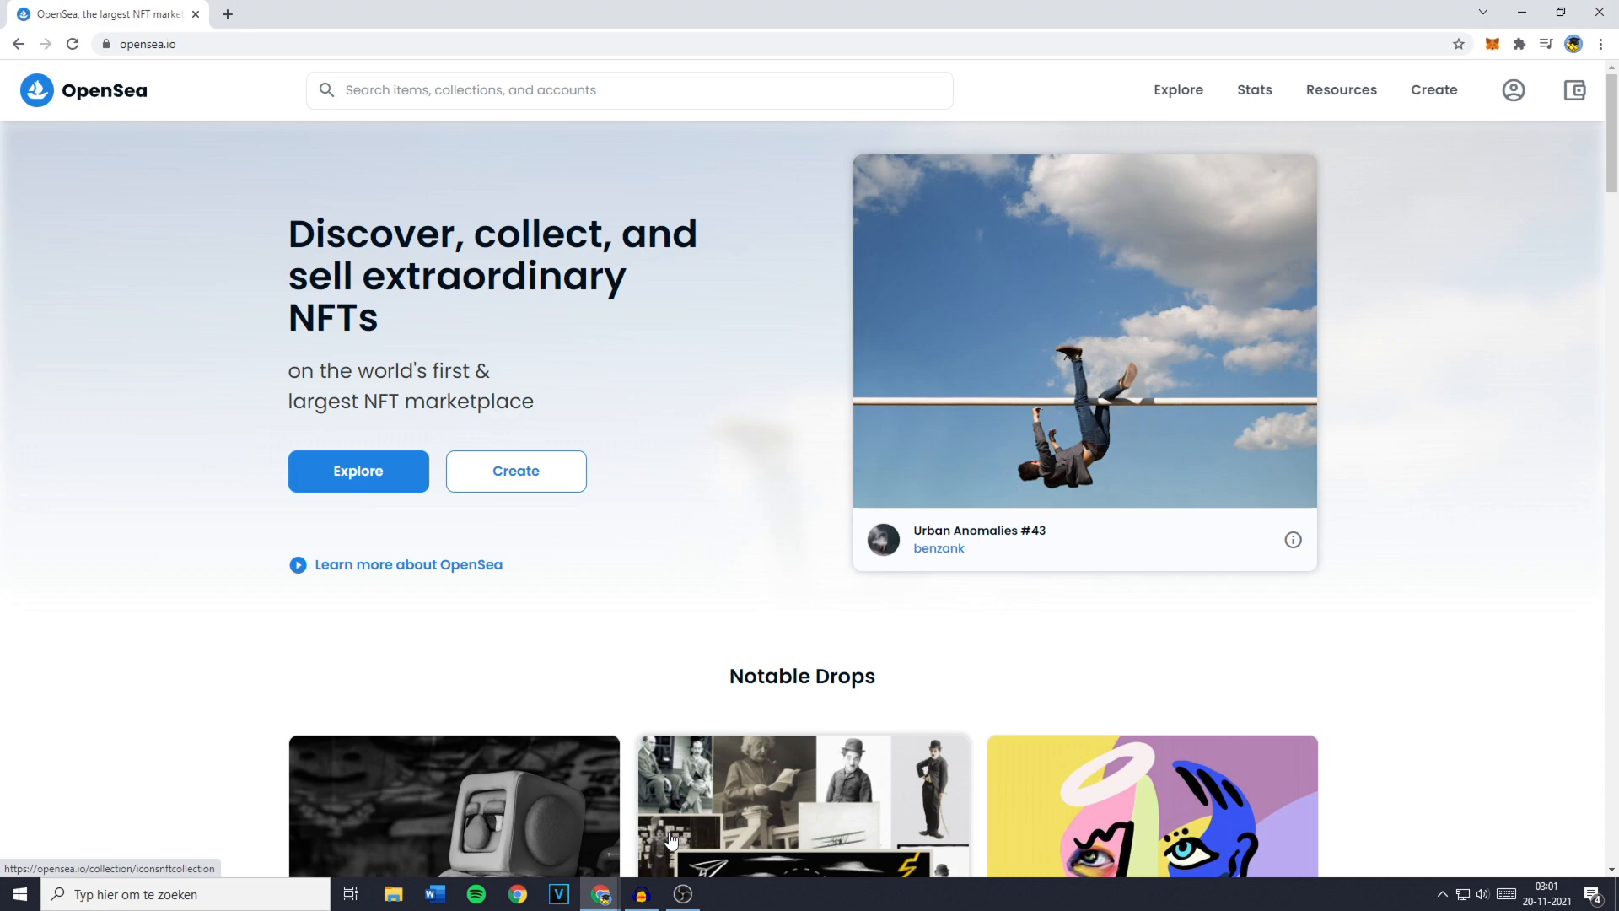
{"action": "mouse_move", "coordinate": [667, 286]}
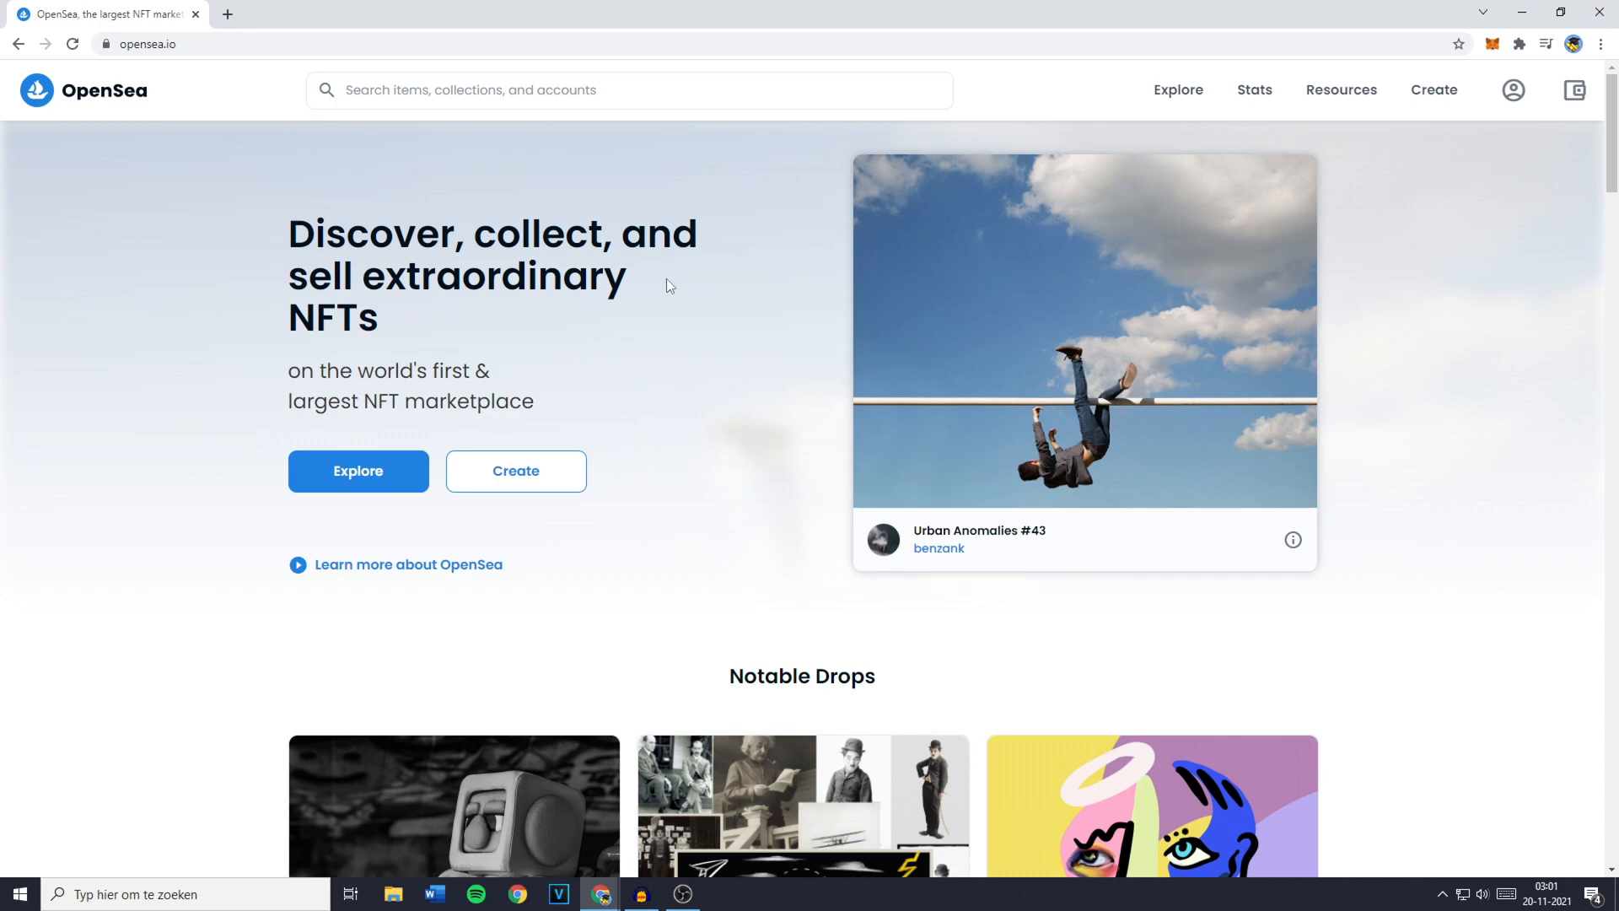
Choose Profile from the OpenSea account menu to reach the wallet connection page
{"action": "left_click", "coordinate": [1514, 91]}
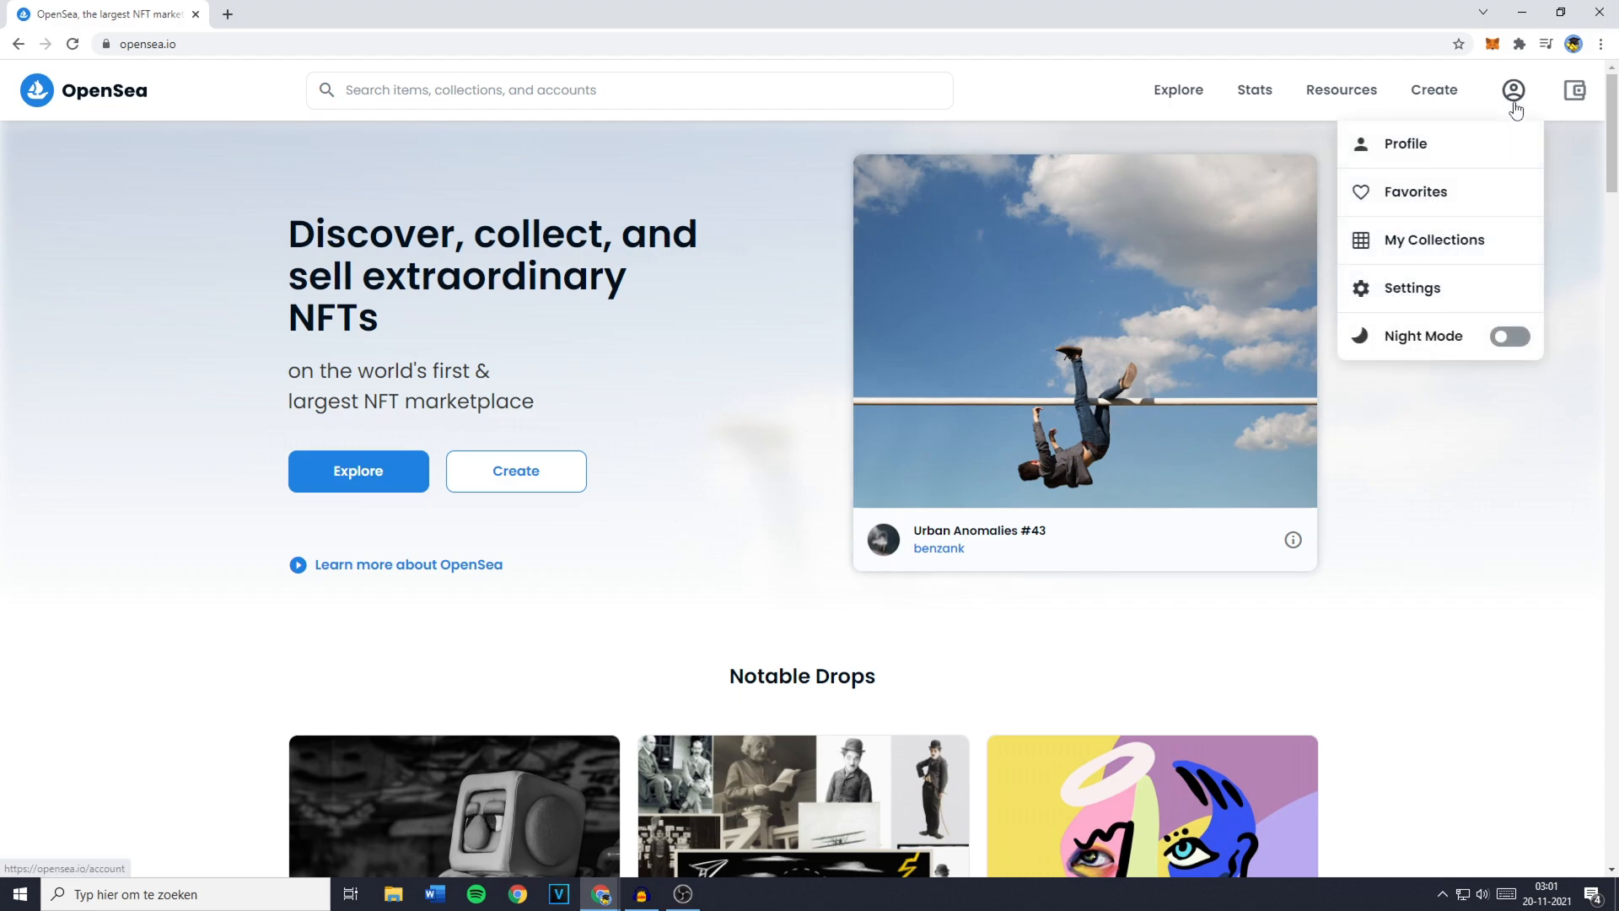
{"action": "left_click", "coordinate": [1404, 144]}
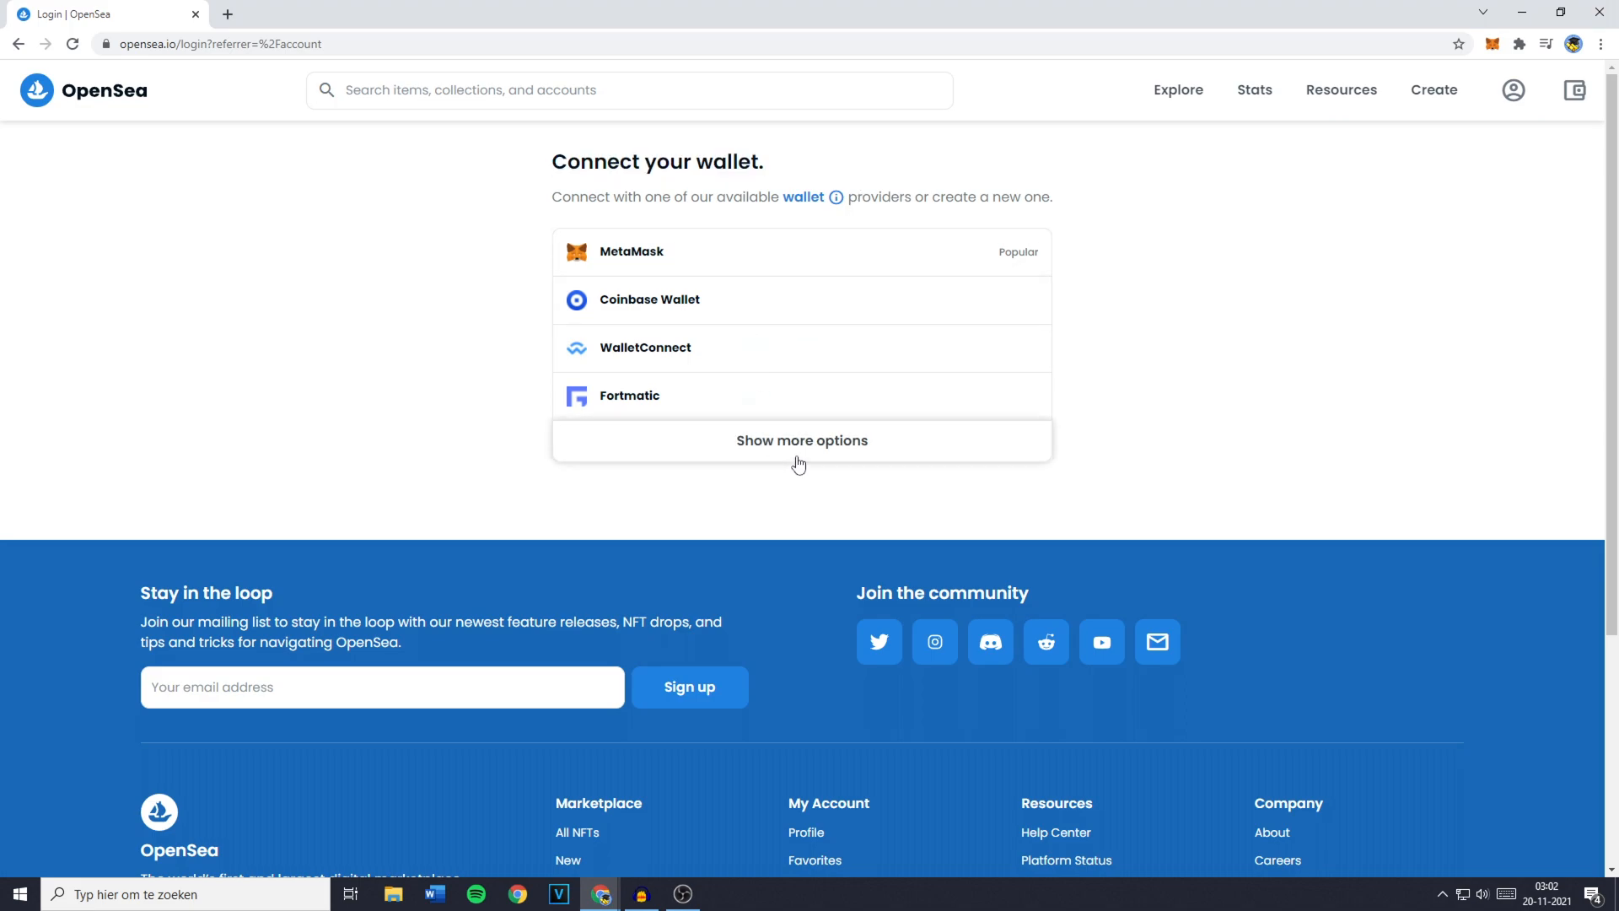
Pick MetaMask from the expanded provider list and approve connecting the account to OpenSea
{"action": "left_click", "coordinate": [801, 440]}
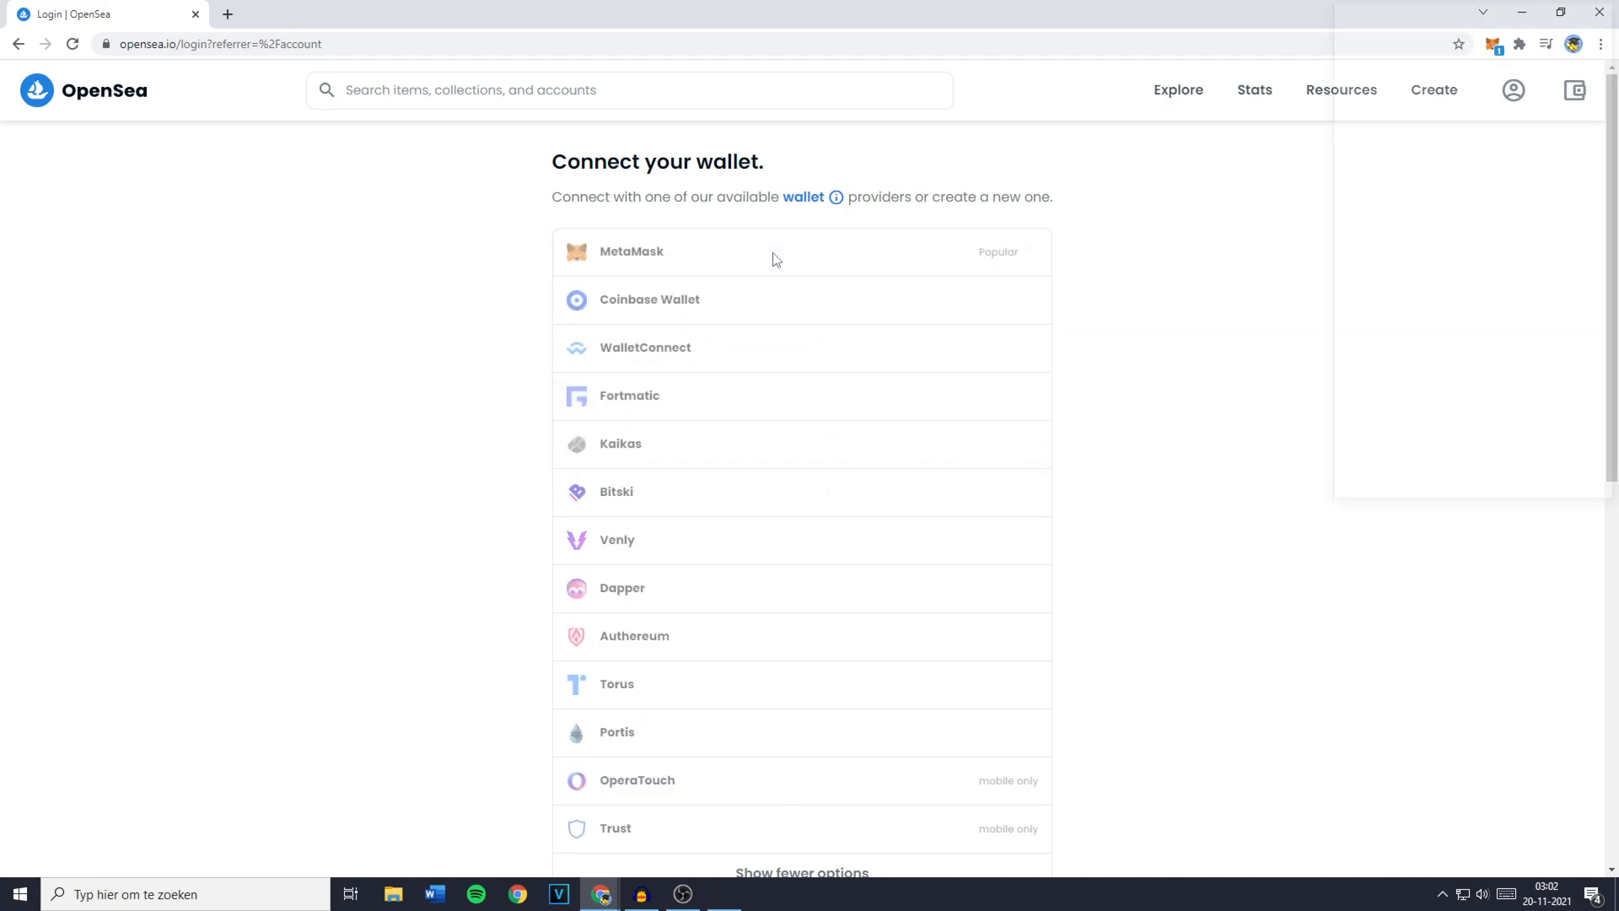
{"action": "left_click", "coordinate": [631, 251]}
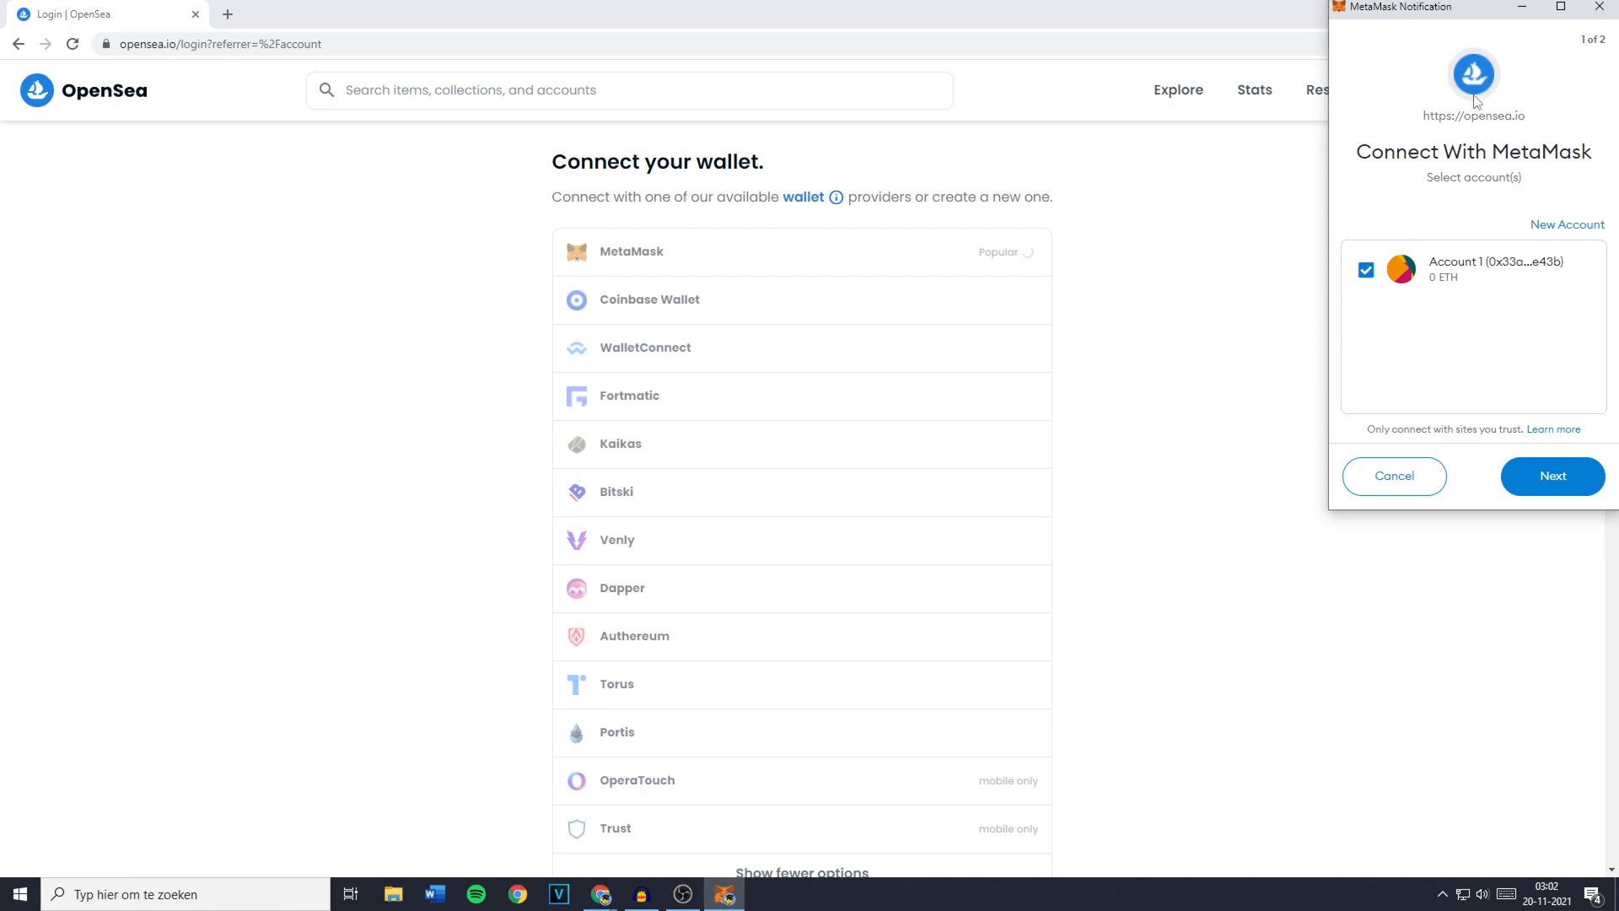
{"action": "mouse_move", "coordinate": [1510, 107]}
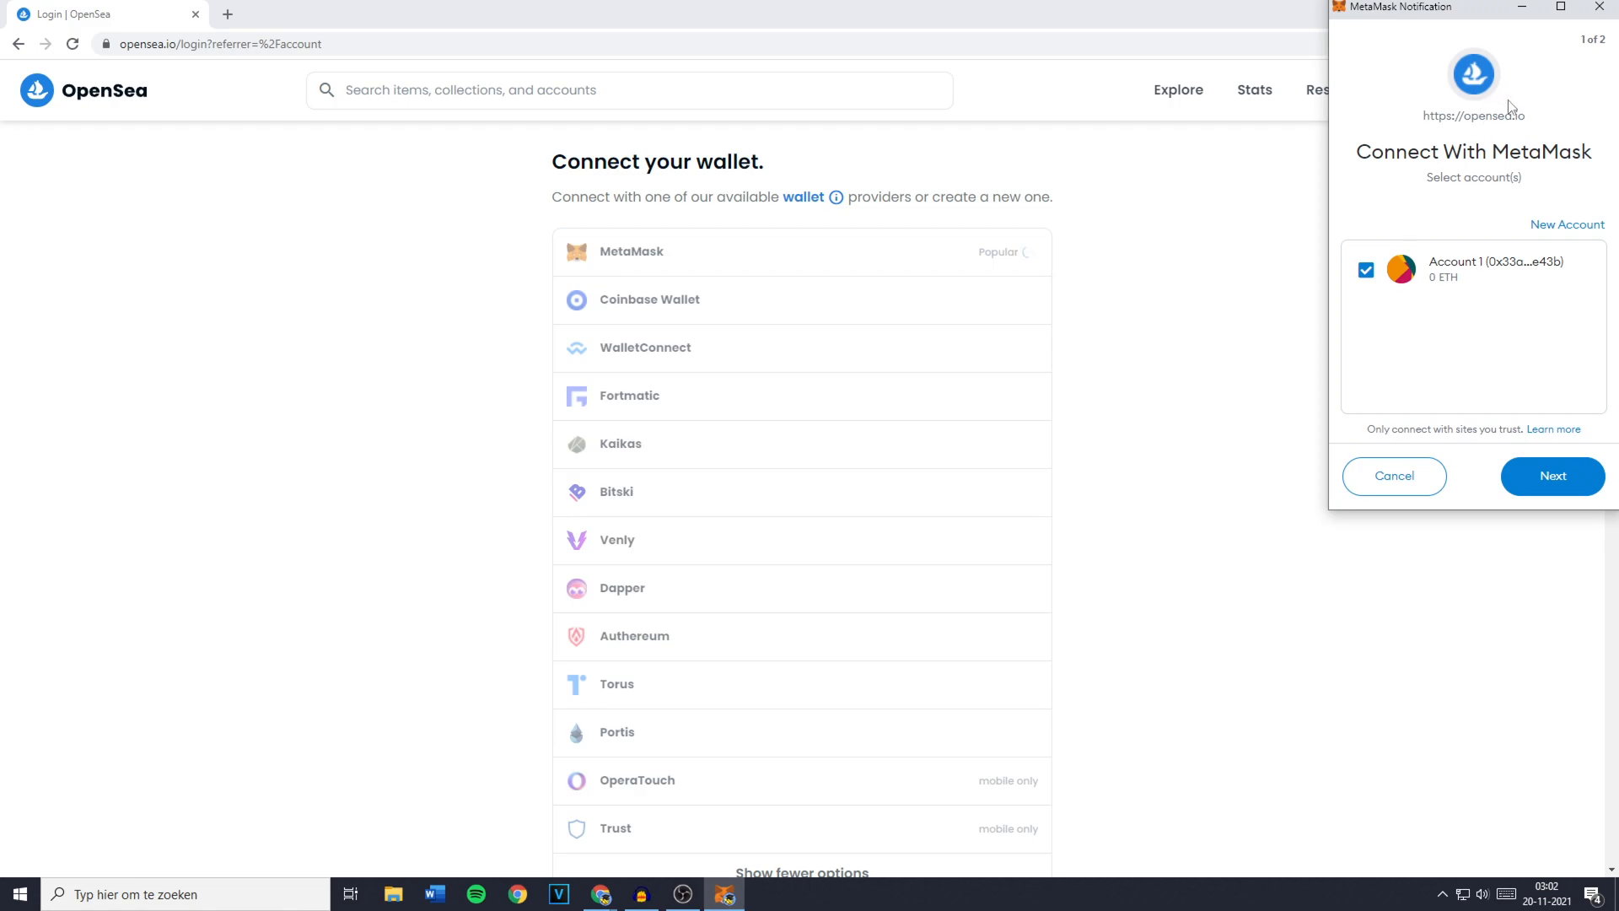
{"action": "mouse_move", "coordinate": [1489, 211]}
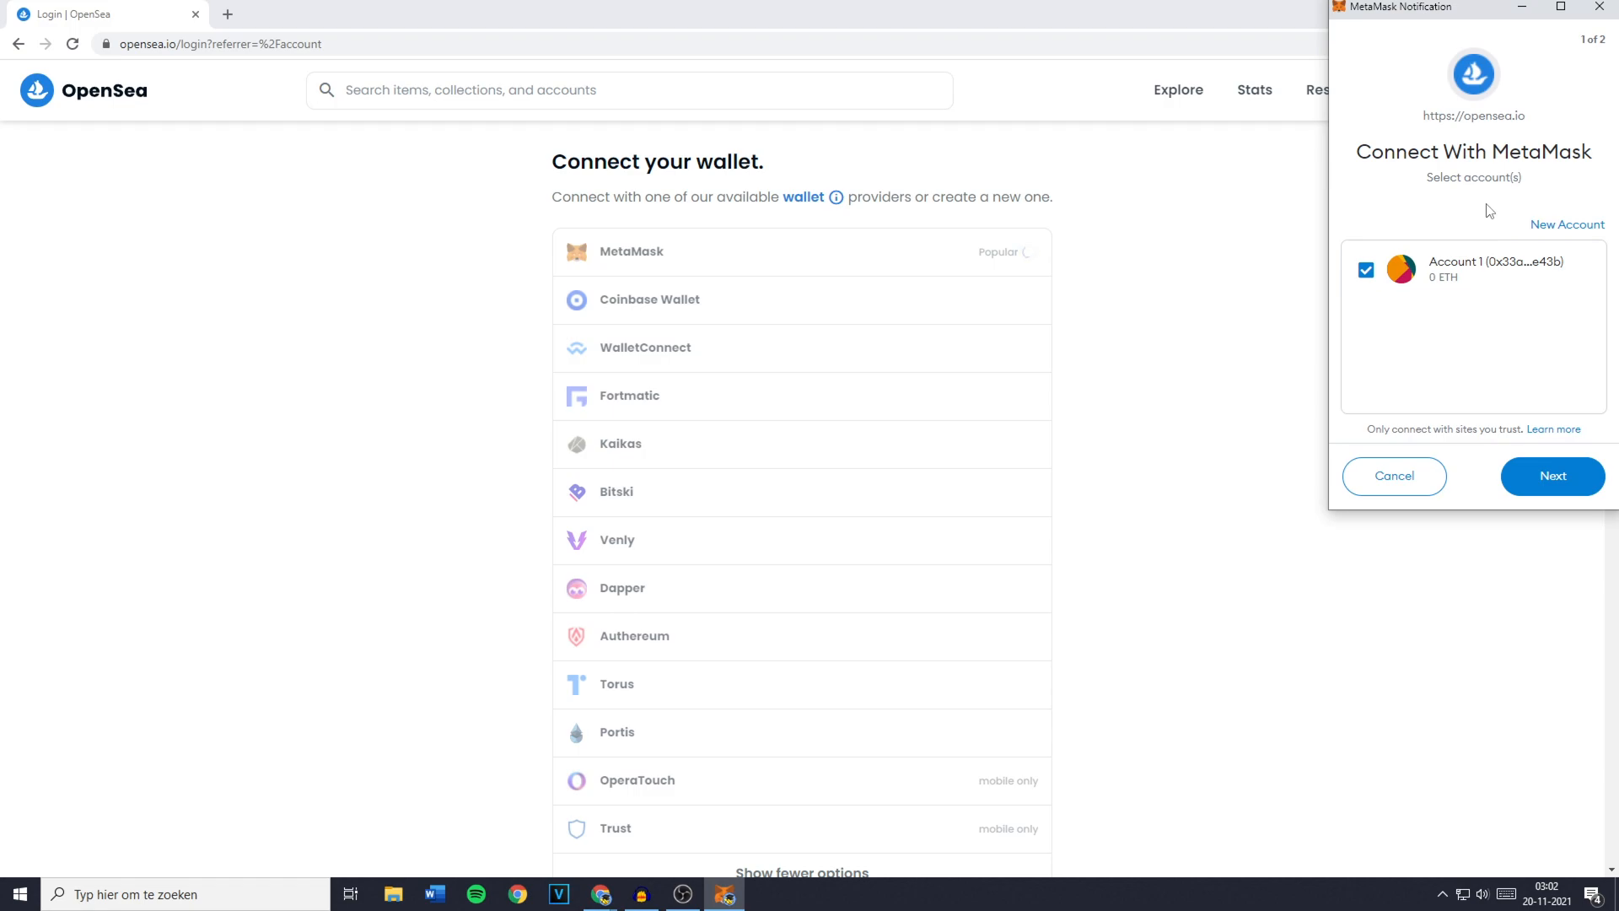
{"action": "mouse_move", "coordinate": [1464, 177]}
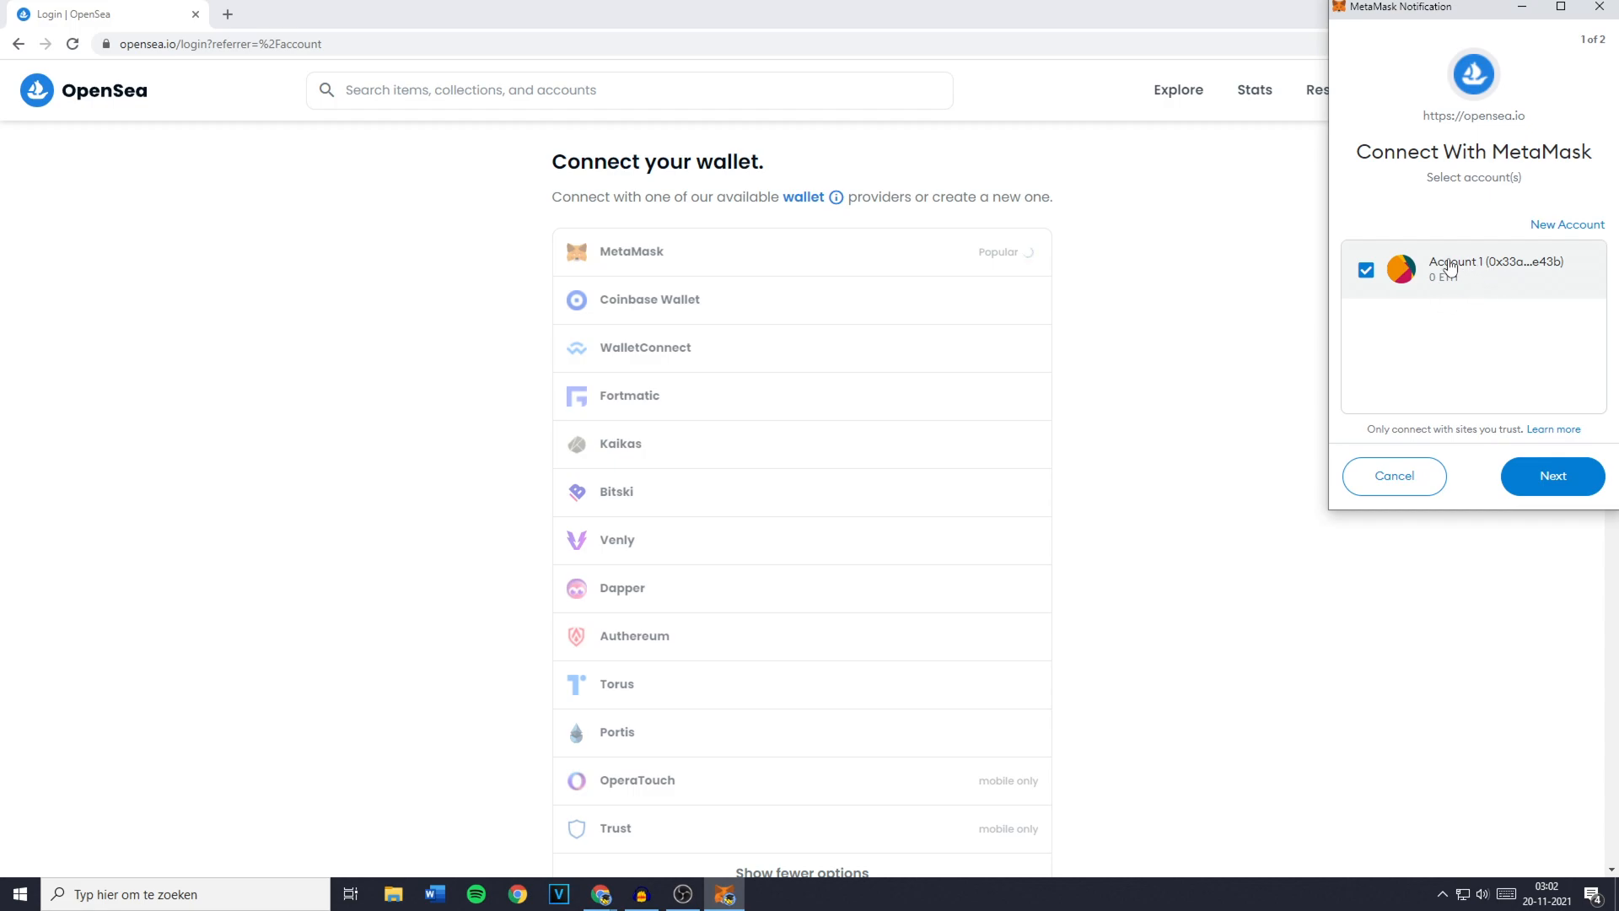
{"action": "mouse_move", "coordinate": [1468, 290]}
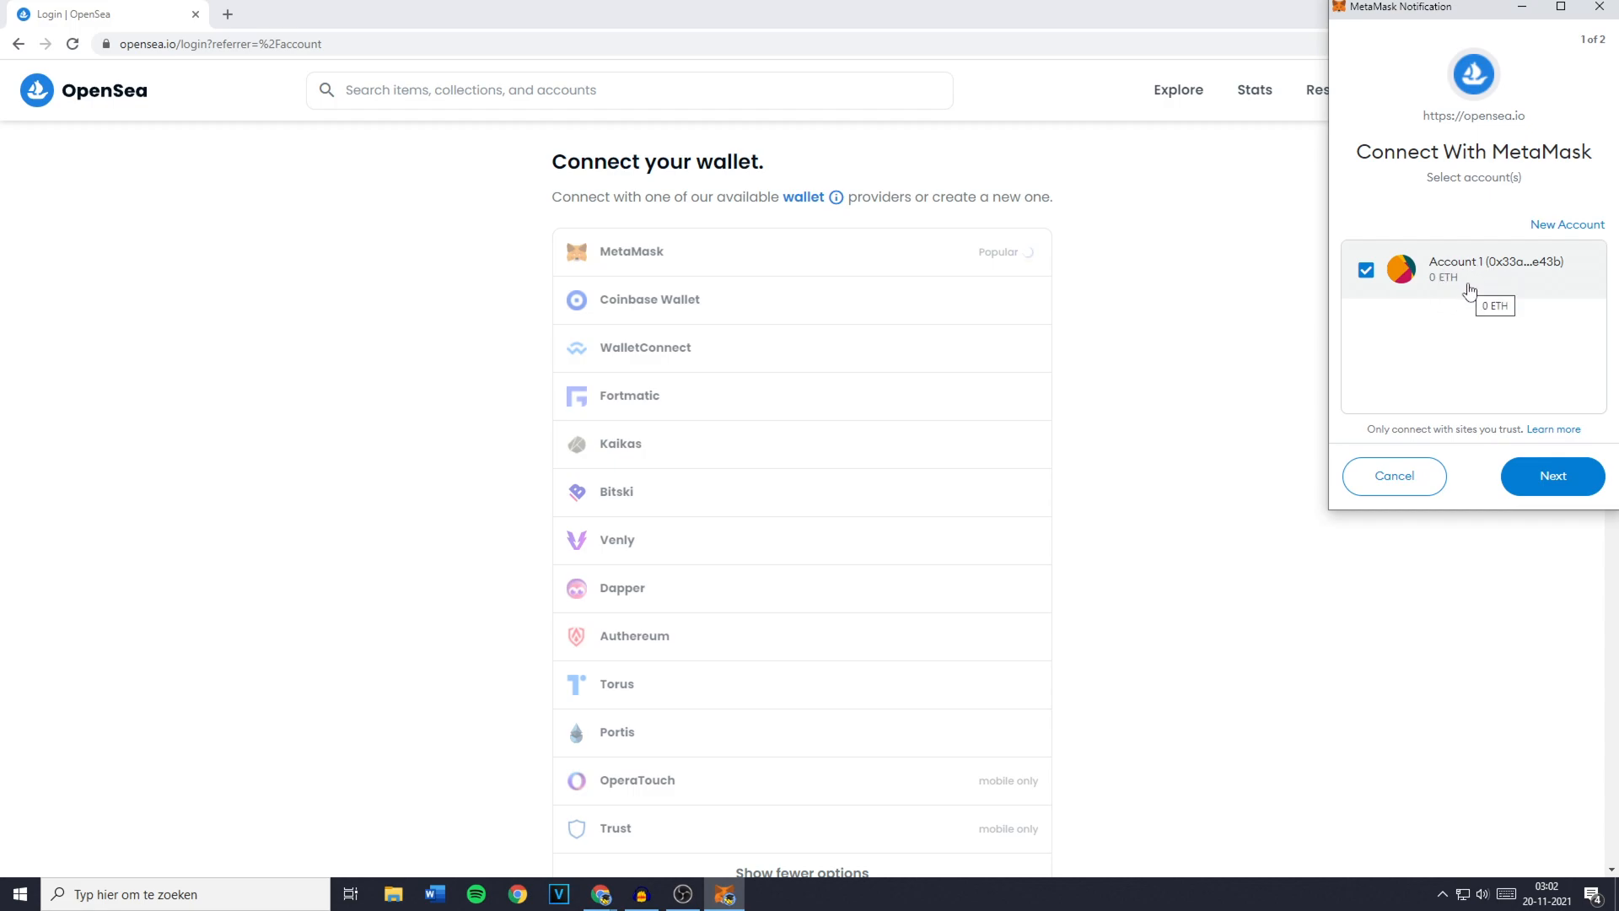
{"action": "mouse_move", "coordinate": [1469, 290]}
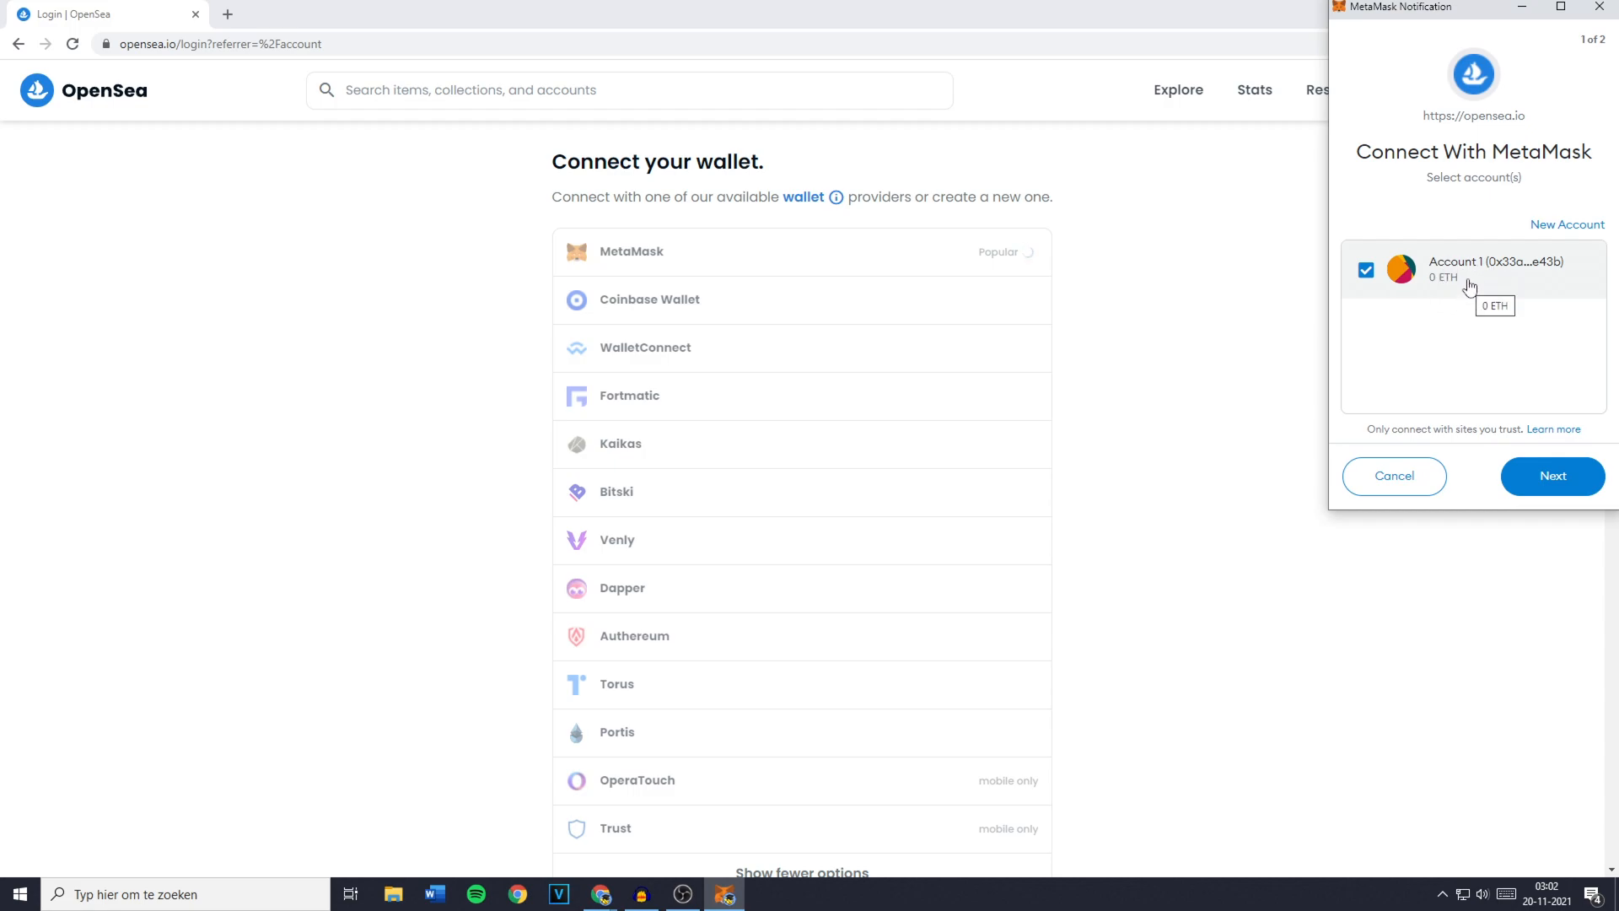
{"action": "mouse_move", "coordinate": [1599, 468]}
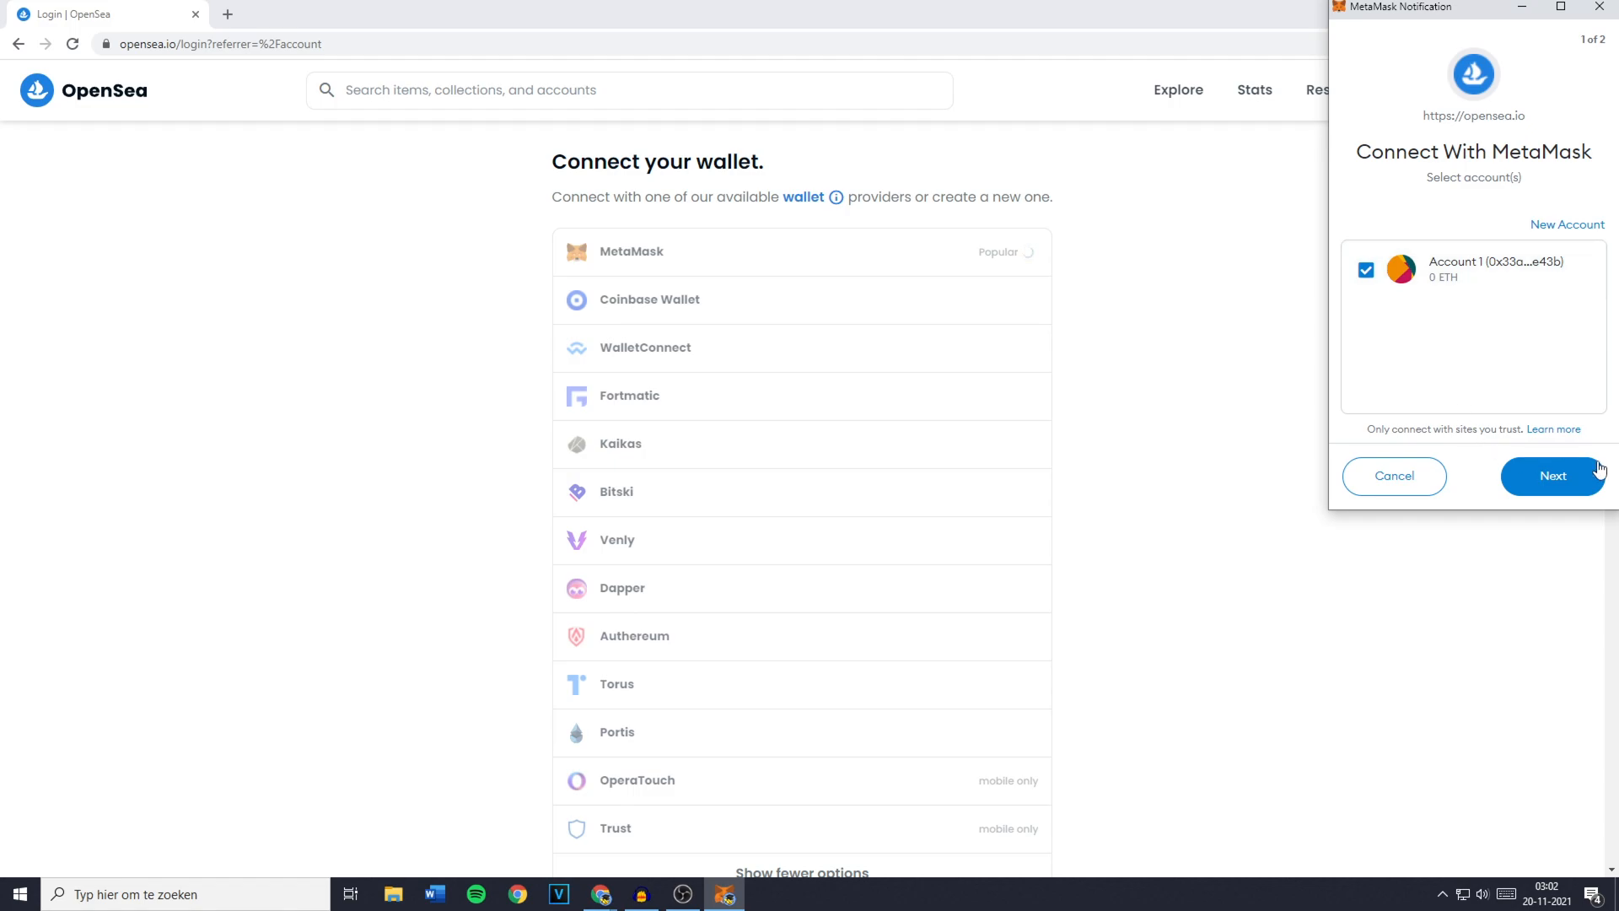
{"action": "left_click", "coordinate": [1552, 475]}
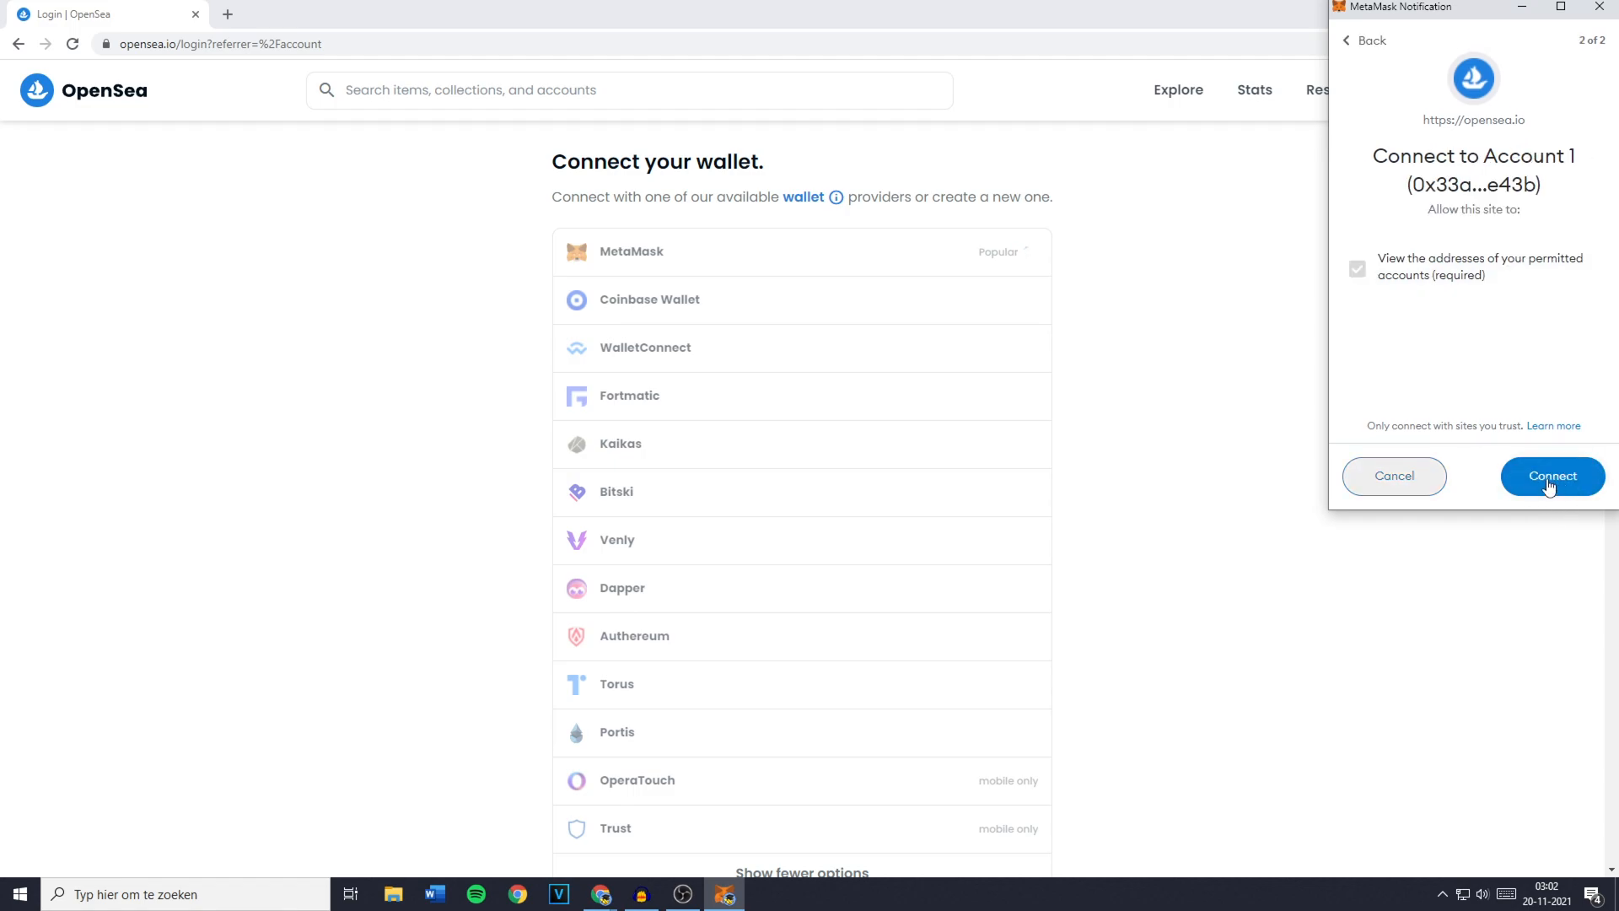
{"action": "left_click", "coordinate": [1552, 475]}
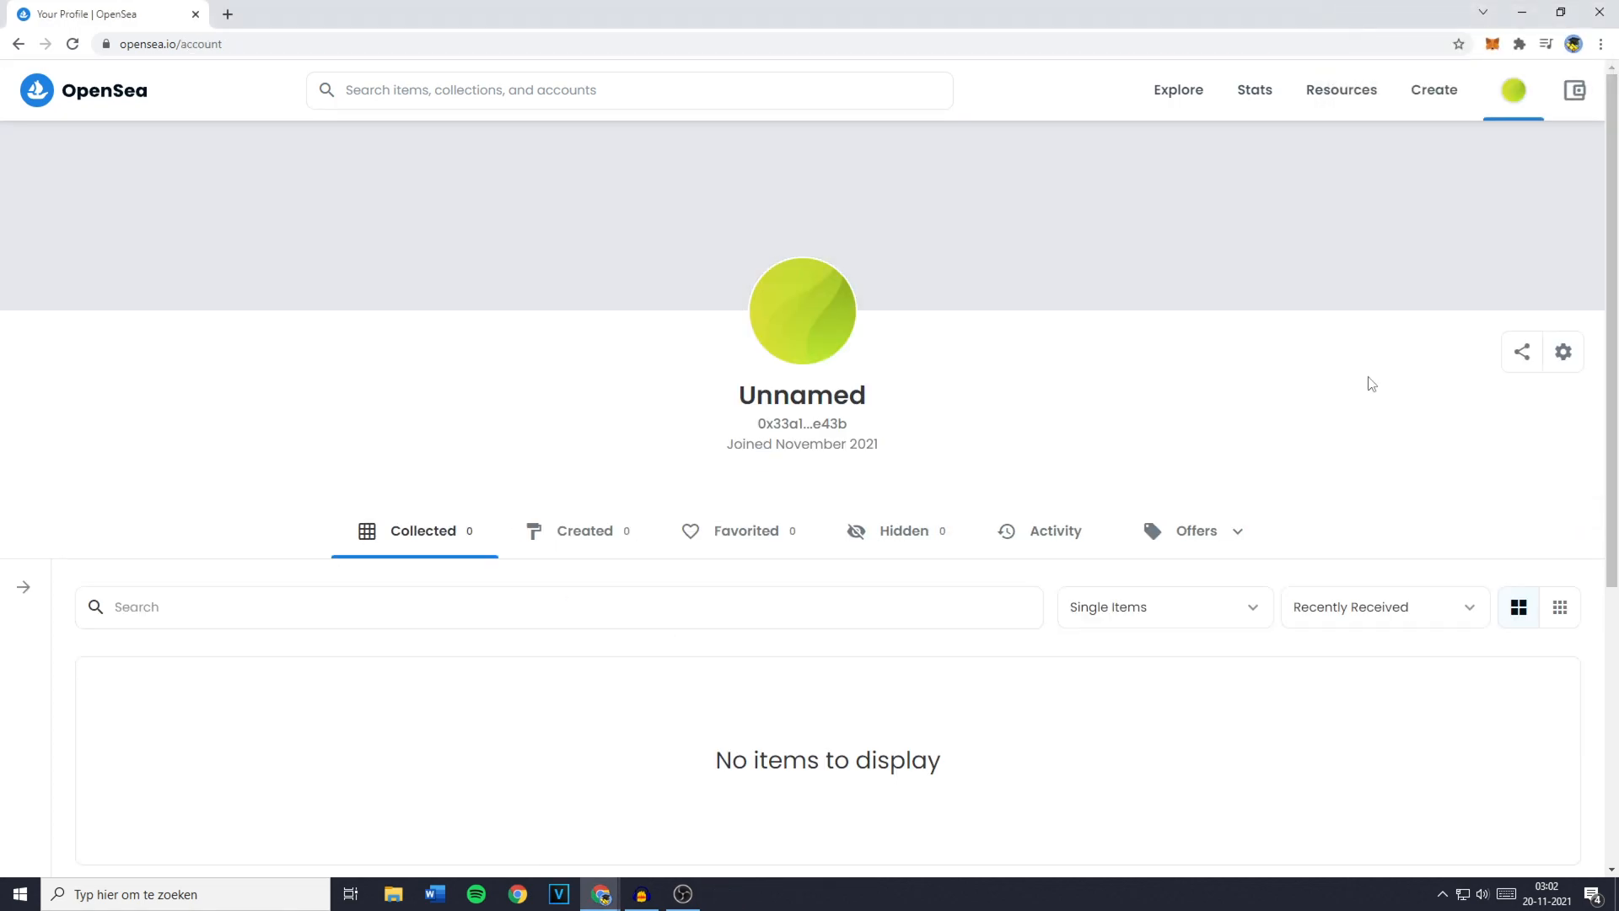
{"action": "mouse_move", "coordinate": [1375, 370]}
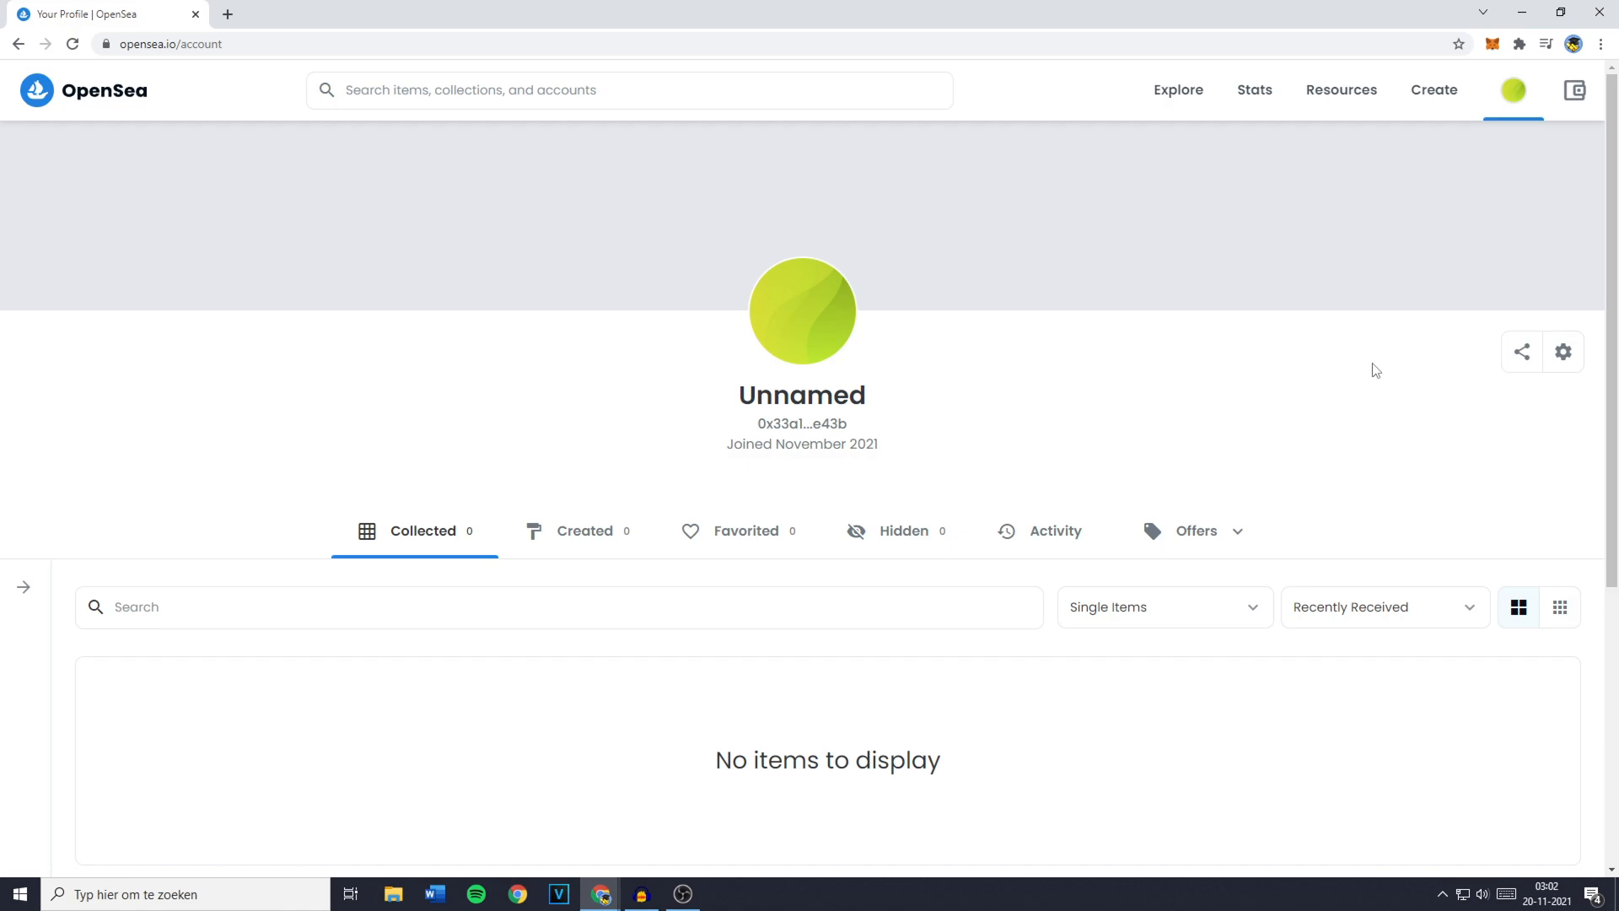
{"action": "mouse_move", "coordinate": [1494, 43]}
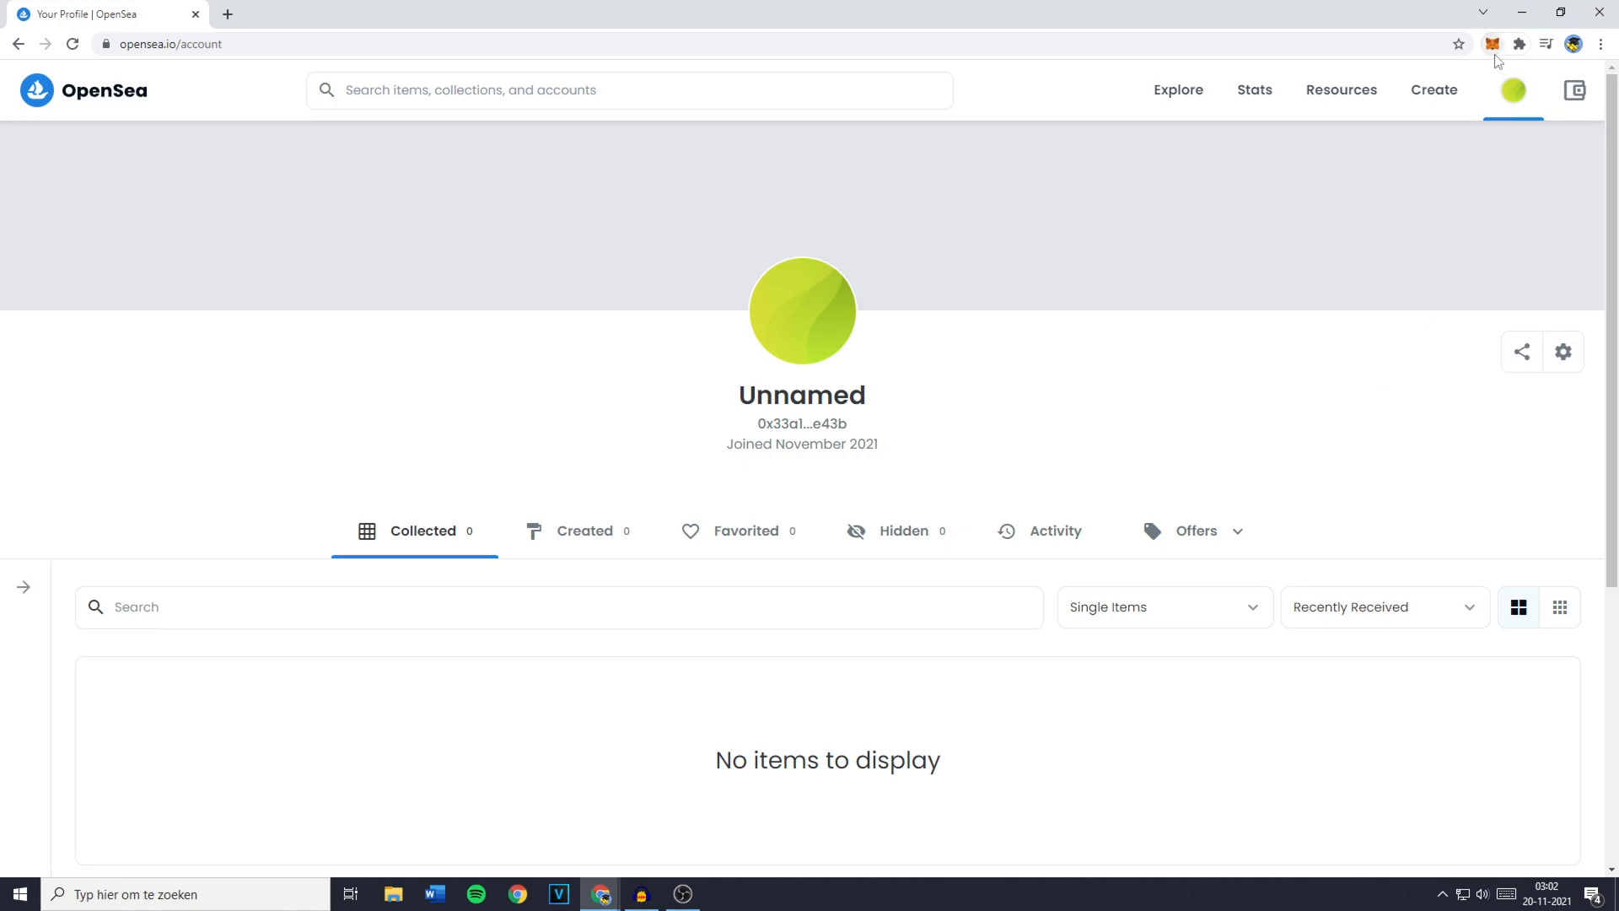
{"action": "mouse_move", "coordinate": [1394, 233]}
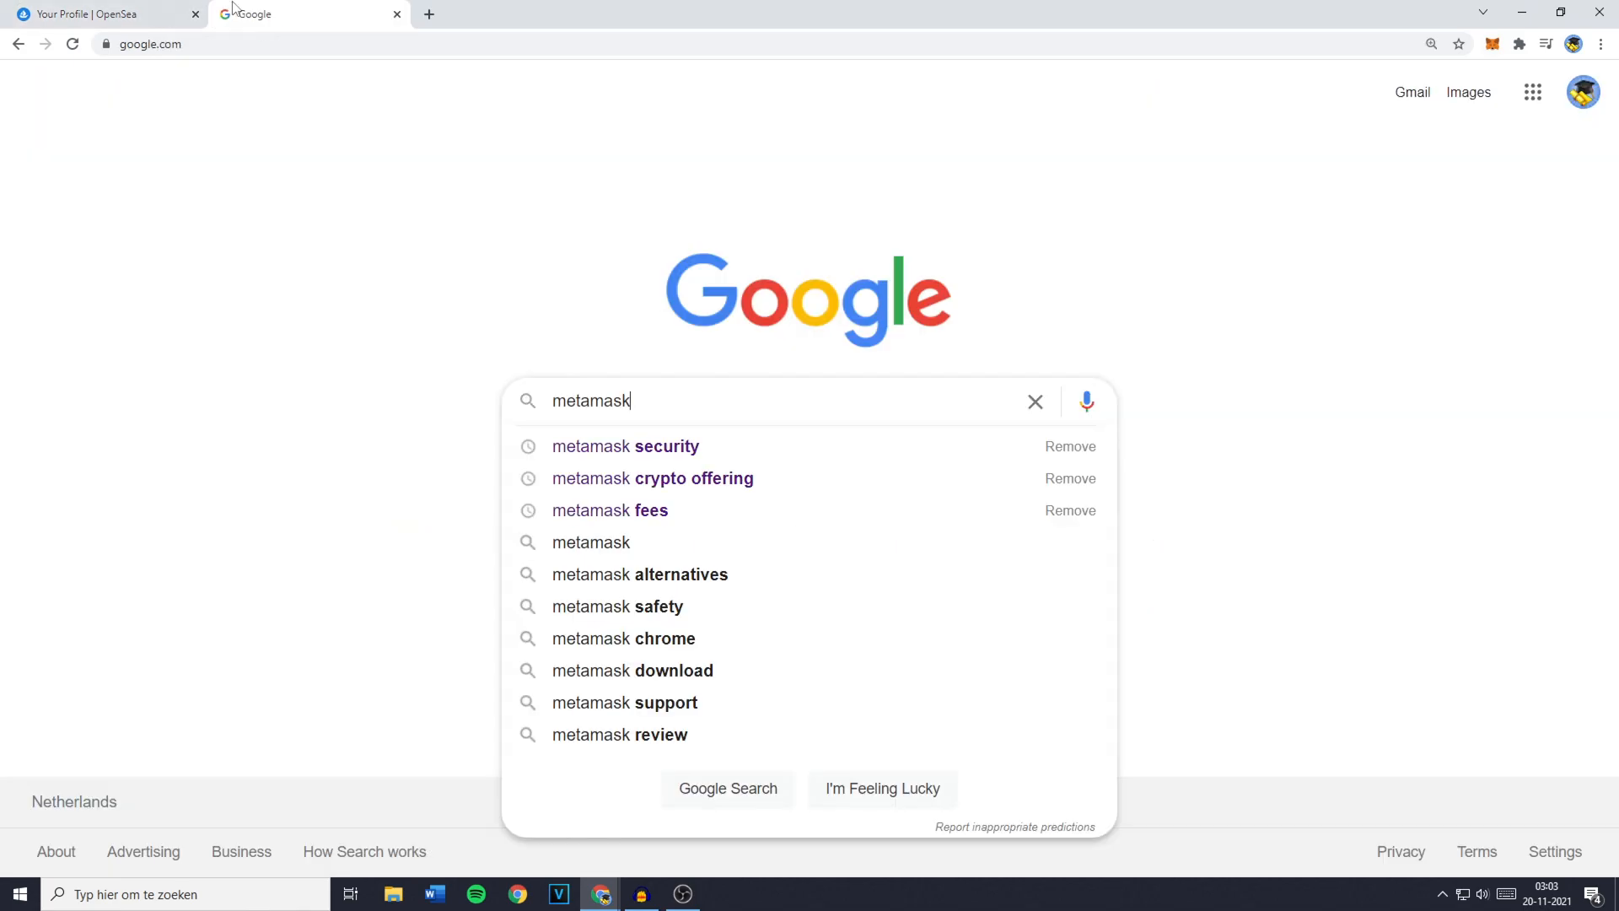
Search Google for 'metamask extension' and open metamask.io's Chrome download page
{"action": "type", "text": "extension"}
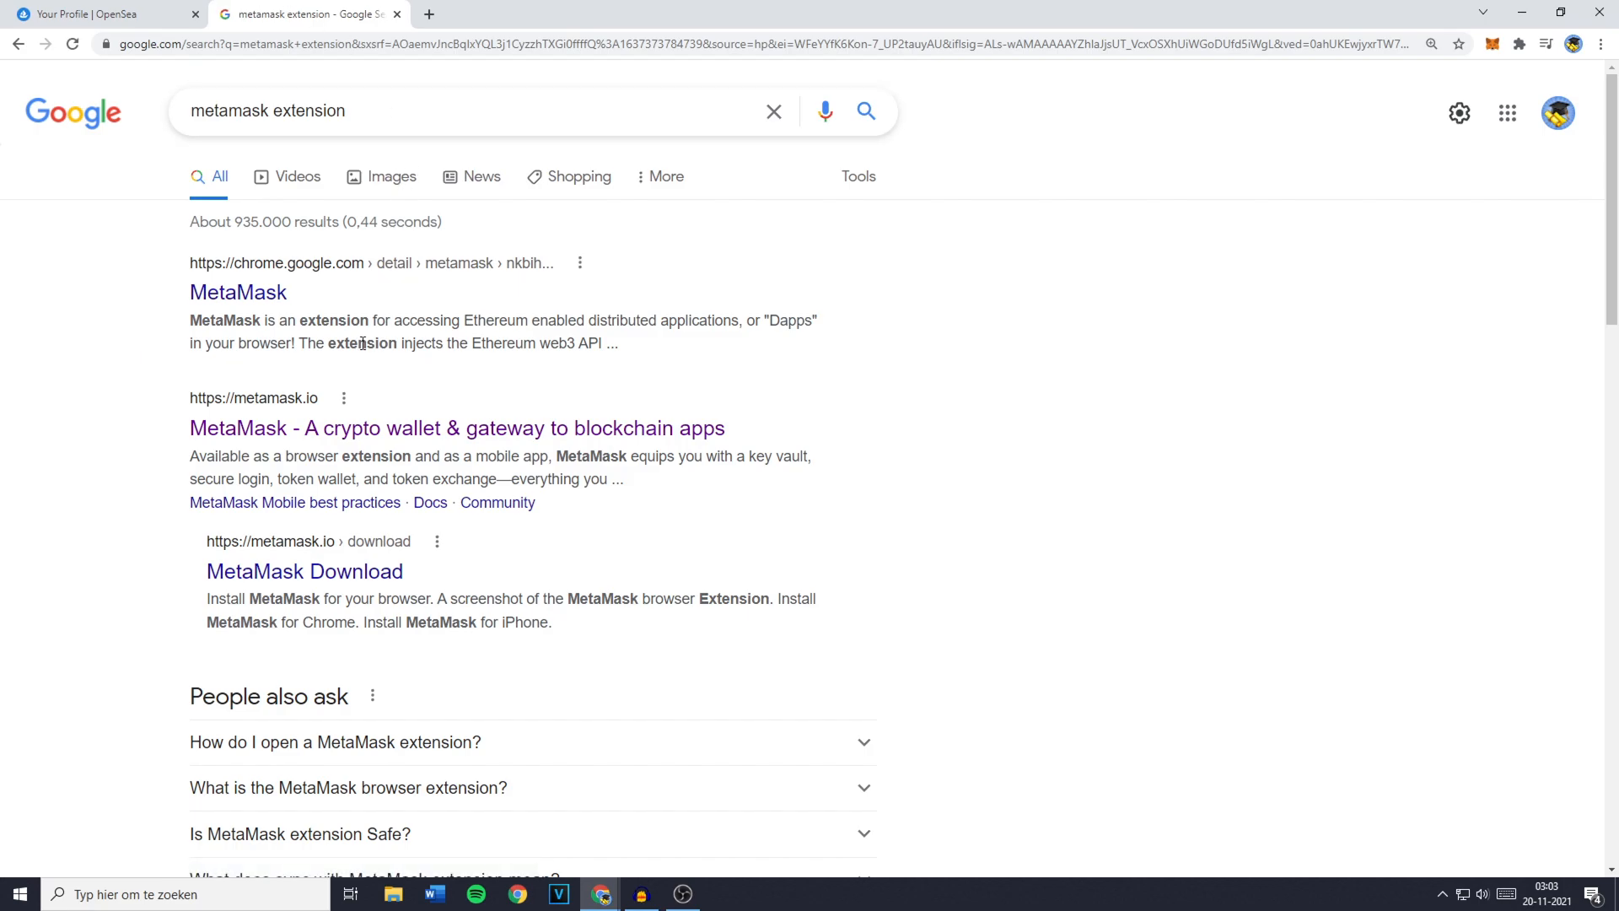
{"action": "left_click", "coordinate": [456, 427]}
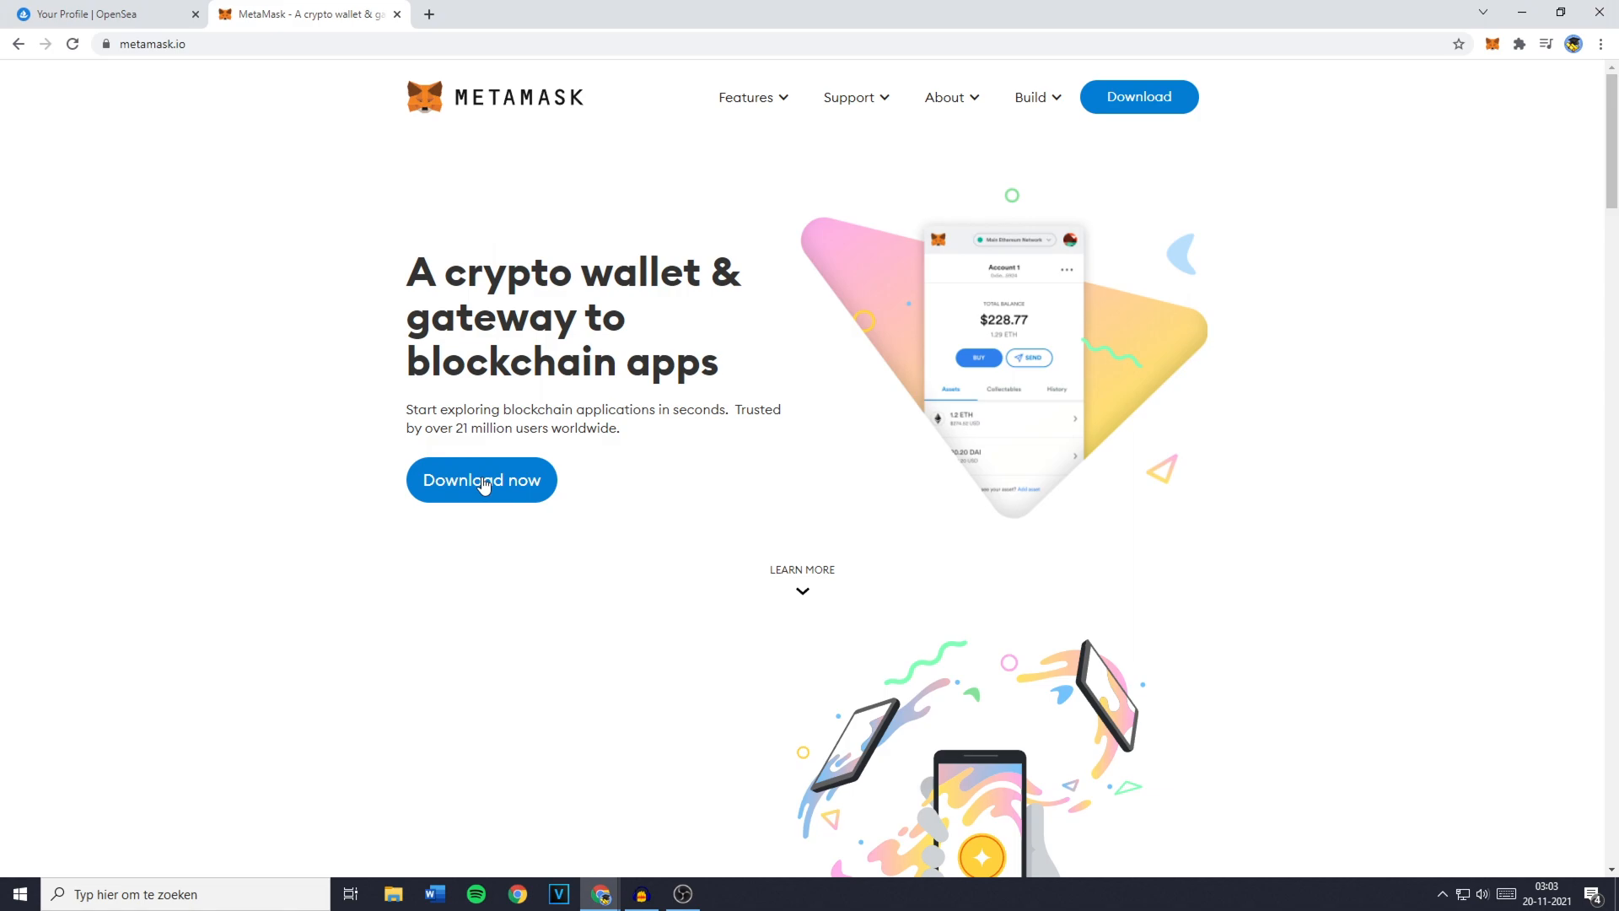
{"action": "left_click", "coordinate": [479, 480]}
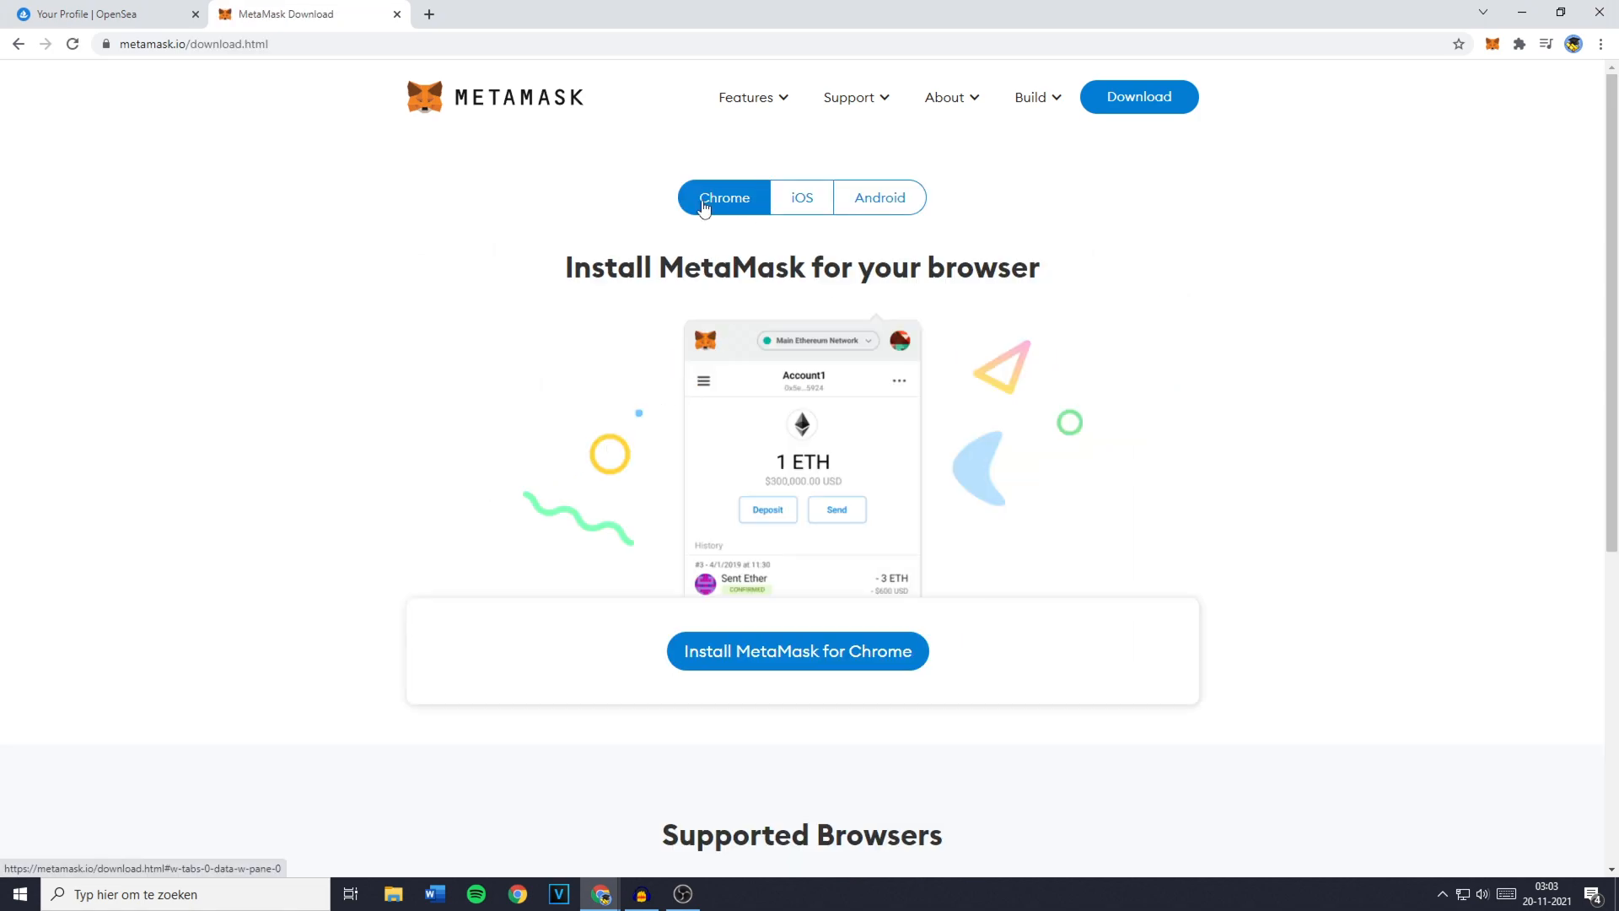
{"action": "mouse_move", "coordinate": [796, 650]}
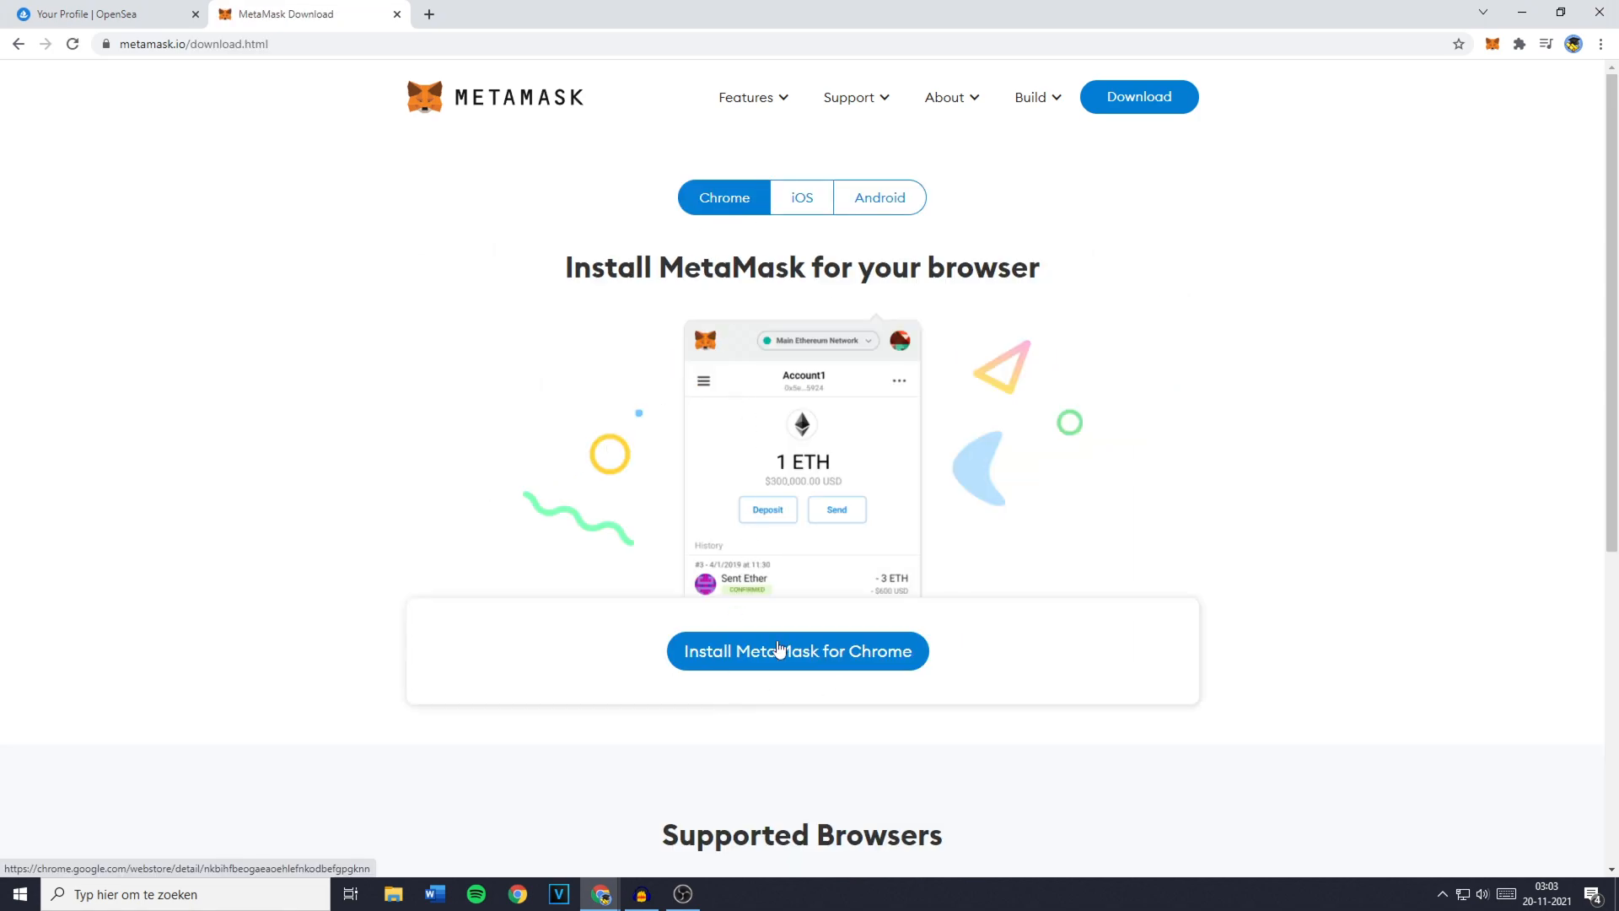
{"action": "mouse_move", "coordinate": [782, 675]}
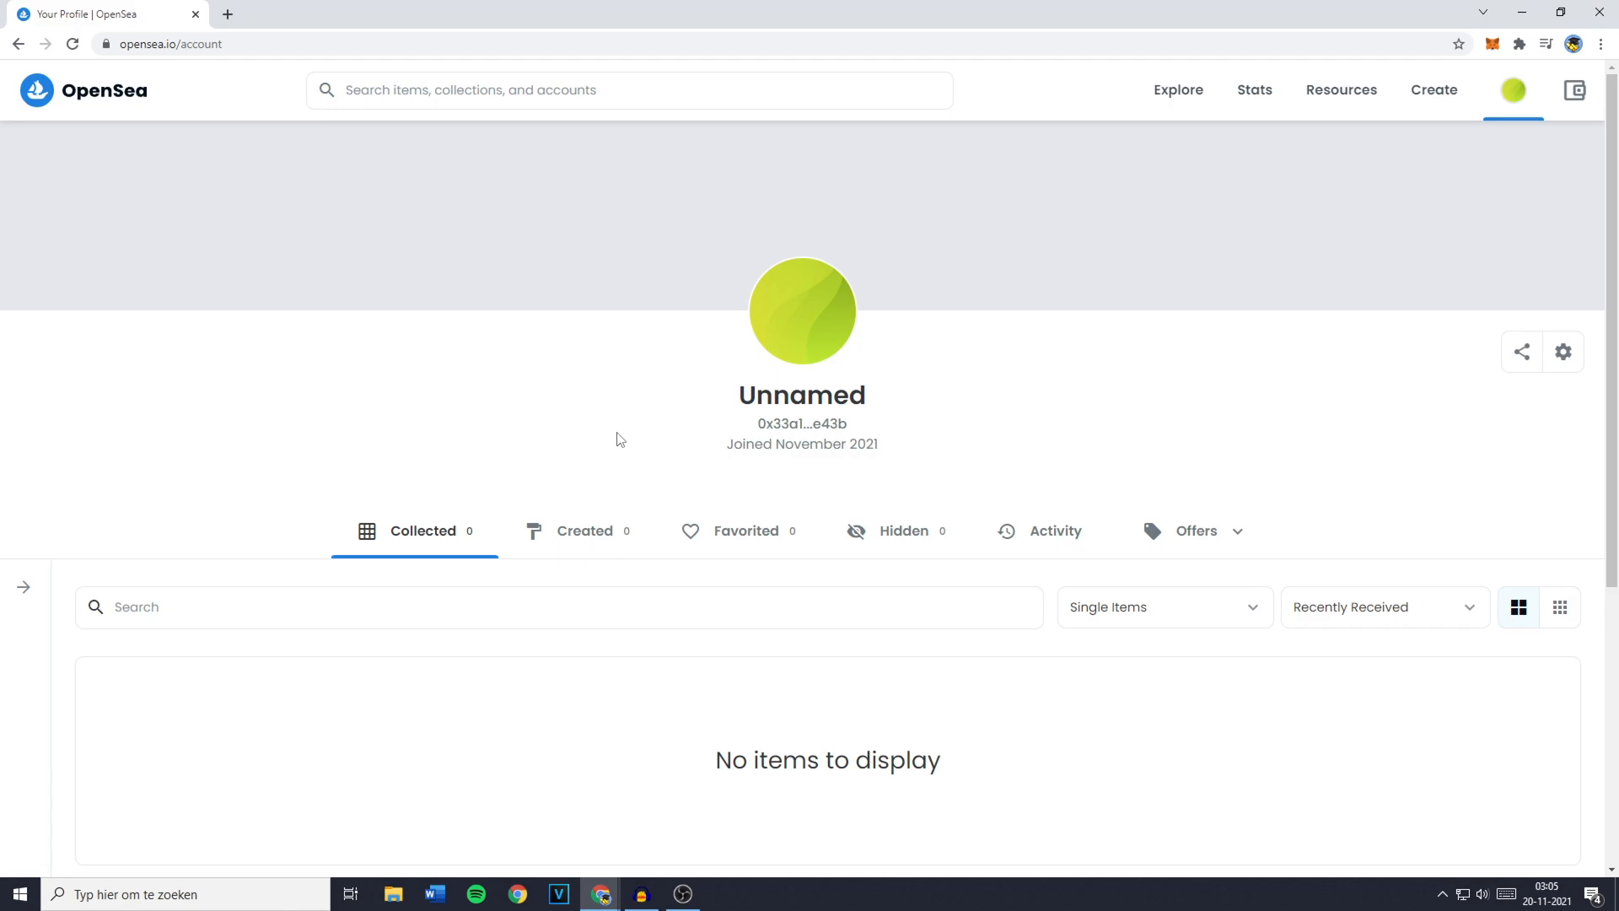
{"action": "mouse_move", "coordinate": [16, 91]}
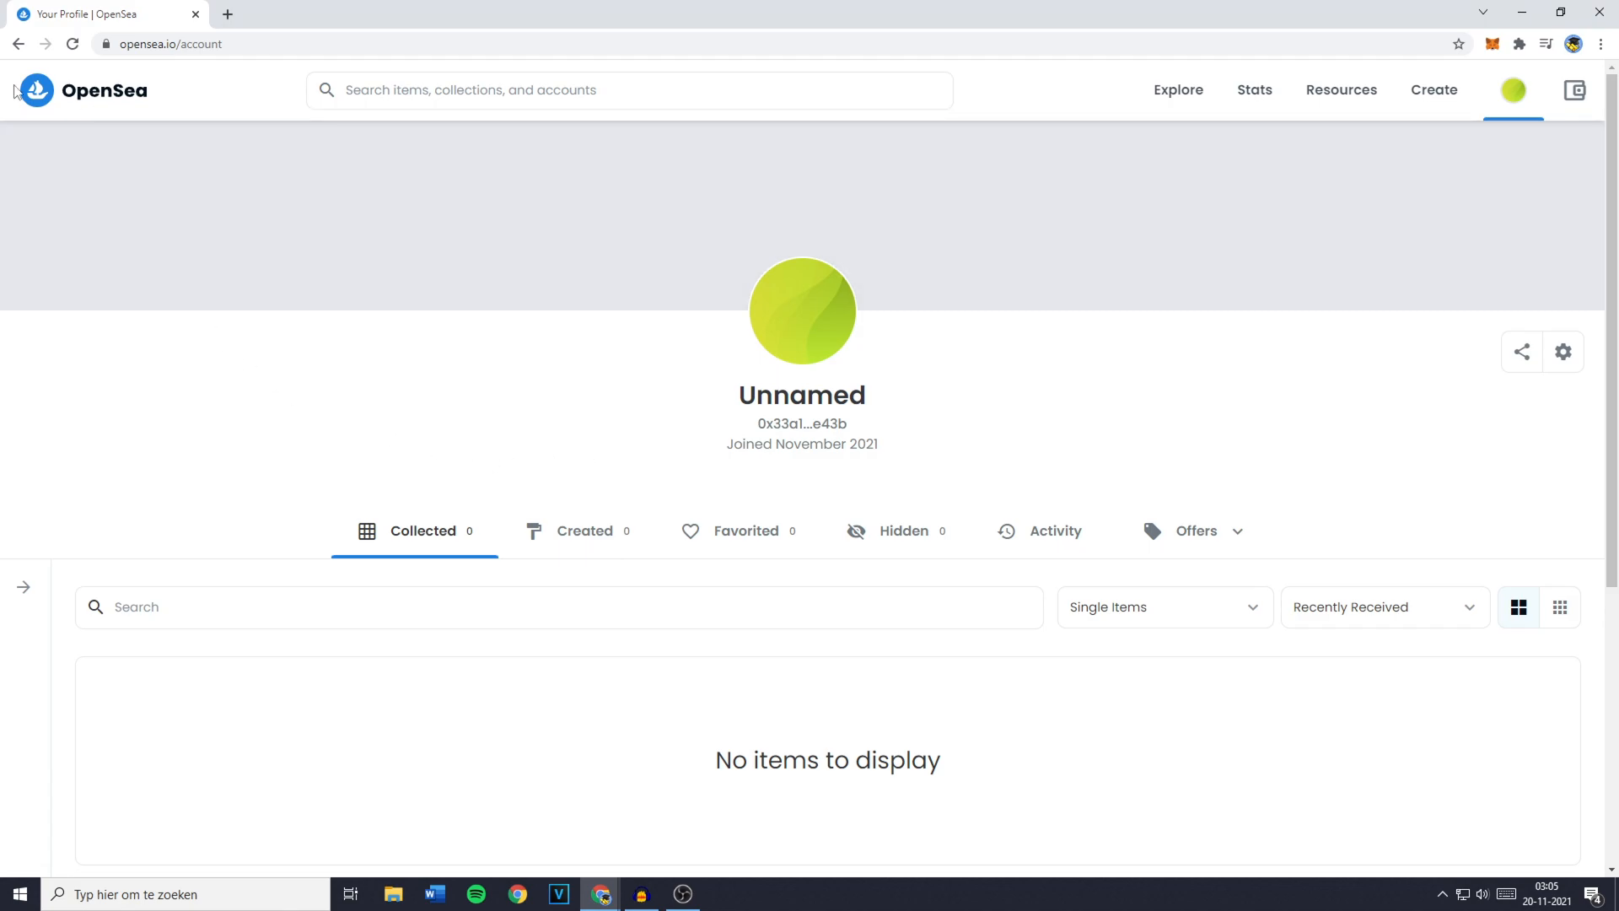
Open Explore's All NFTs listing from the OpenSea home page and scroll down the grid
{"action": "left_click", "coordinate": [83, 90]}
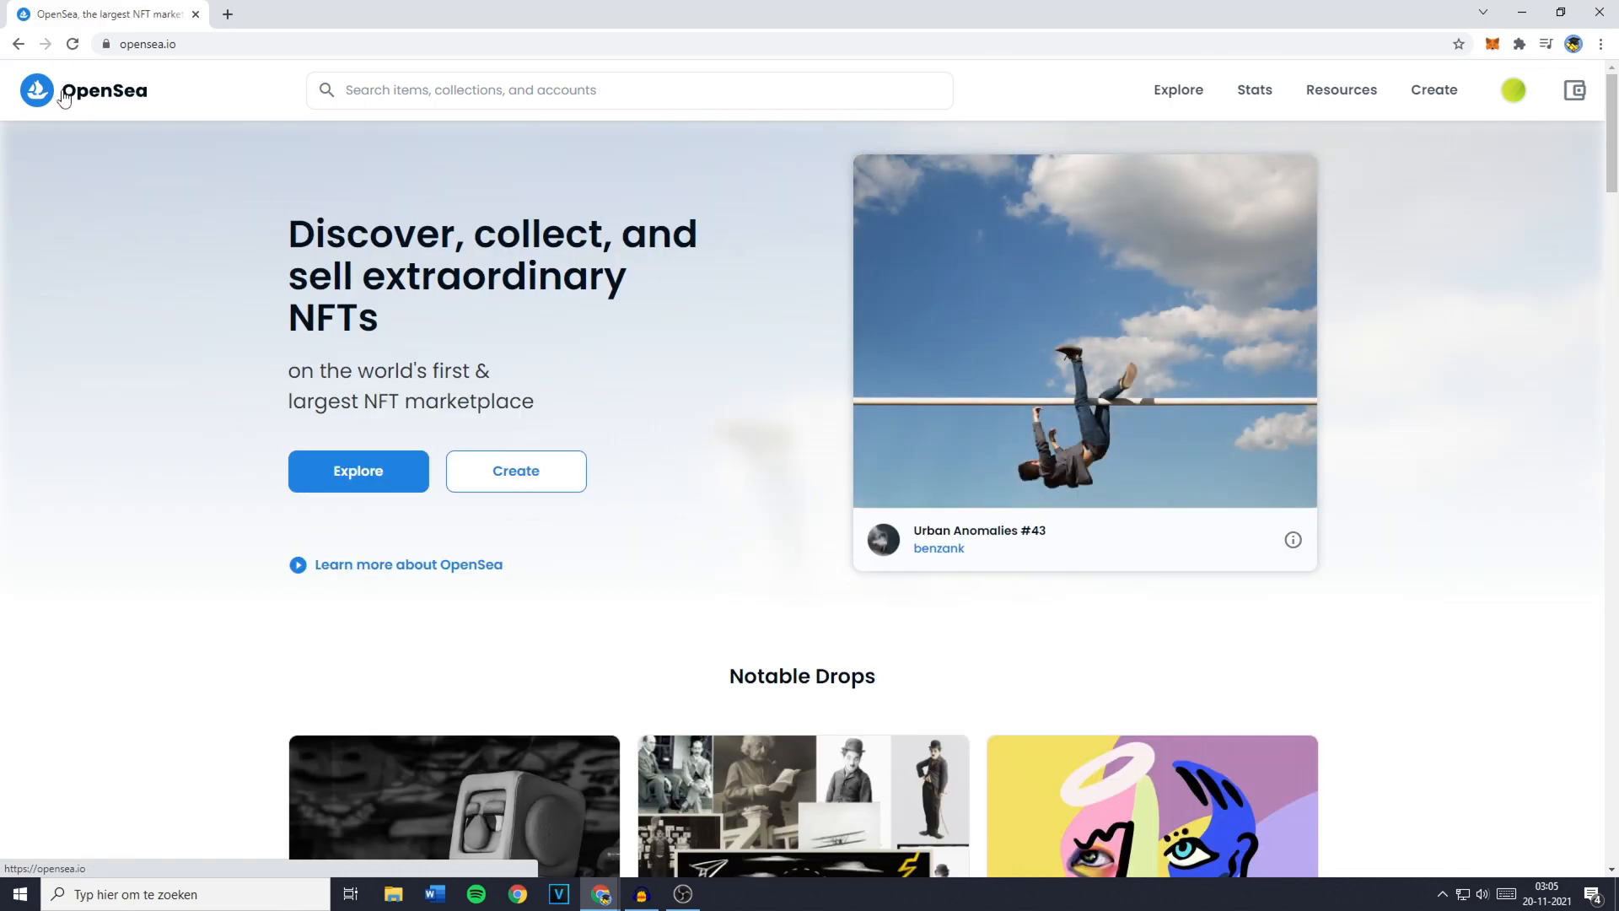
{"action": "left_click", "coordinate": [357, 471]}
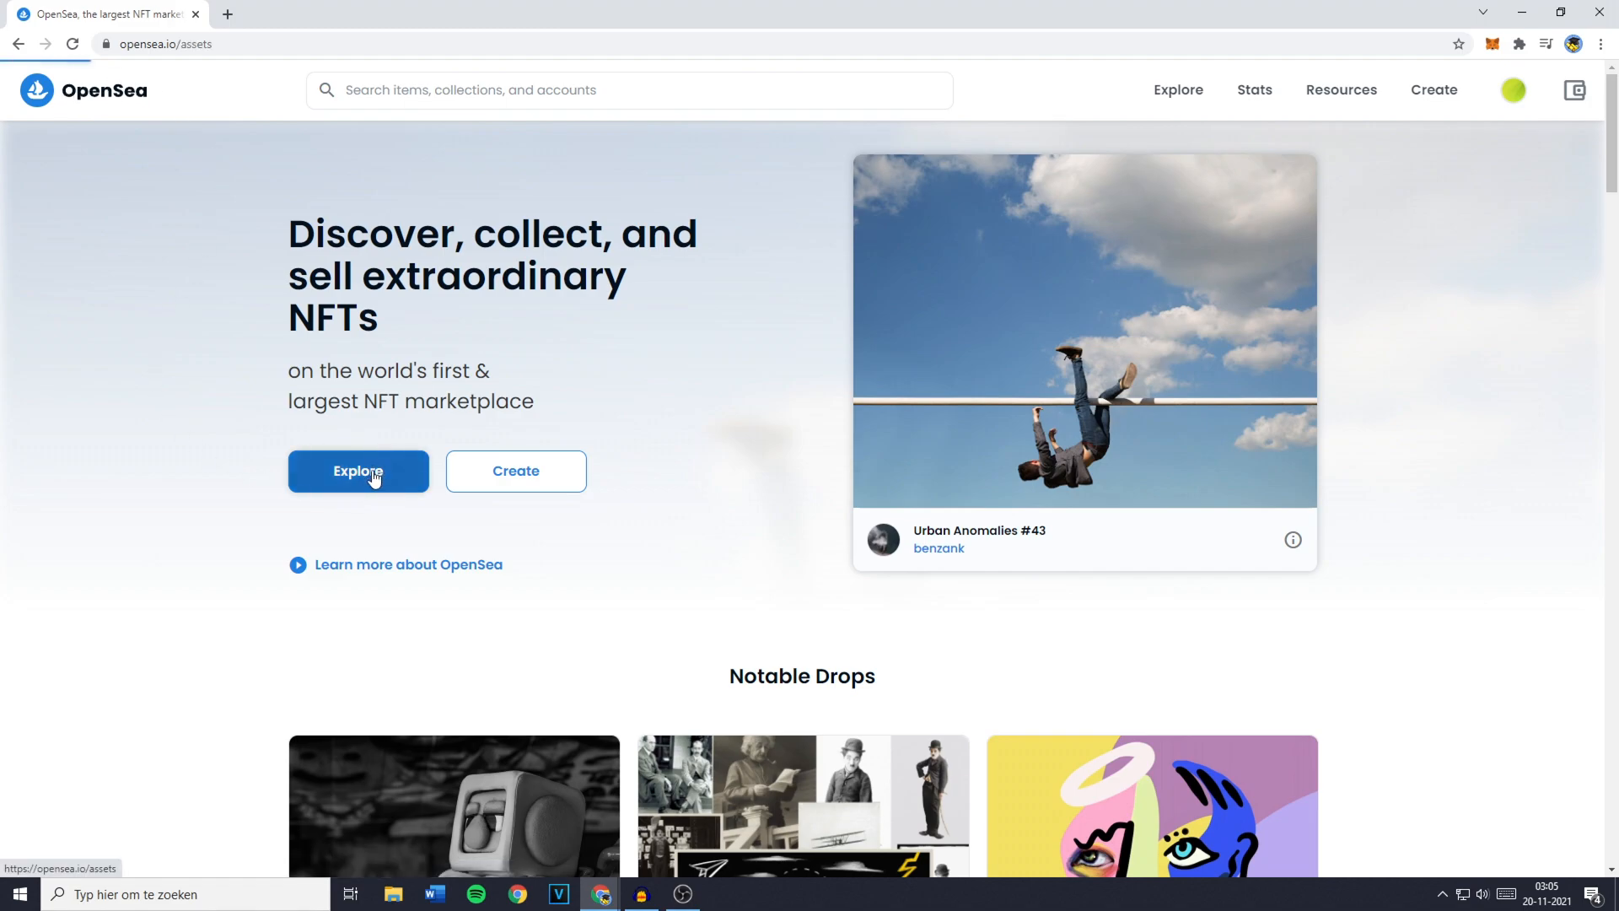
{"action": "left_click", "coordinate": [357, 470]}
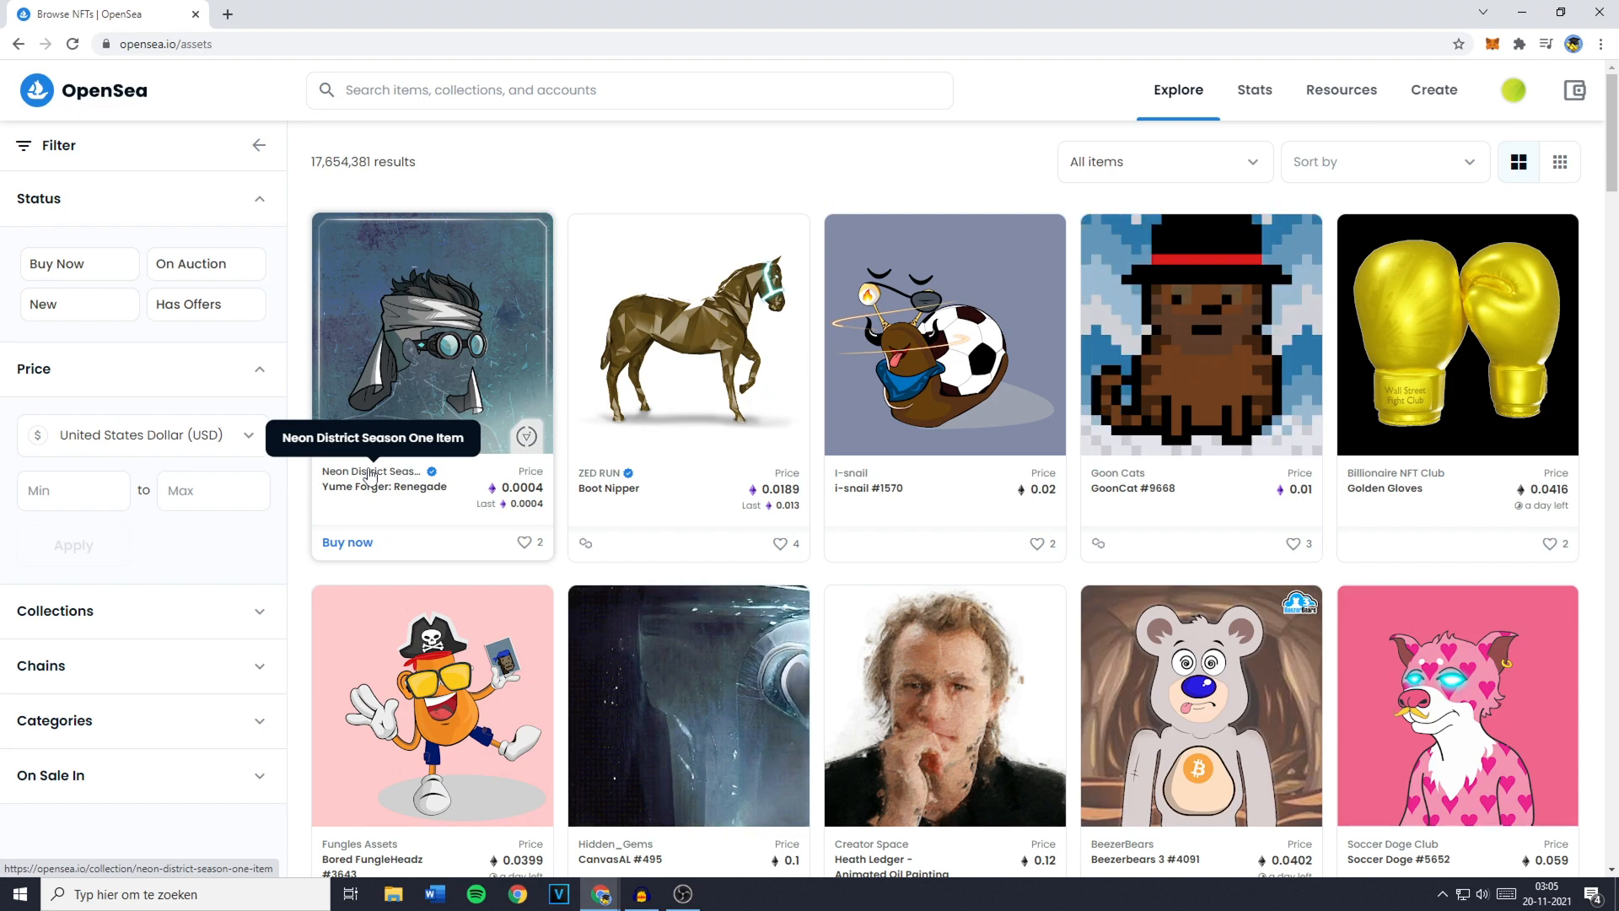
{"action": "mouse_move", "coordinate": [493, 90]}
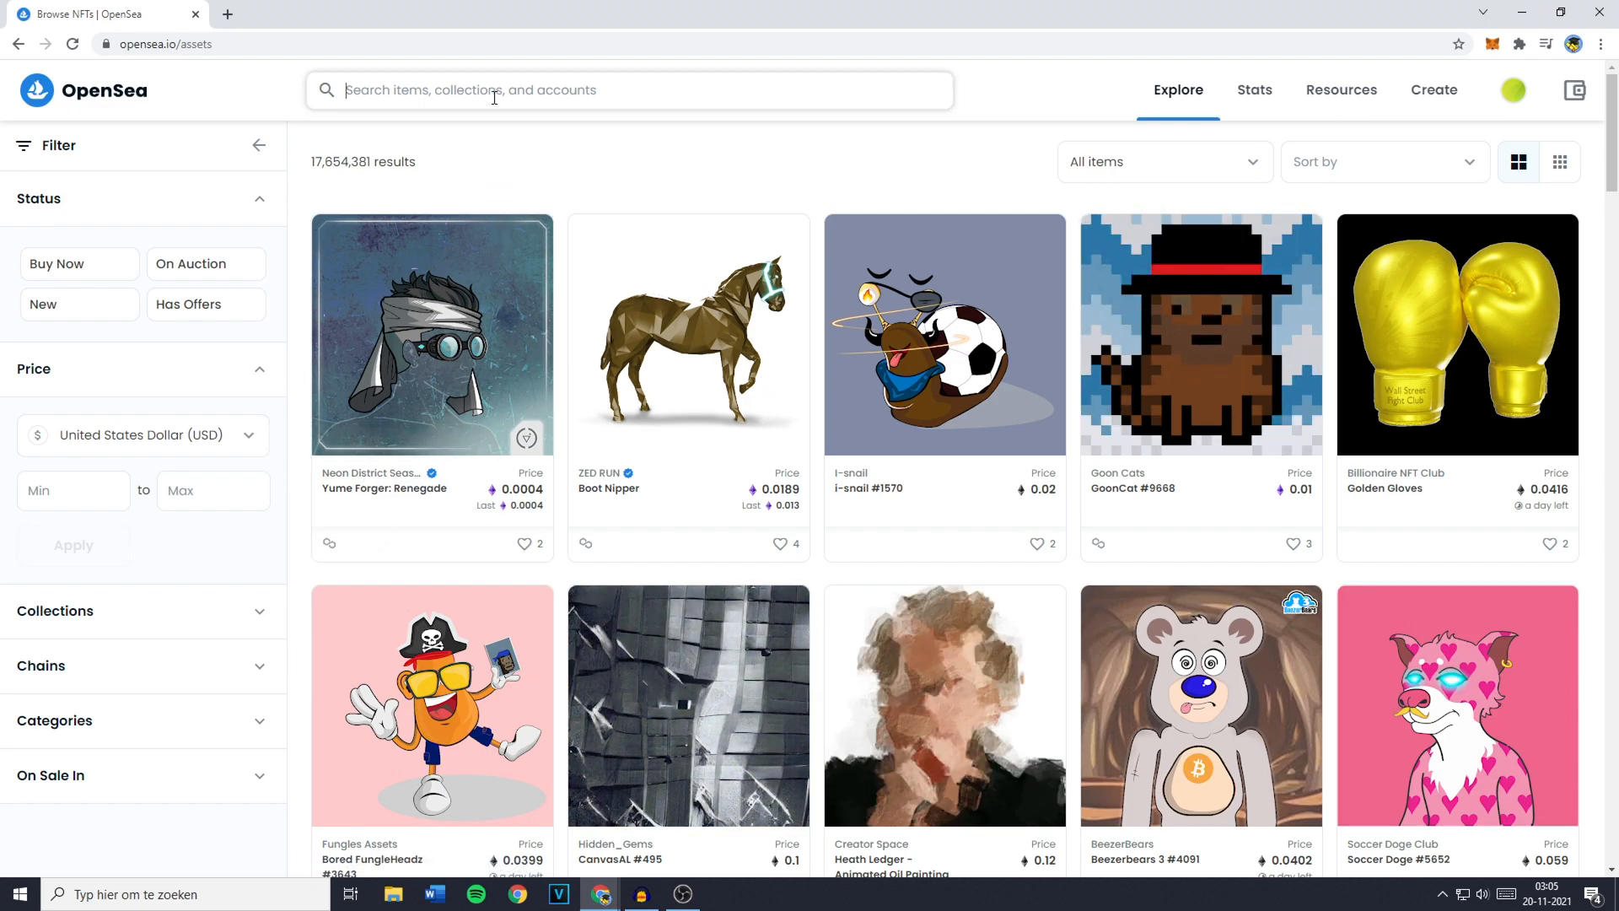
{"action": "scroll", "scroll_direction": "down", "scroll_amount": 3}
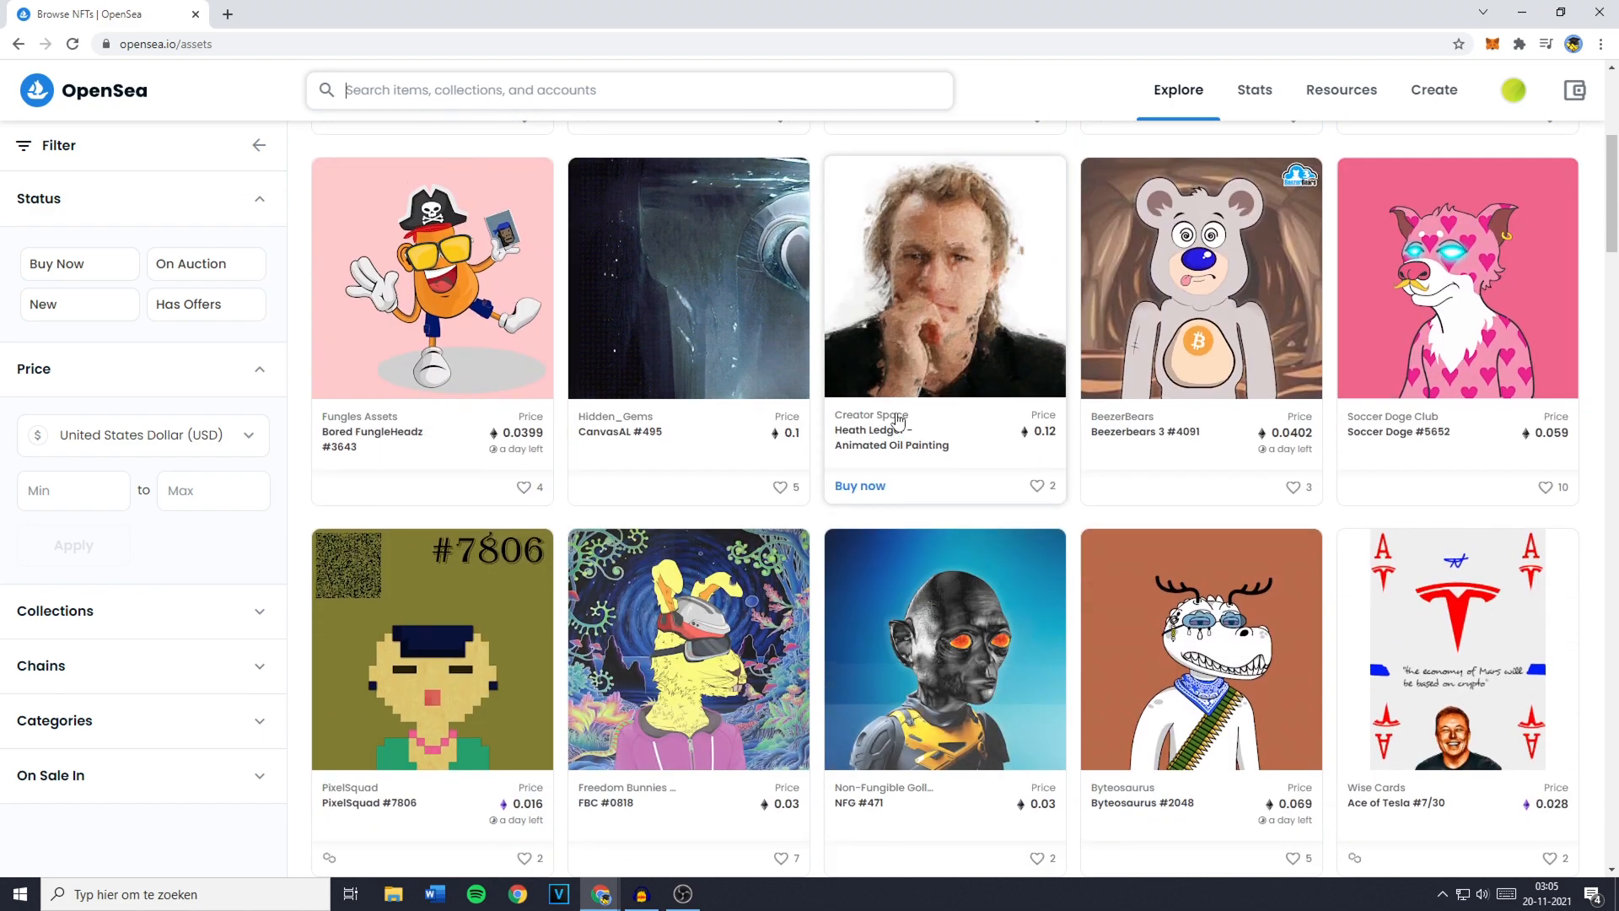
{"action": "scroll", "scroll_direction": "down", "scroll_amount": 3}
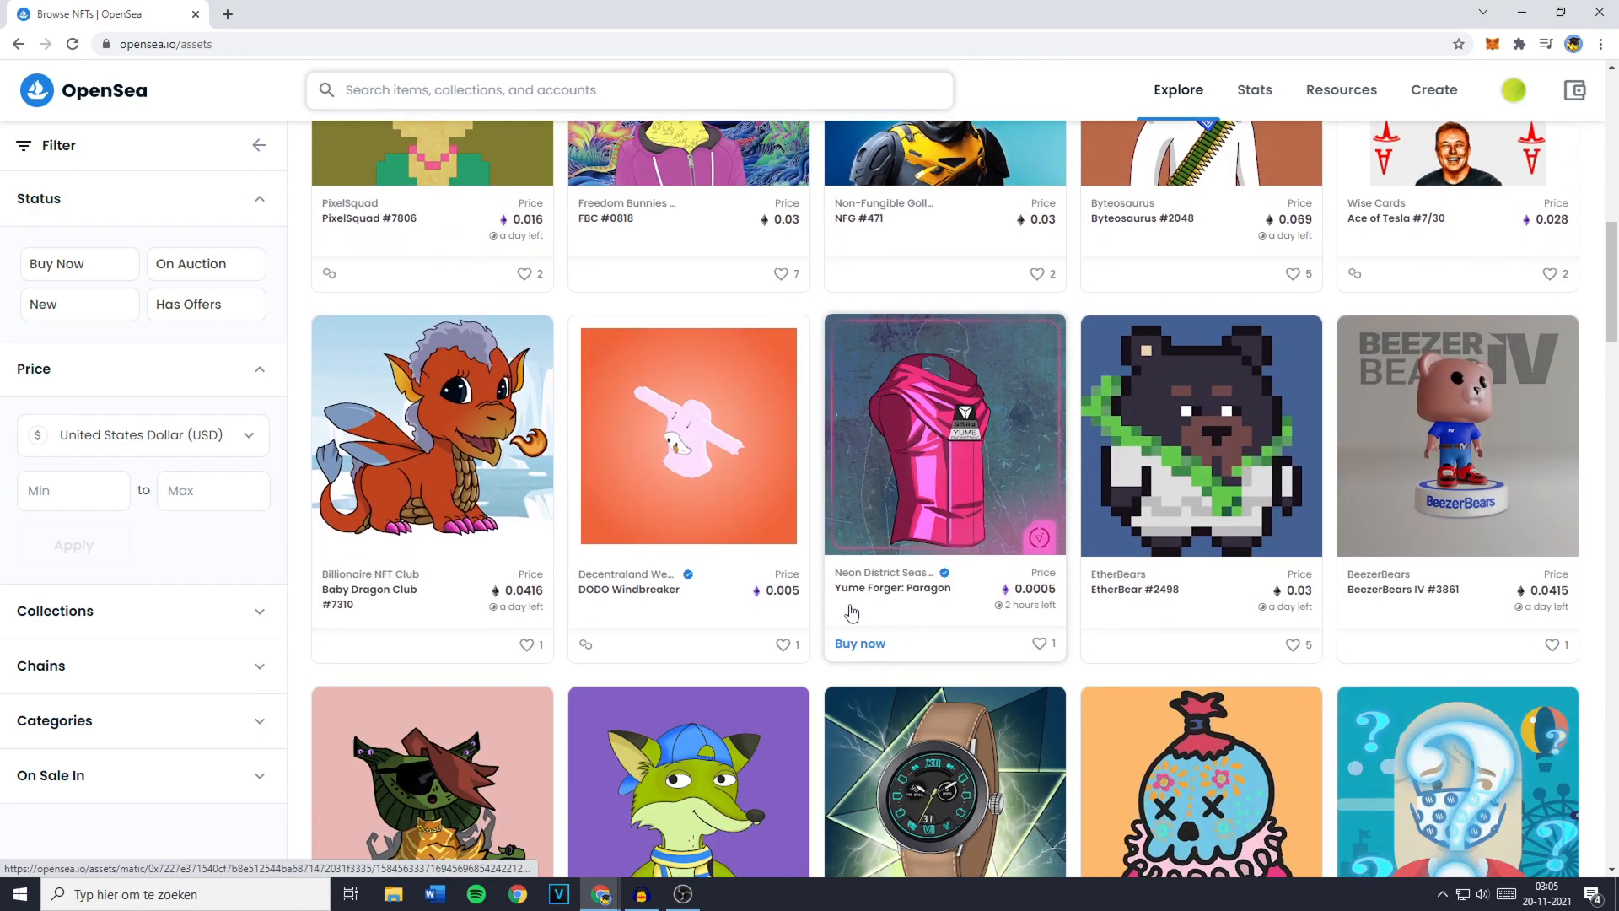
{"action": "scroll", "scroll_direction": "down", "scroll_amount": 3}
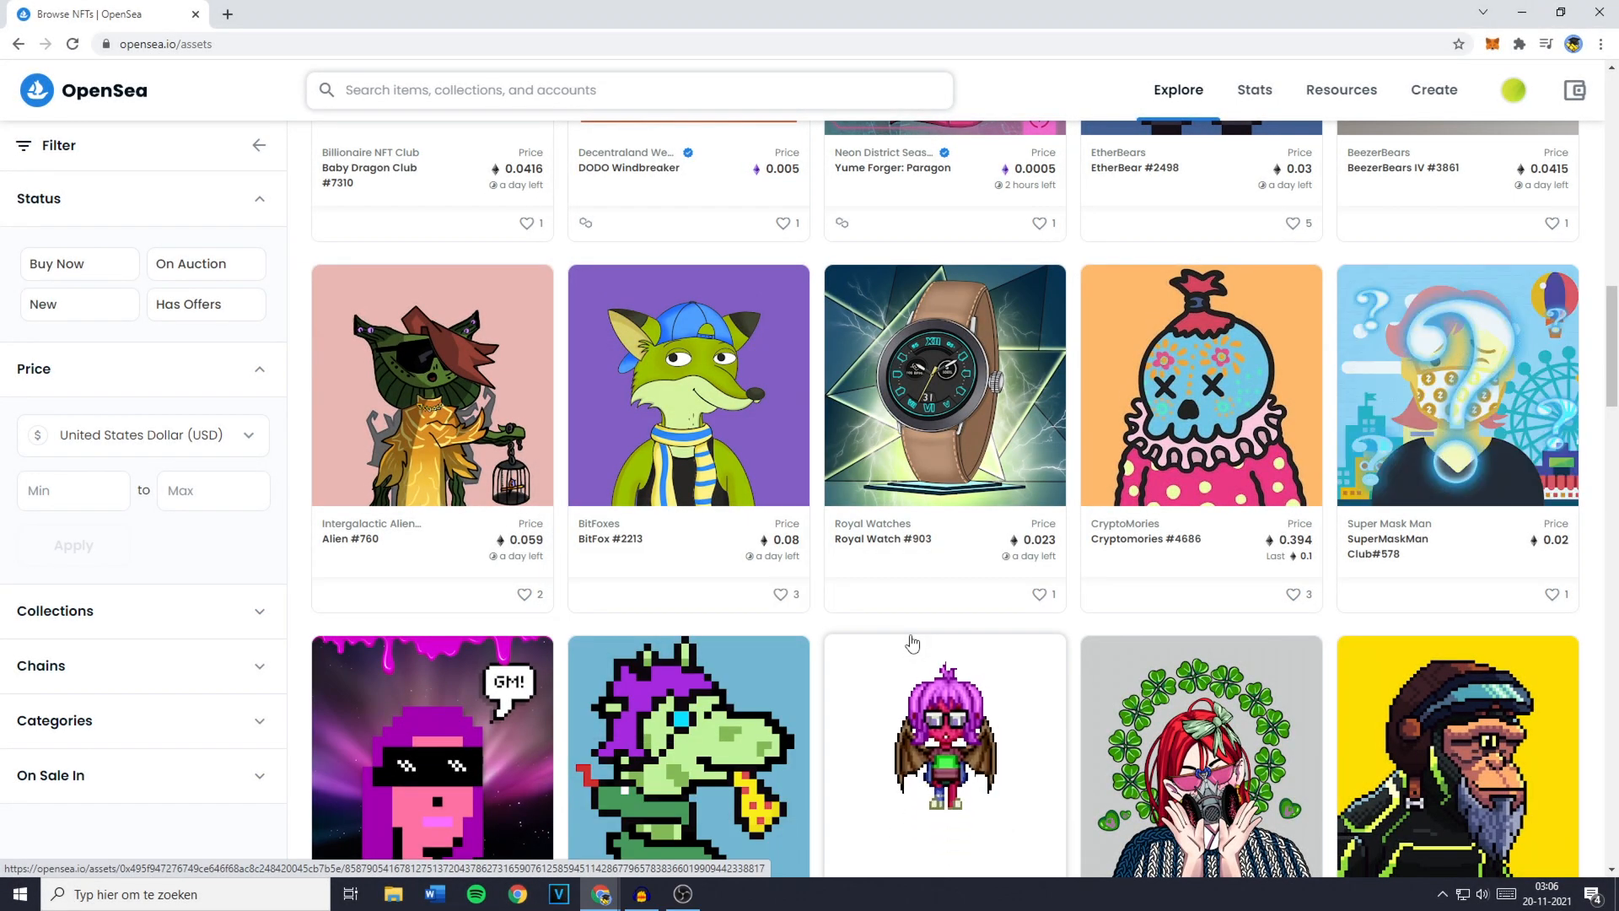
Open the GalacticApe #3952 item page, priced at 1.4 ETH
{"action": "left_click", "coordinate": [1456, 756]}
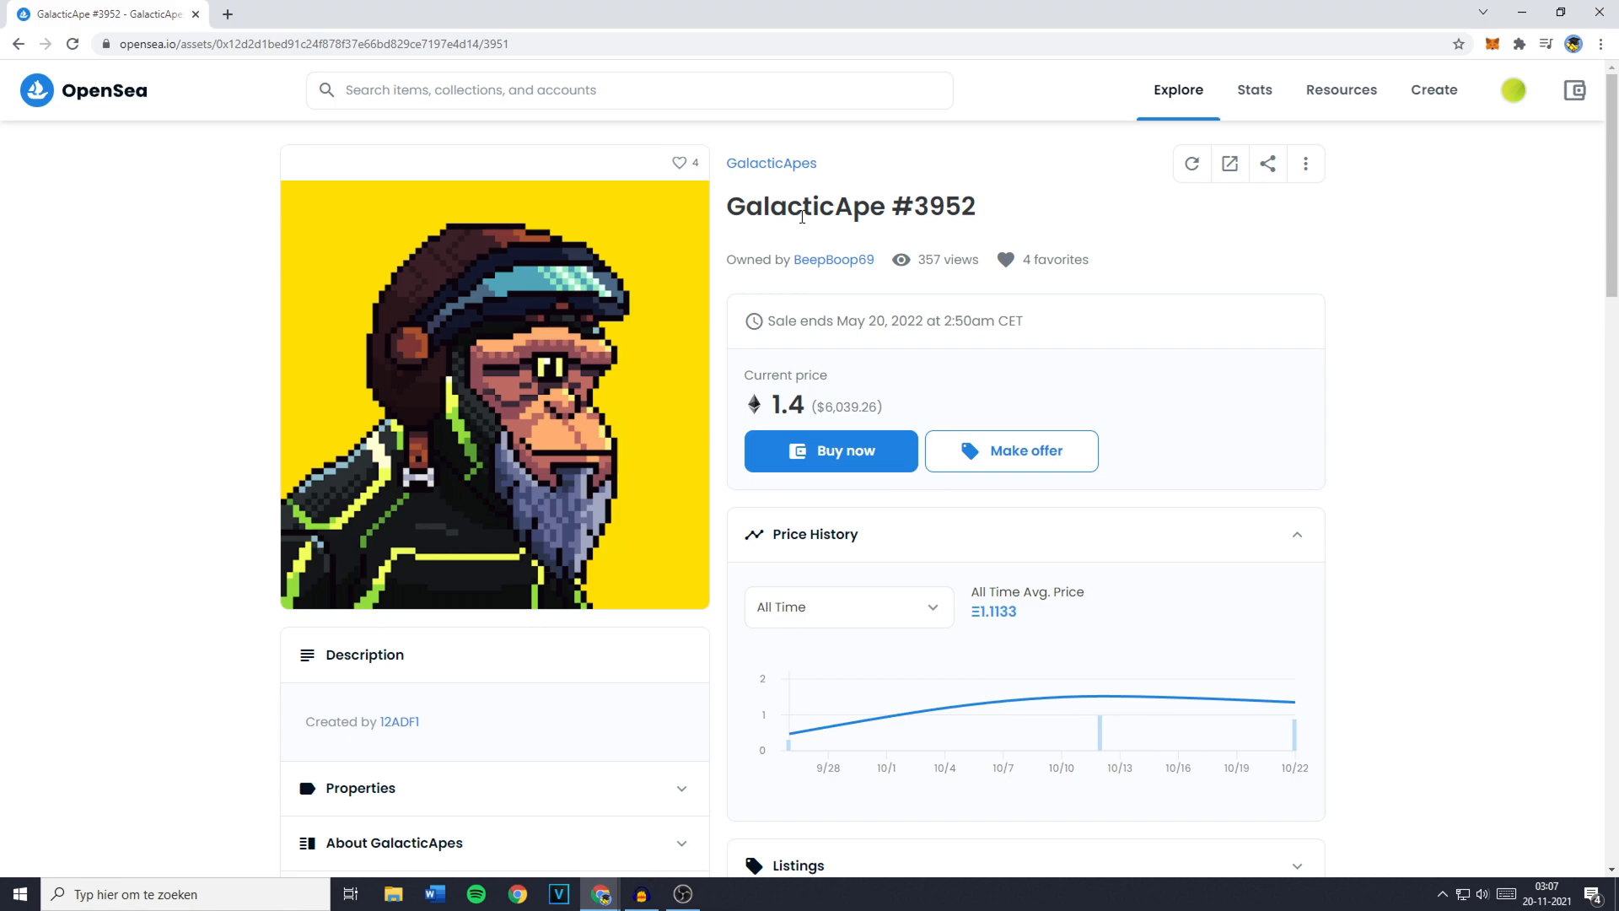
{"action": "mouse_move", "coordinate": [779, 491]}
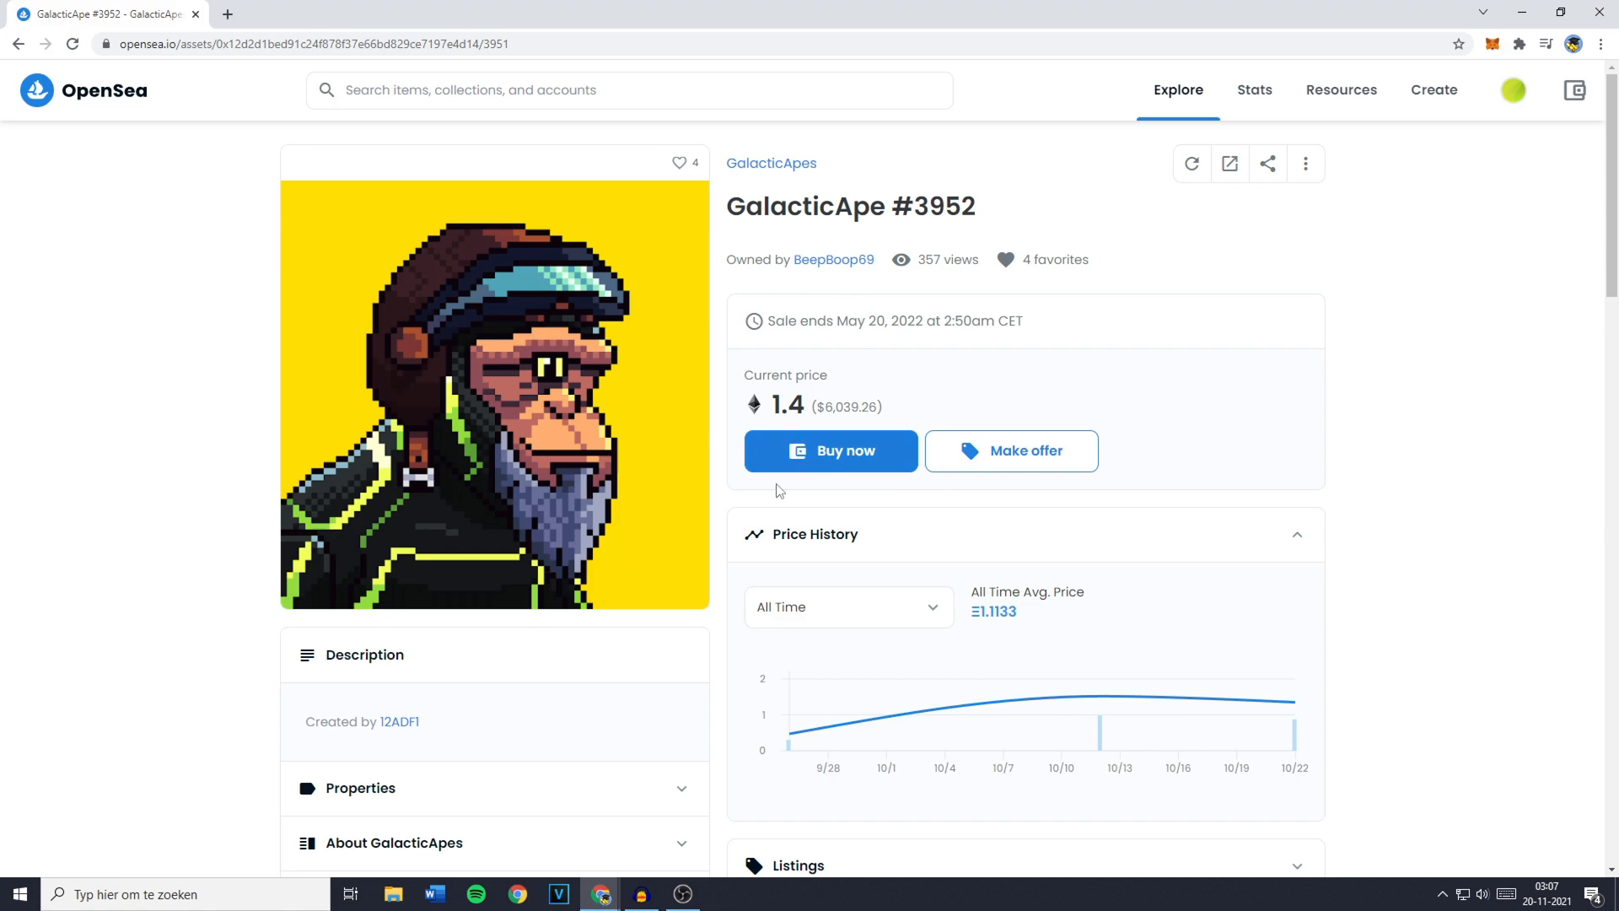
{"action": "mouse_move", "coordinate": [942, 369]}
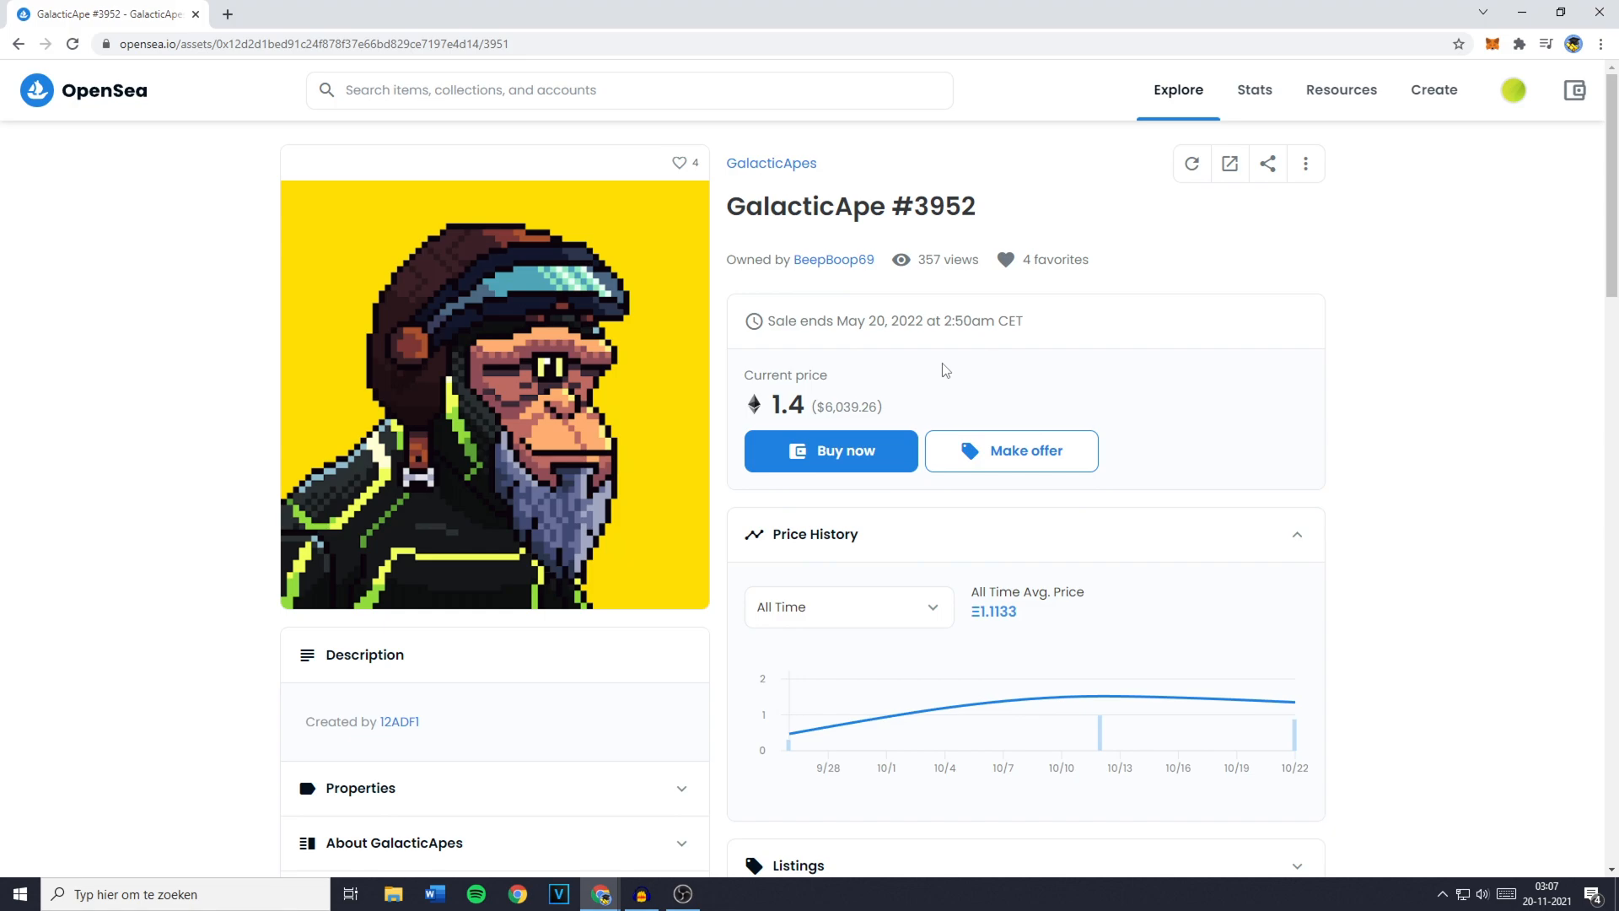
{"action": "mouse_move", "coordinate": [1007, 466]}
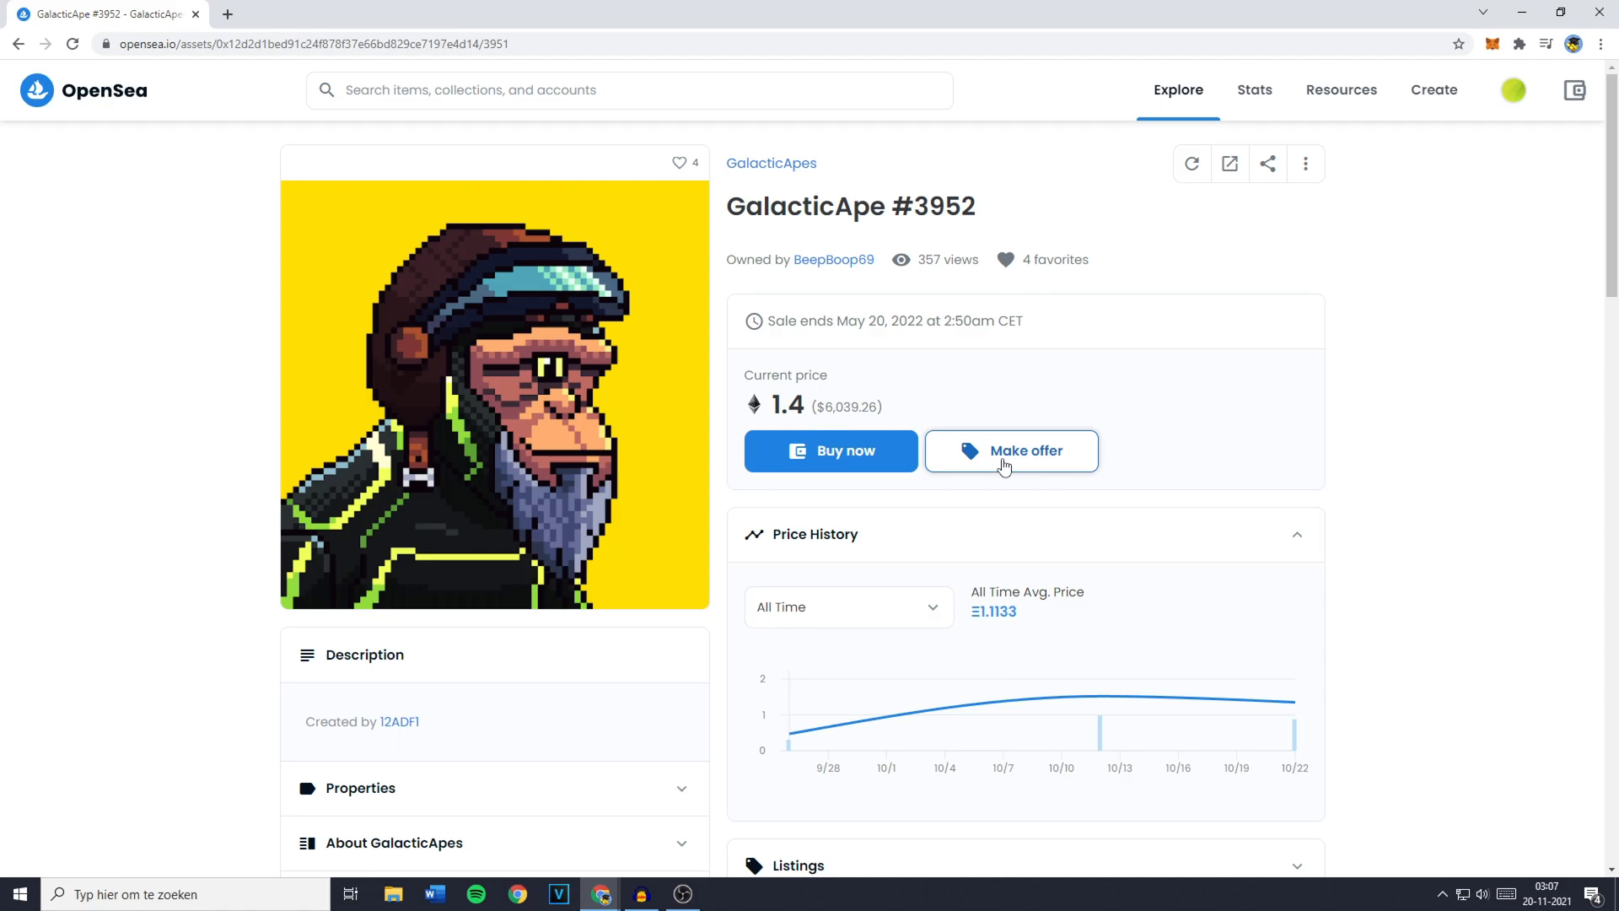
Draft a 1 WETH offer with seven-day expiry, accept the terms, and choose Convert ETH
{"action": "left_click", "coordinate": [1011, 450]}
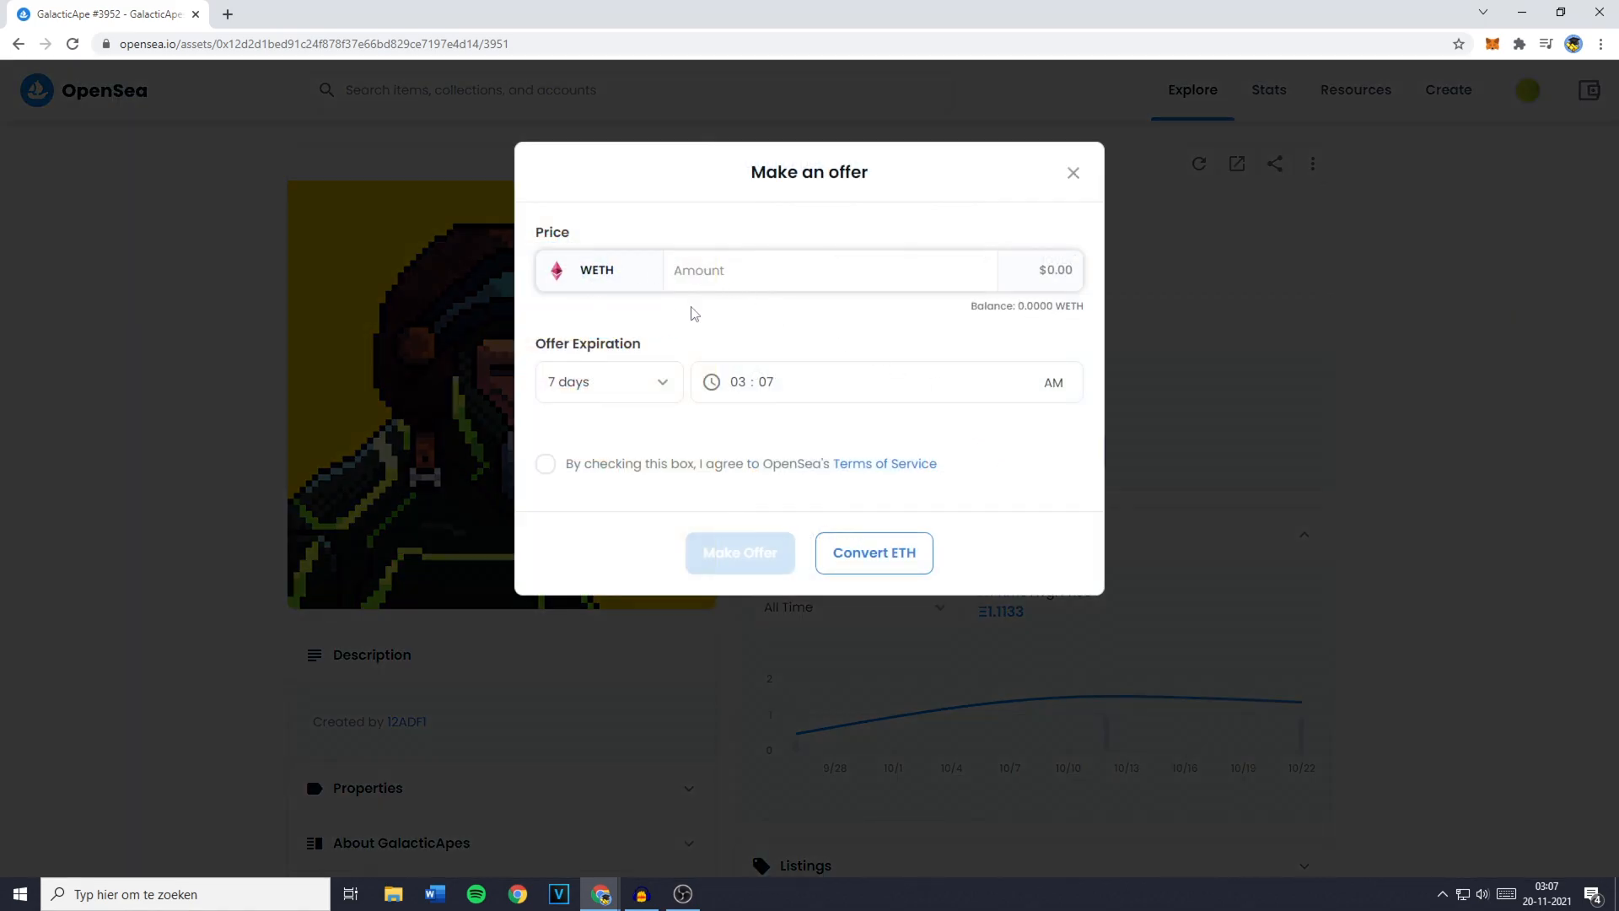
{"action": "type", "text": "1"}
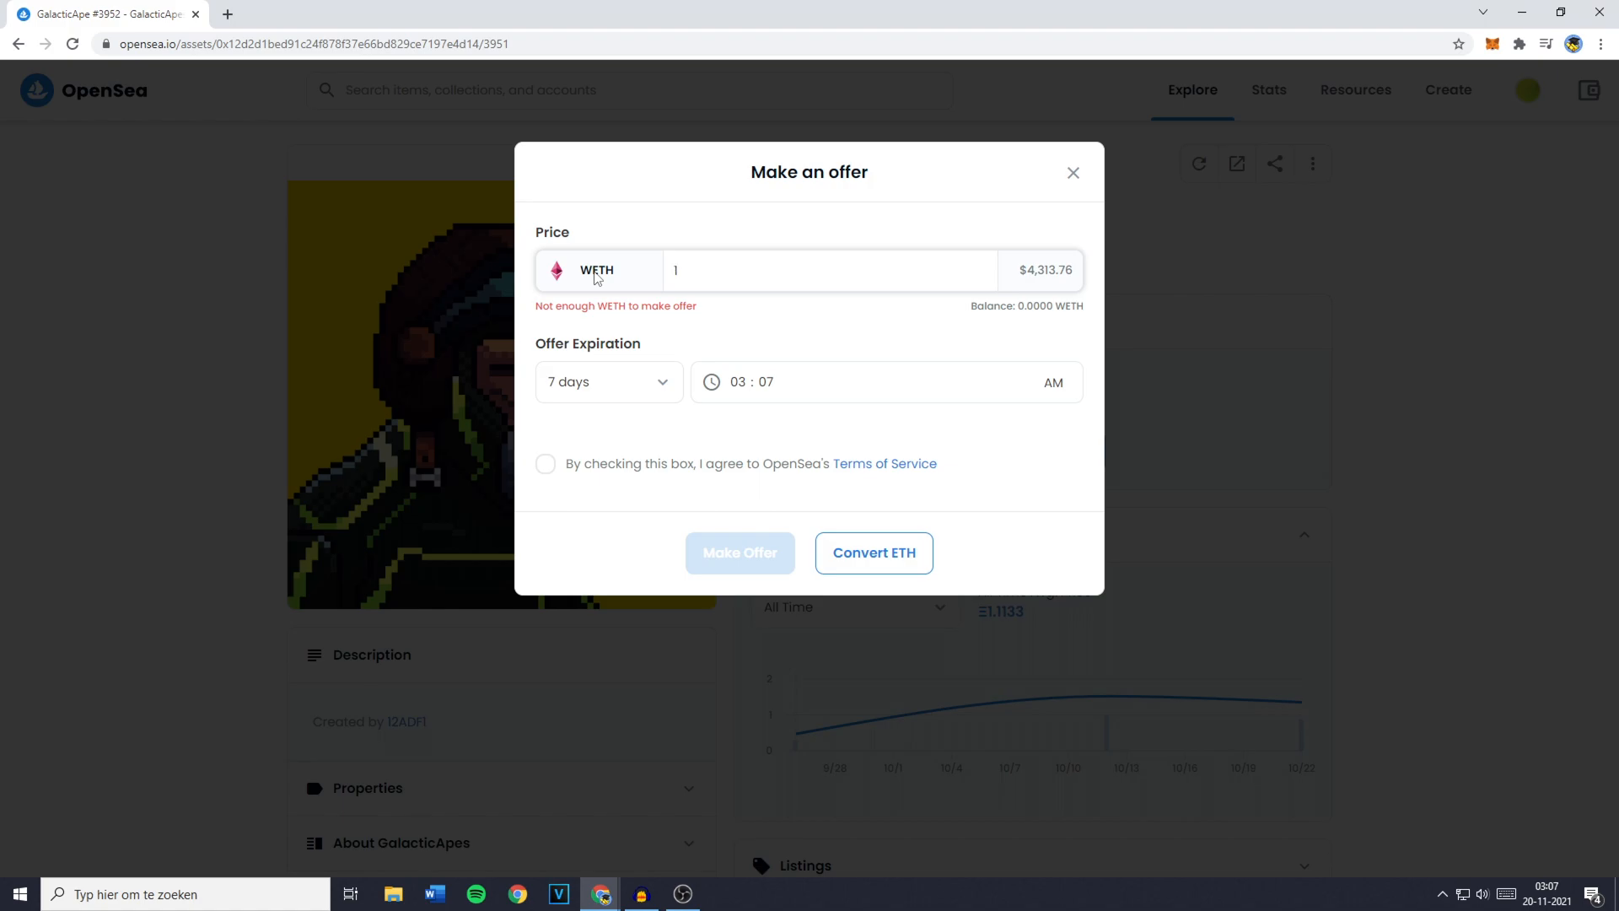
{"action": "mouse_move", "coordinate": [1035, 294]}
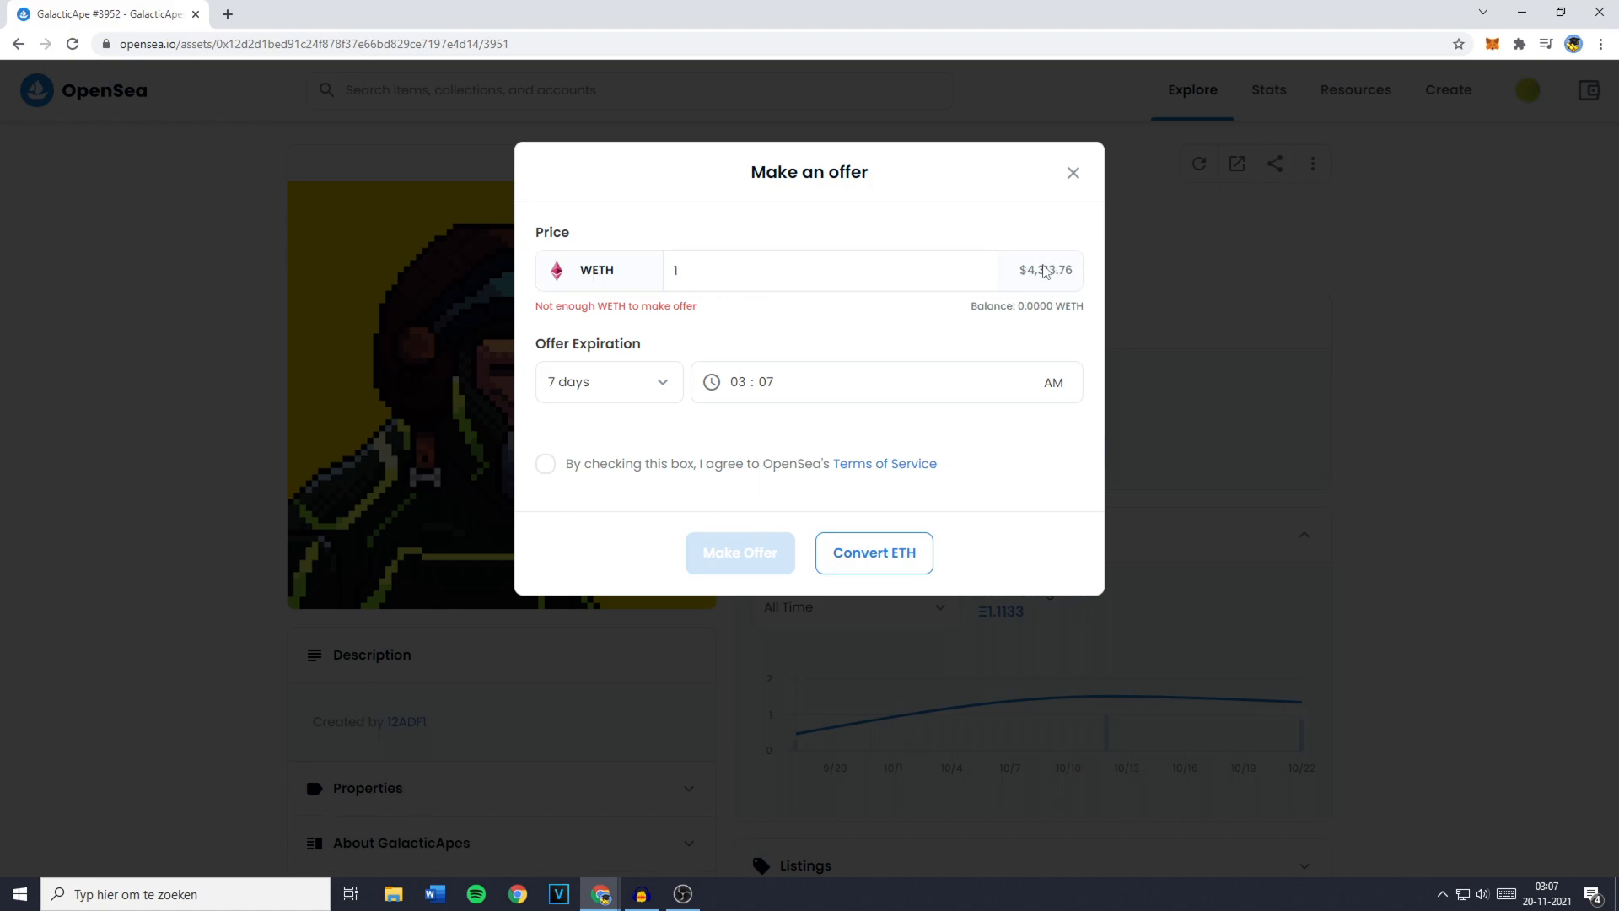
{"action": "mouse_move", "coordinate": [607, 381]}
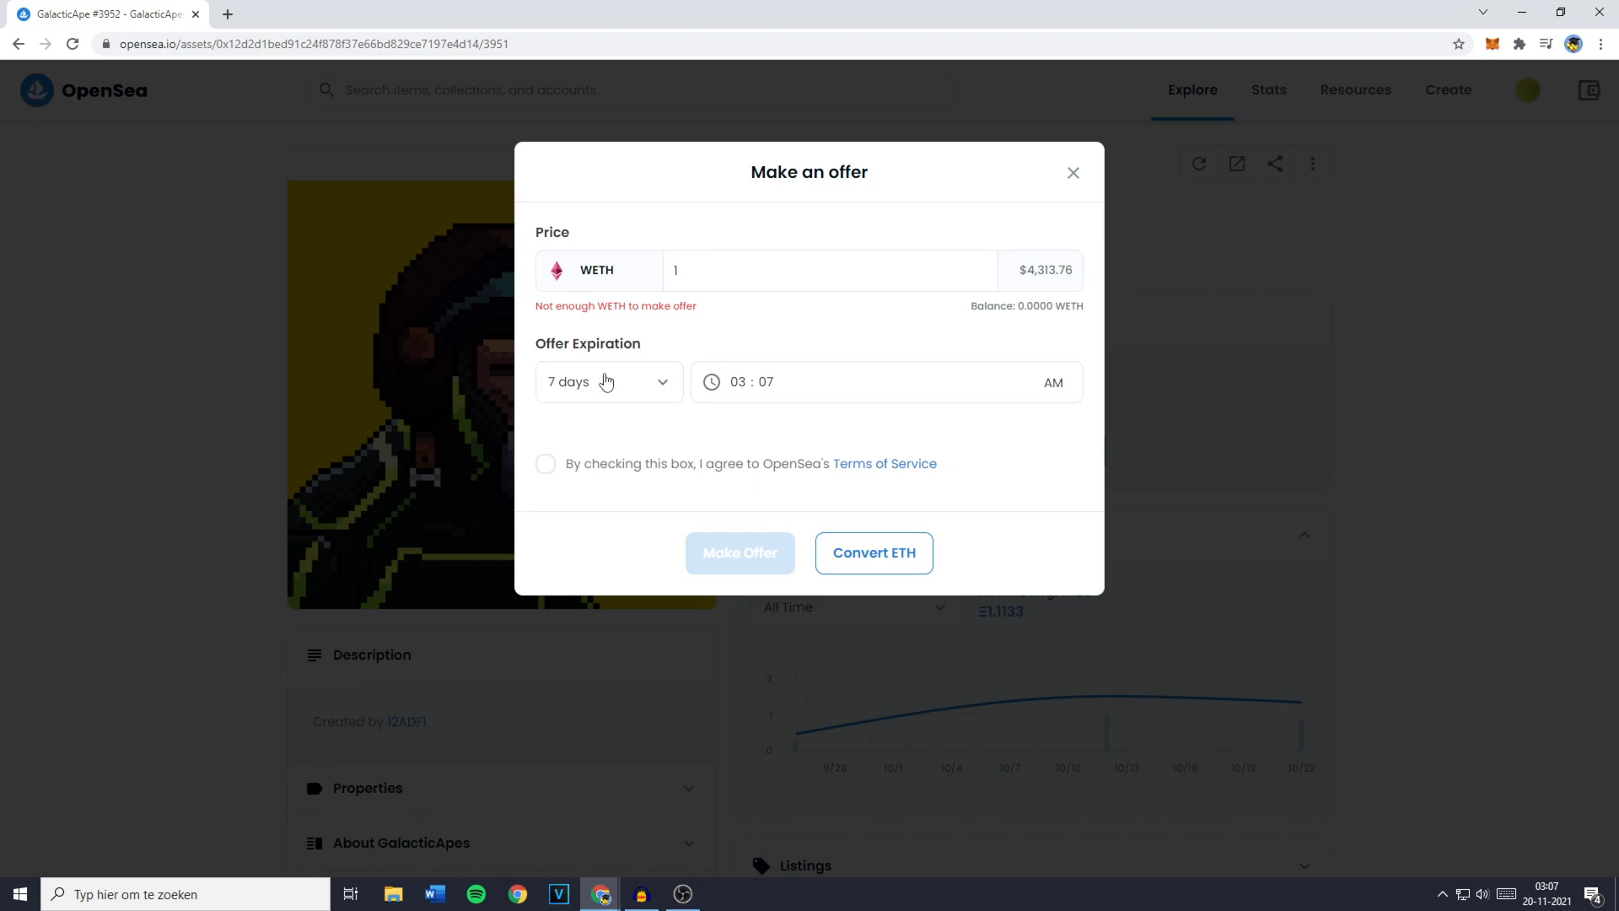
{"action": "left_click", "coordinate": [607, 382]}
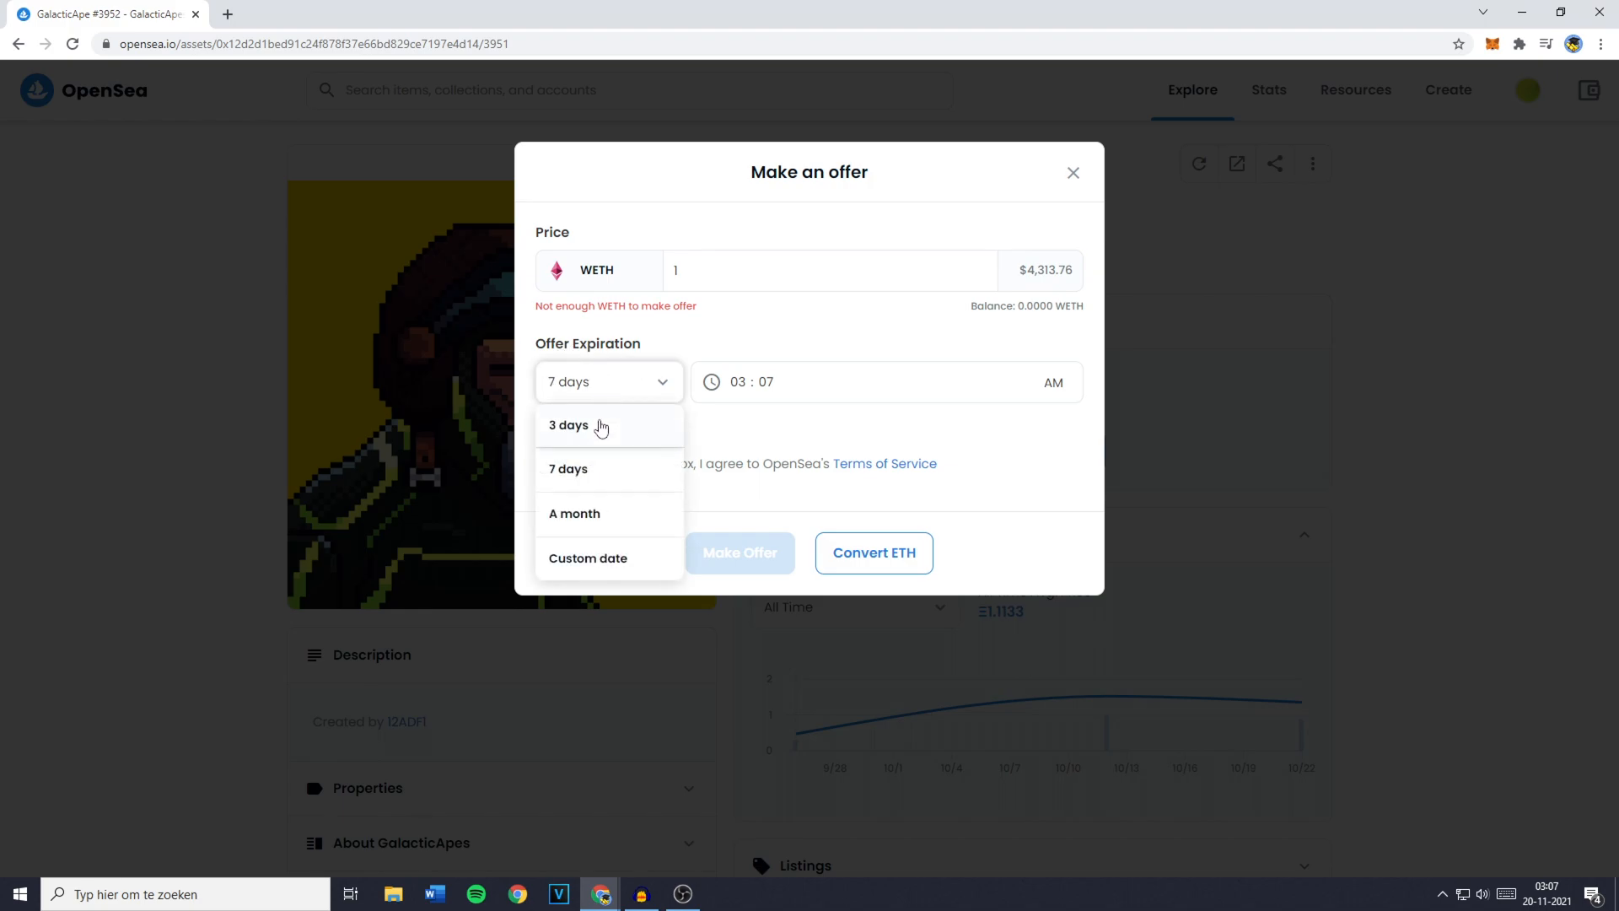
{"action": "mouse_move", "coordinate": [622, 573]}
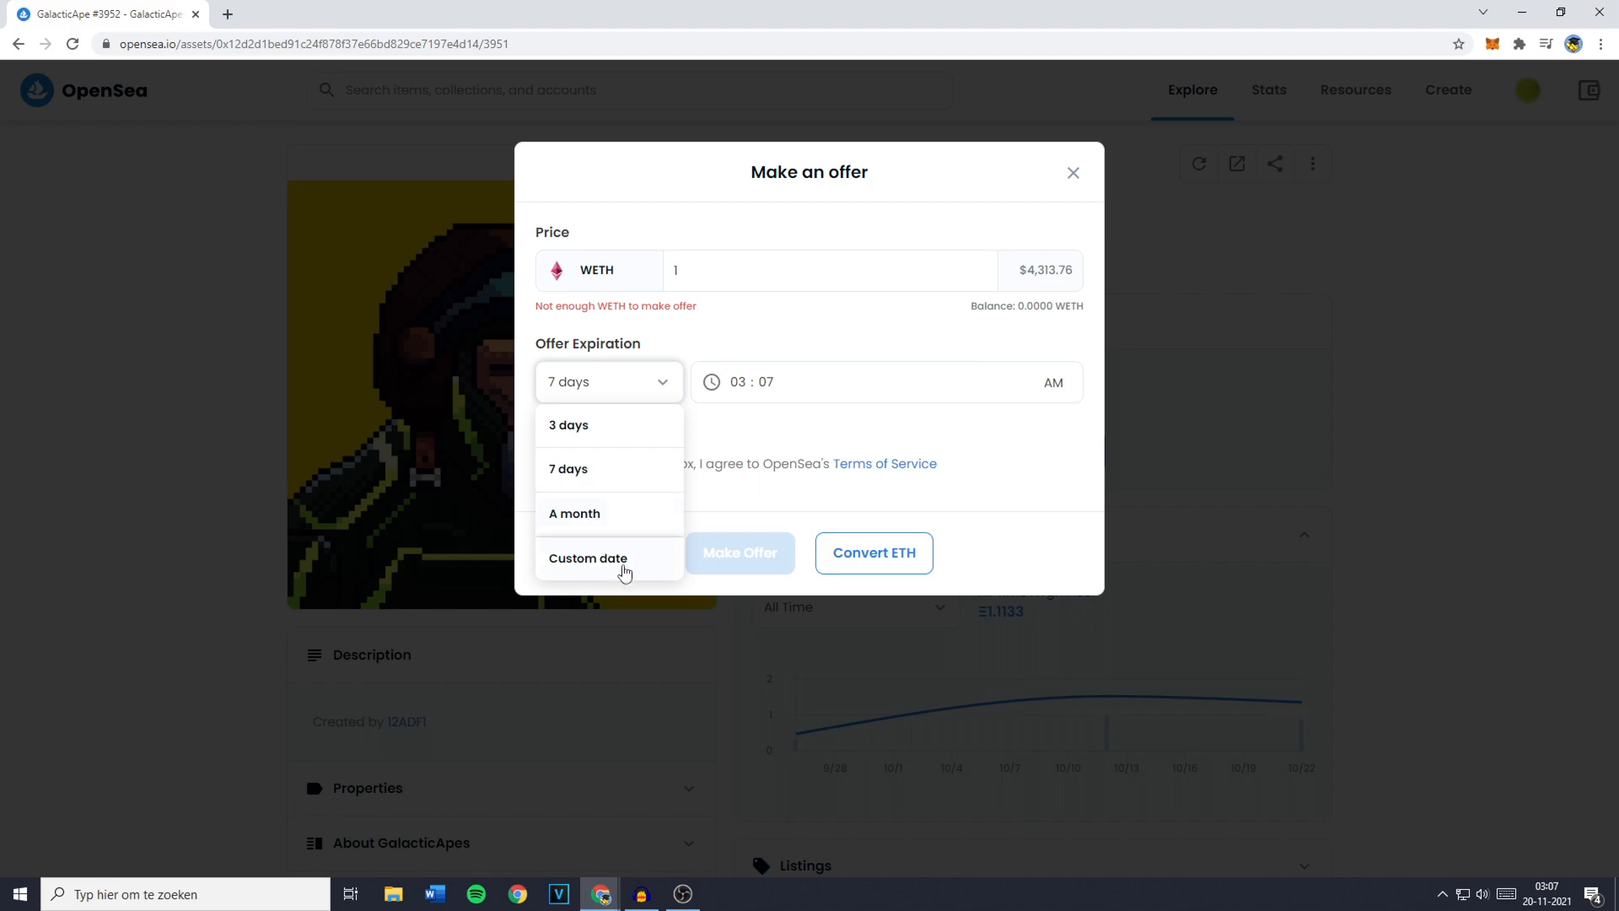
{"action": "left_click", "coordinate": [568, 468]}
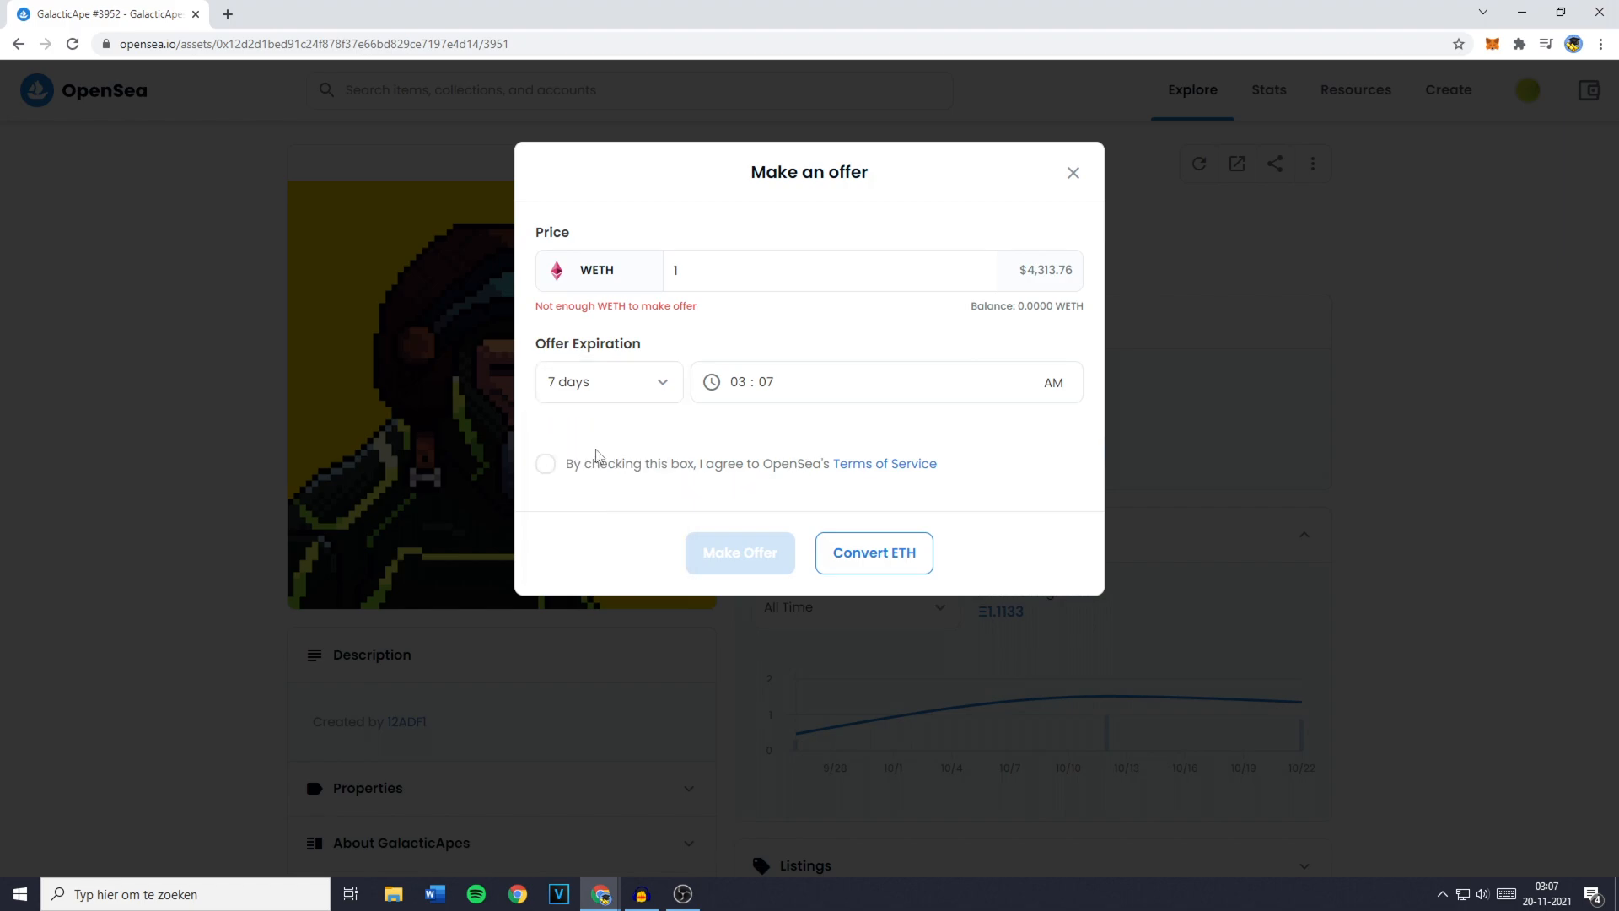
{"action": "left_click", "coordinate": [545, 463]}
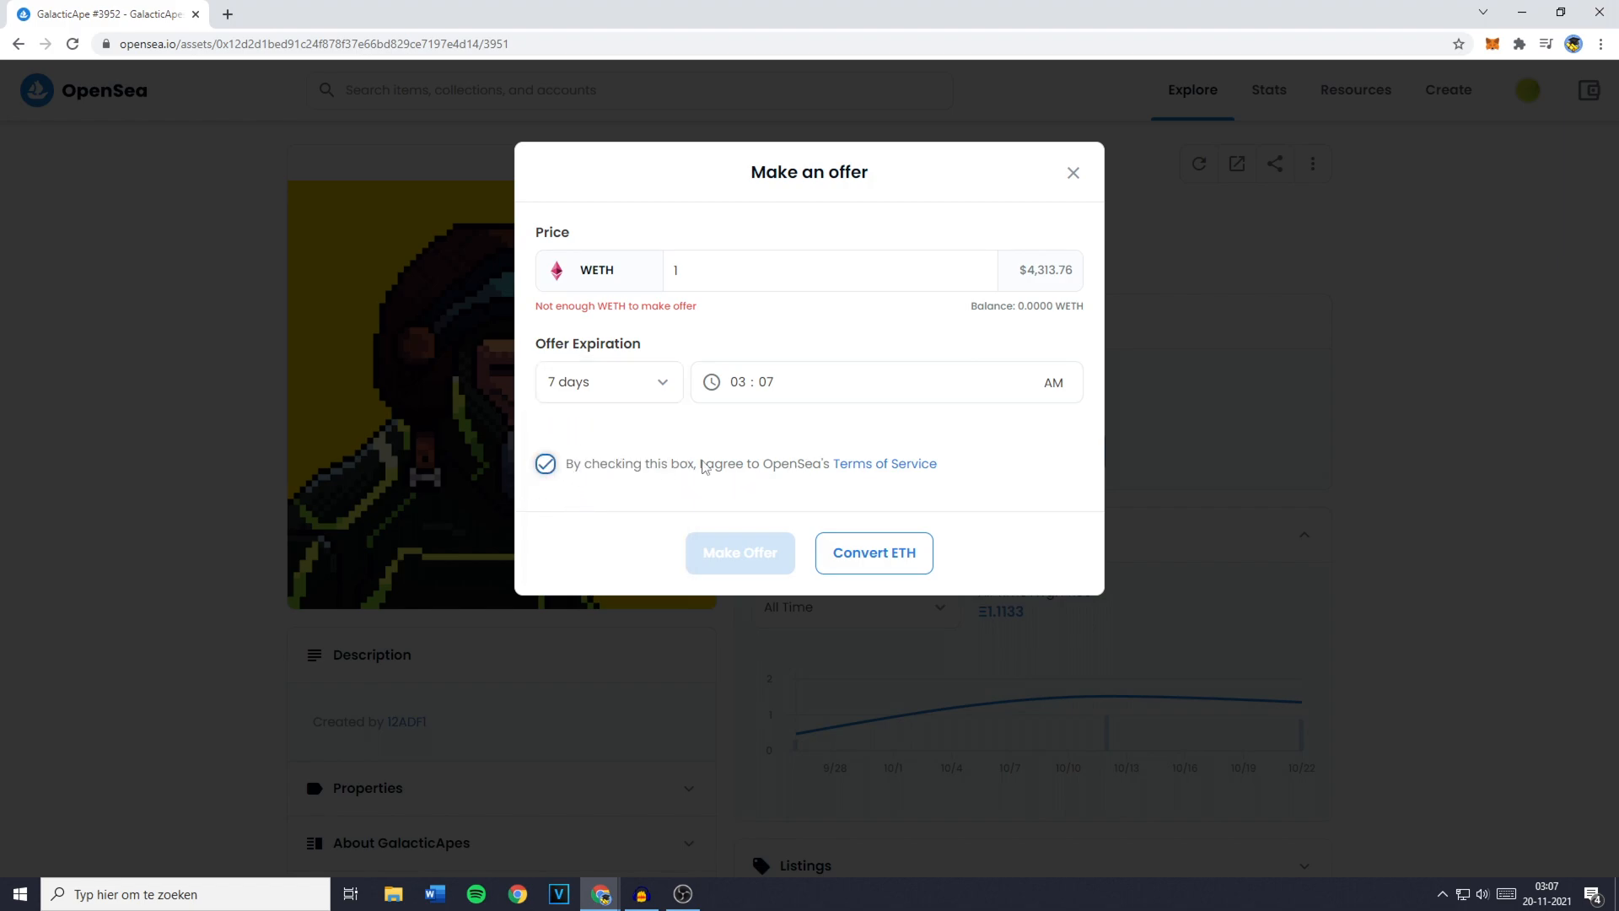
{"action": "mouse_move", "coordinate": [918, 502]}
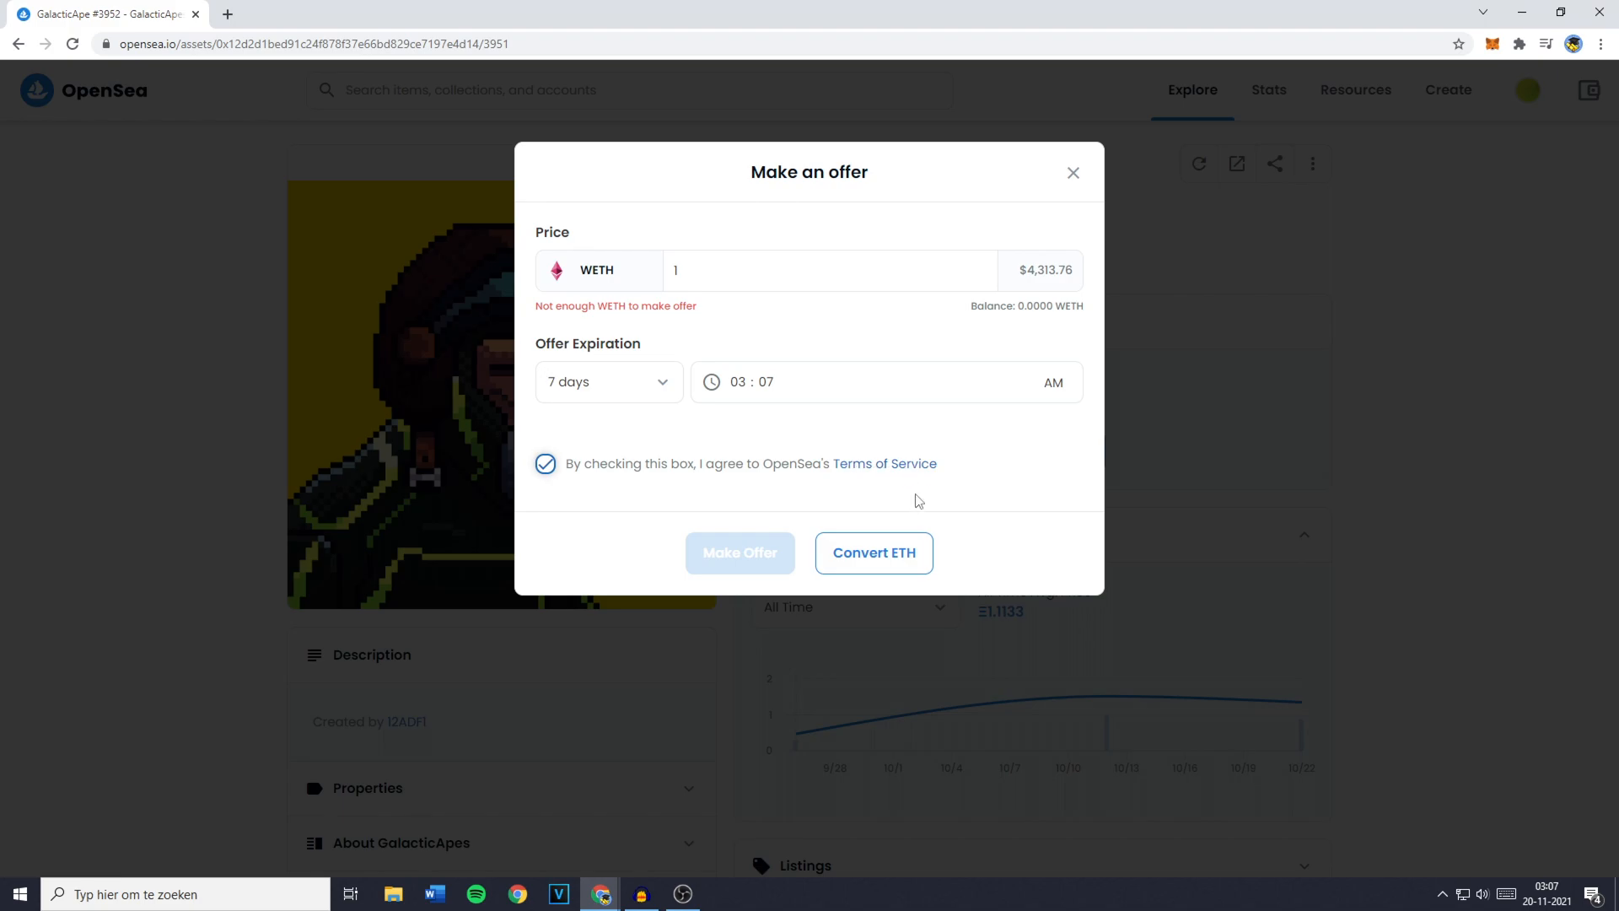
{"action": "mouse_move", "coordinate": [873, 553]}
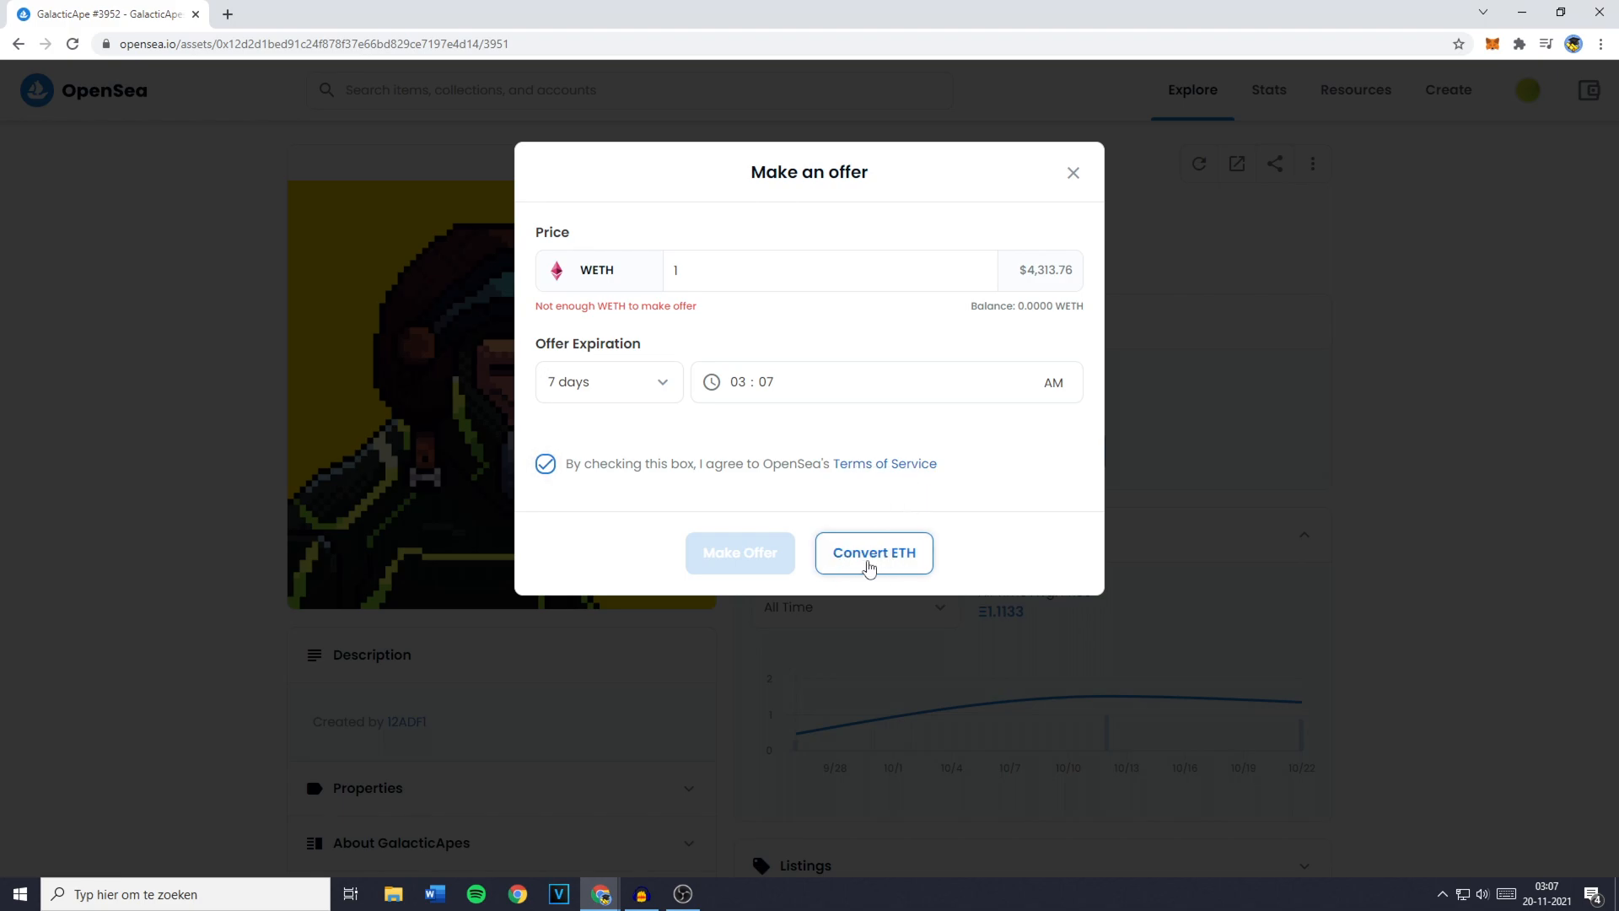
{"action": "left_click", "coordinate": [1071, 172]}
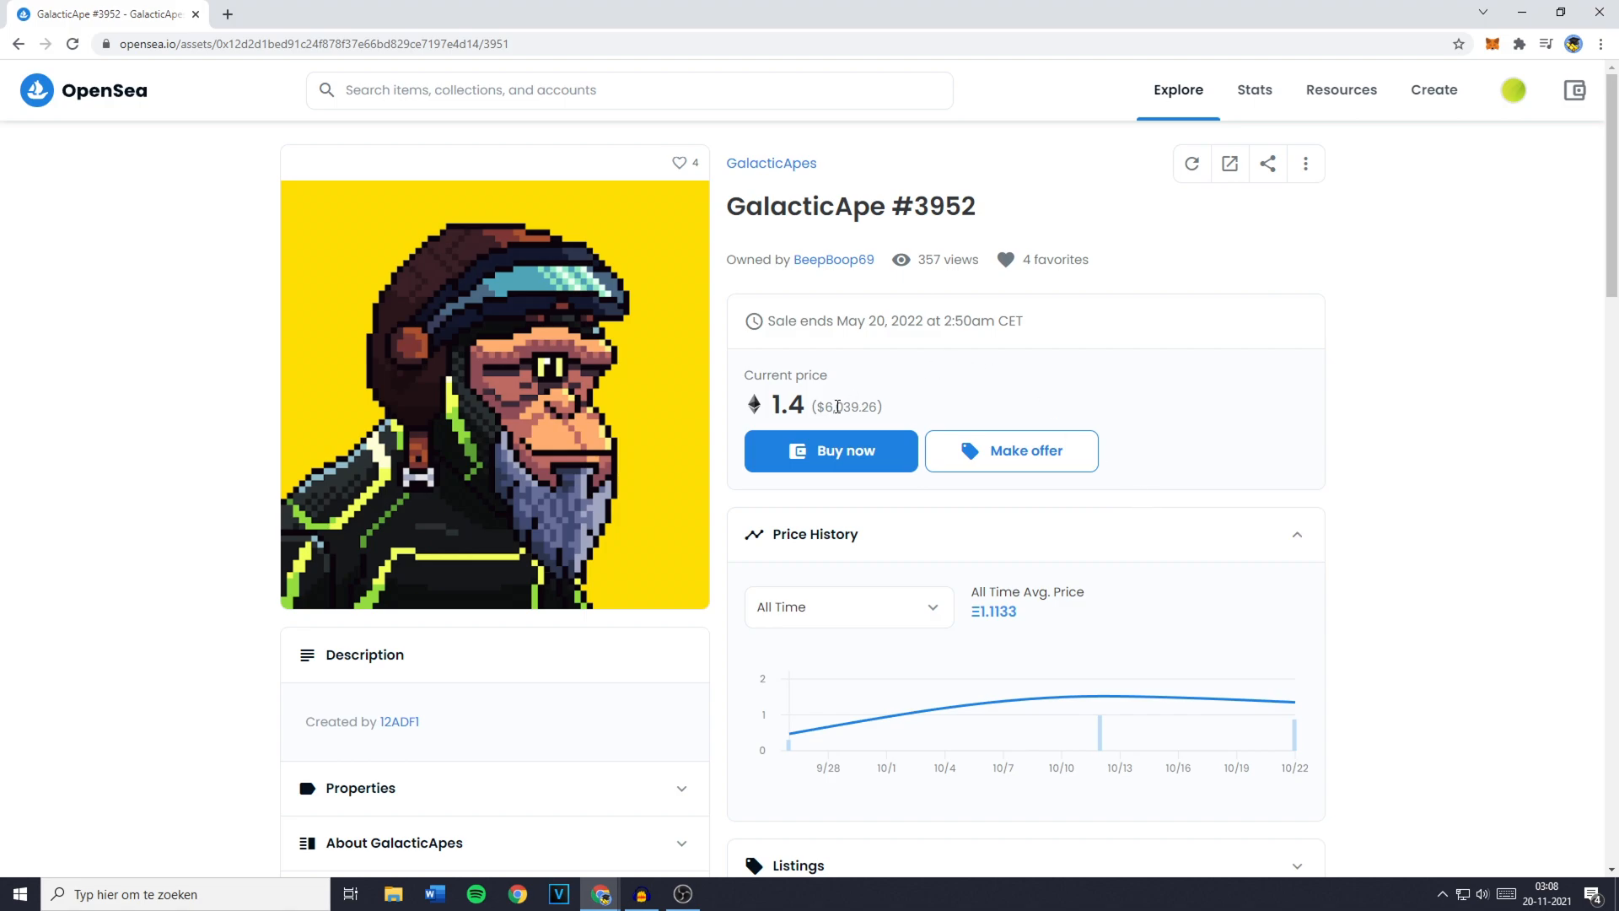
{"action": "mouse_move", "coordinate": [883, 411]}
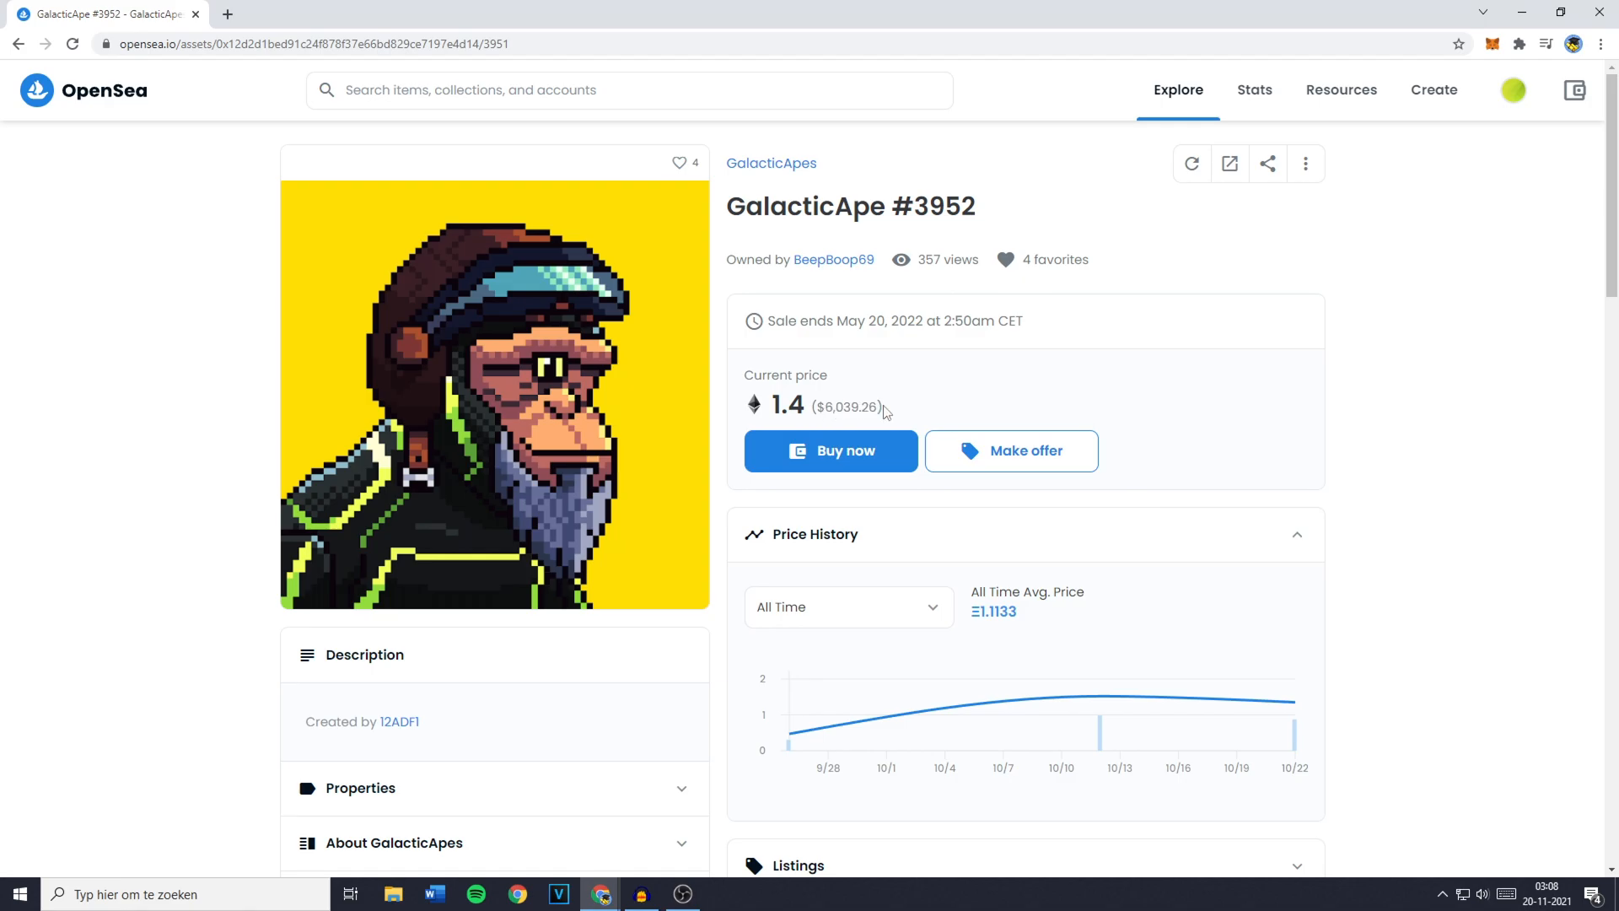
{"action": "mouse_move", "coordinate": [789, 433]}
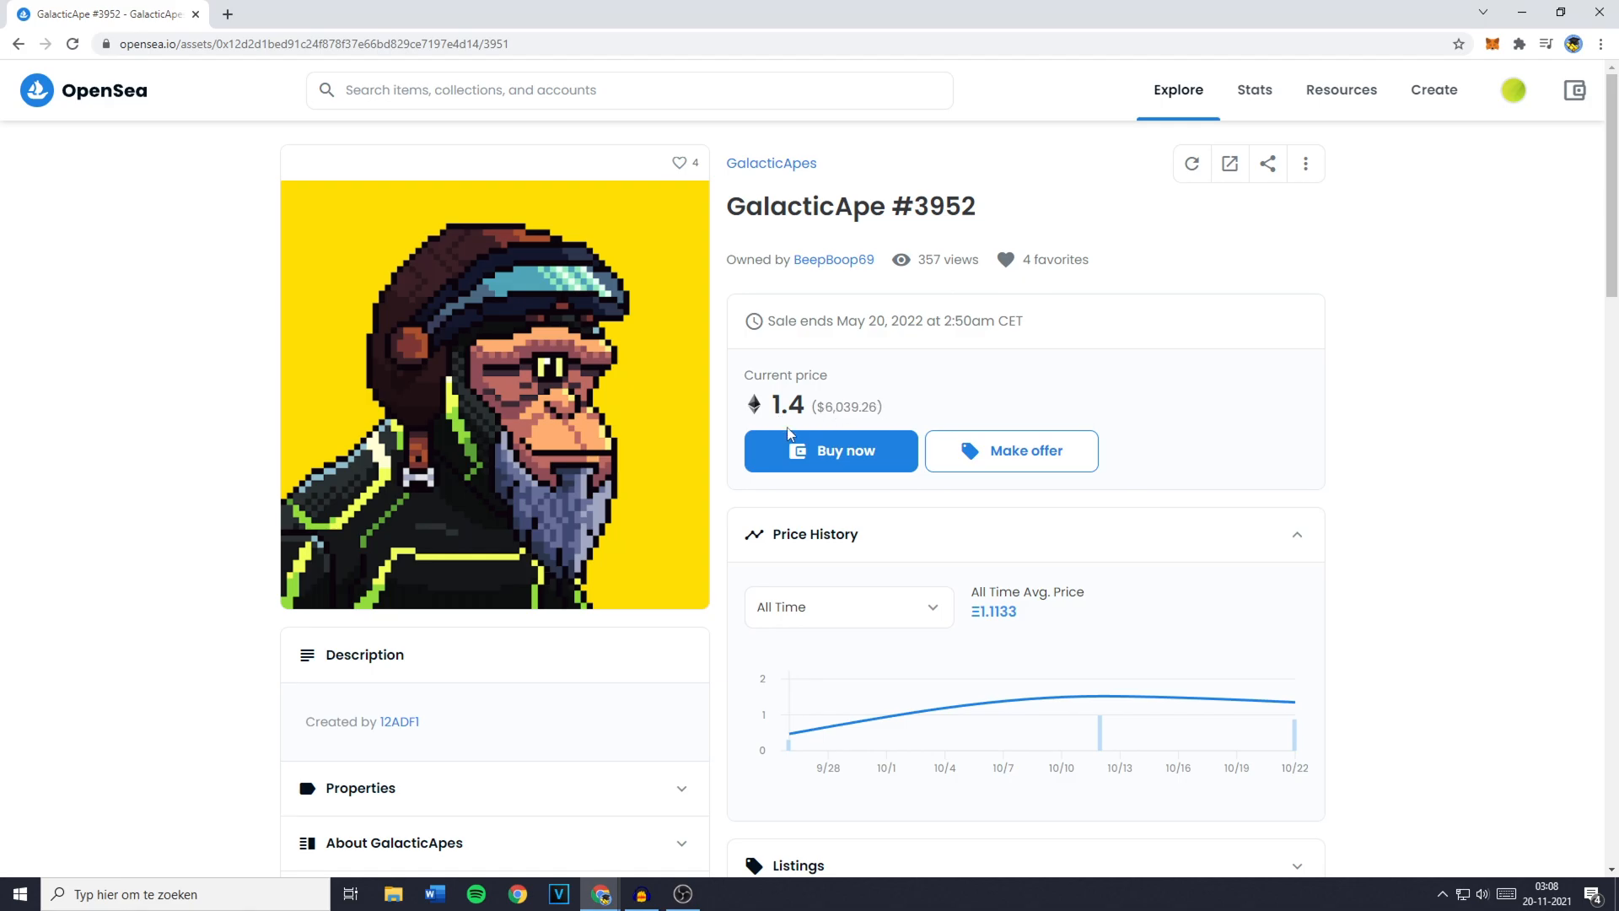
Start Buy now checkout for GalacticApe #3952 at 1.4 ETH and accept the Terms of Service
{"action": "left_click", "coordinate": [830, 450]}
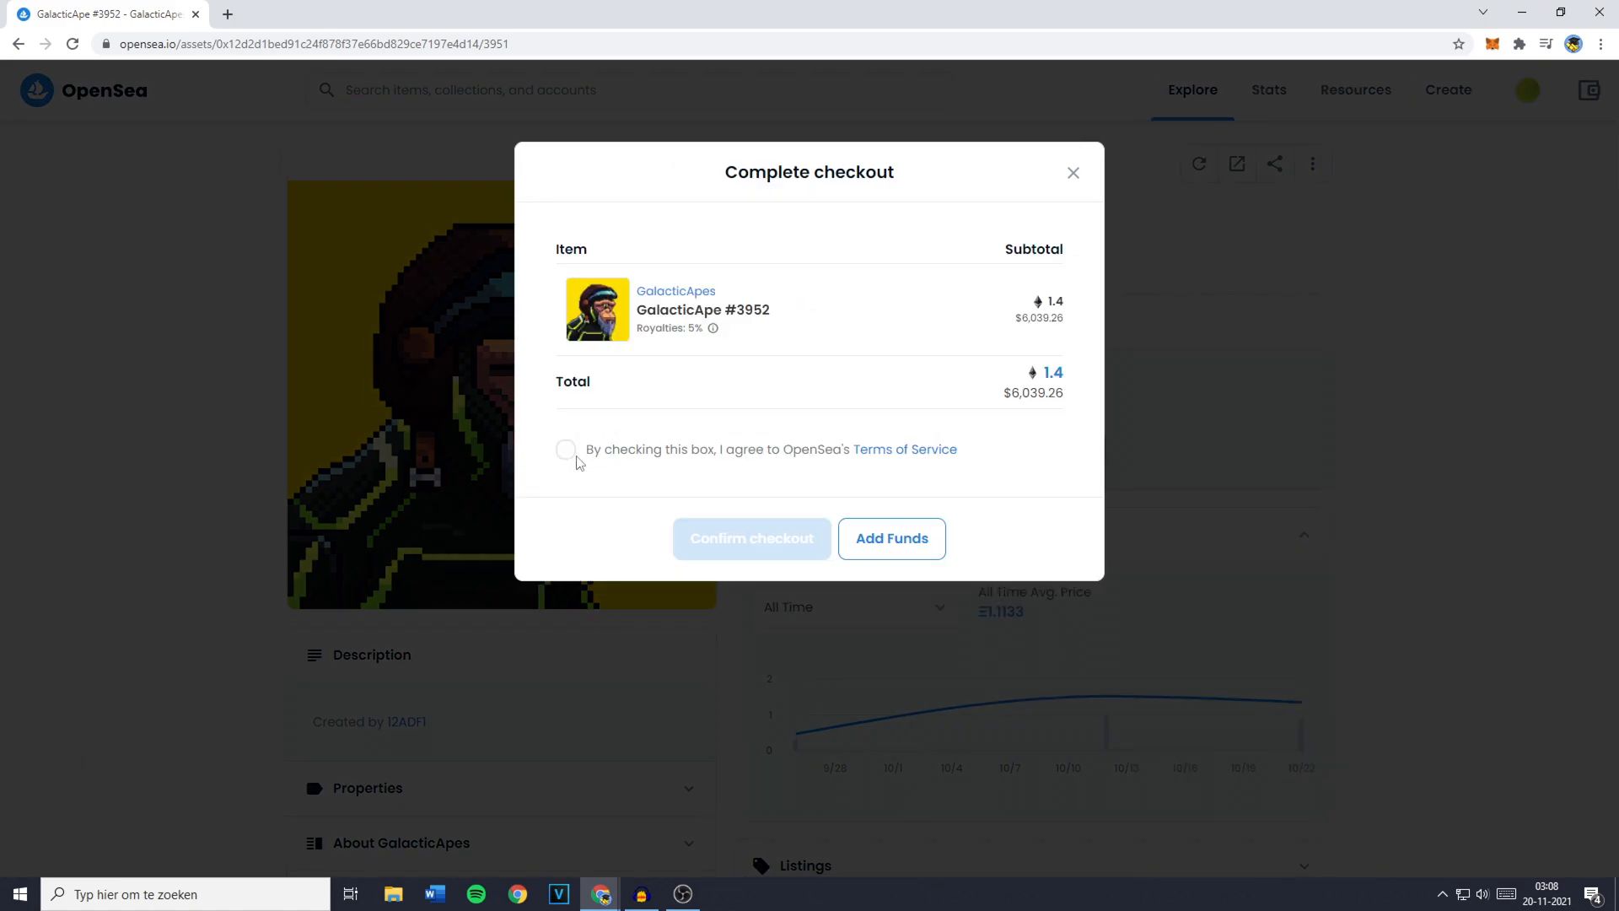
{"action": "left_click", "coordinate": [565, 450]}
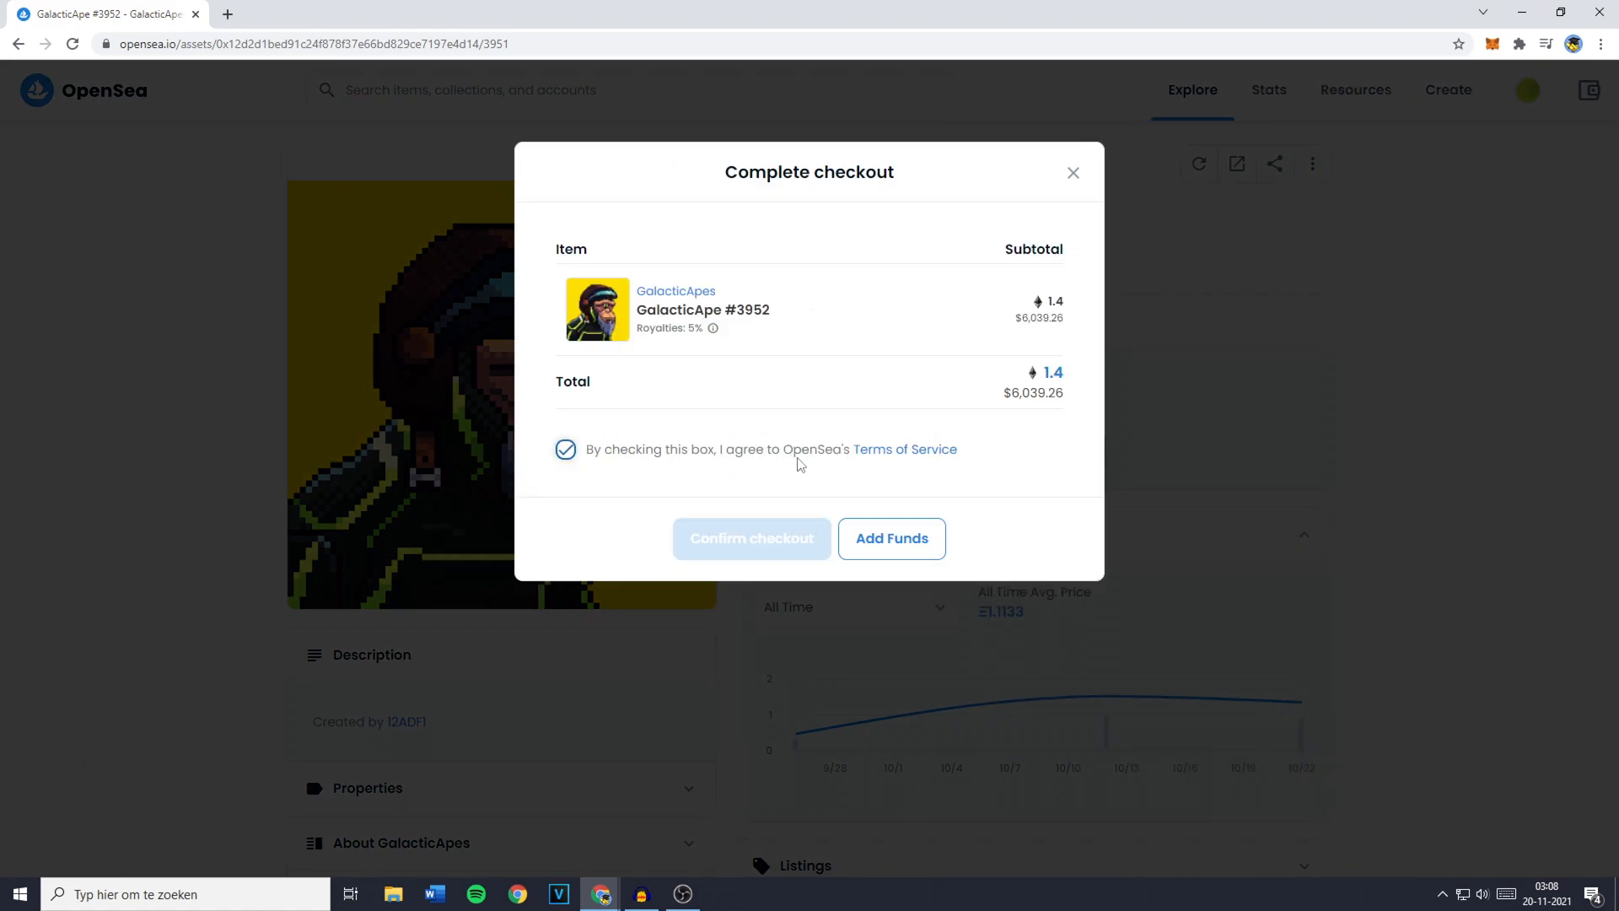
{"action": "mouse_move", "coordinate": [890, 538]}
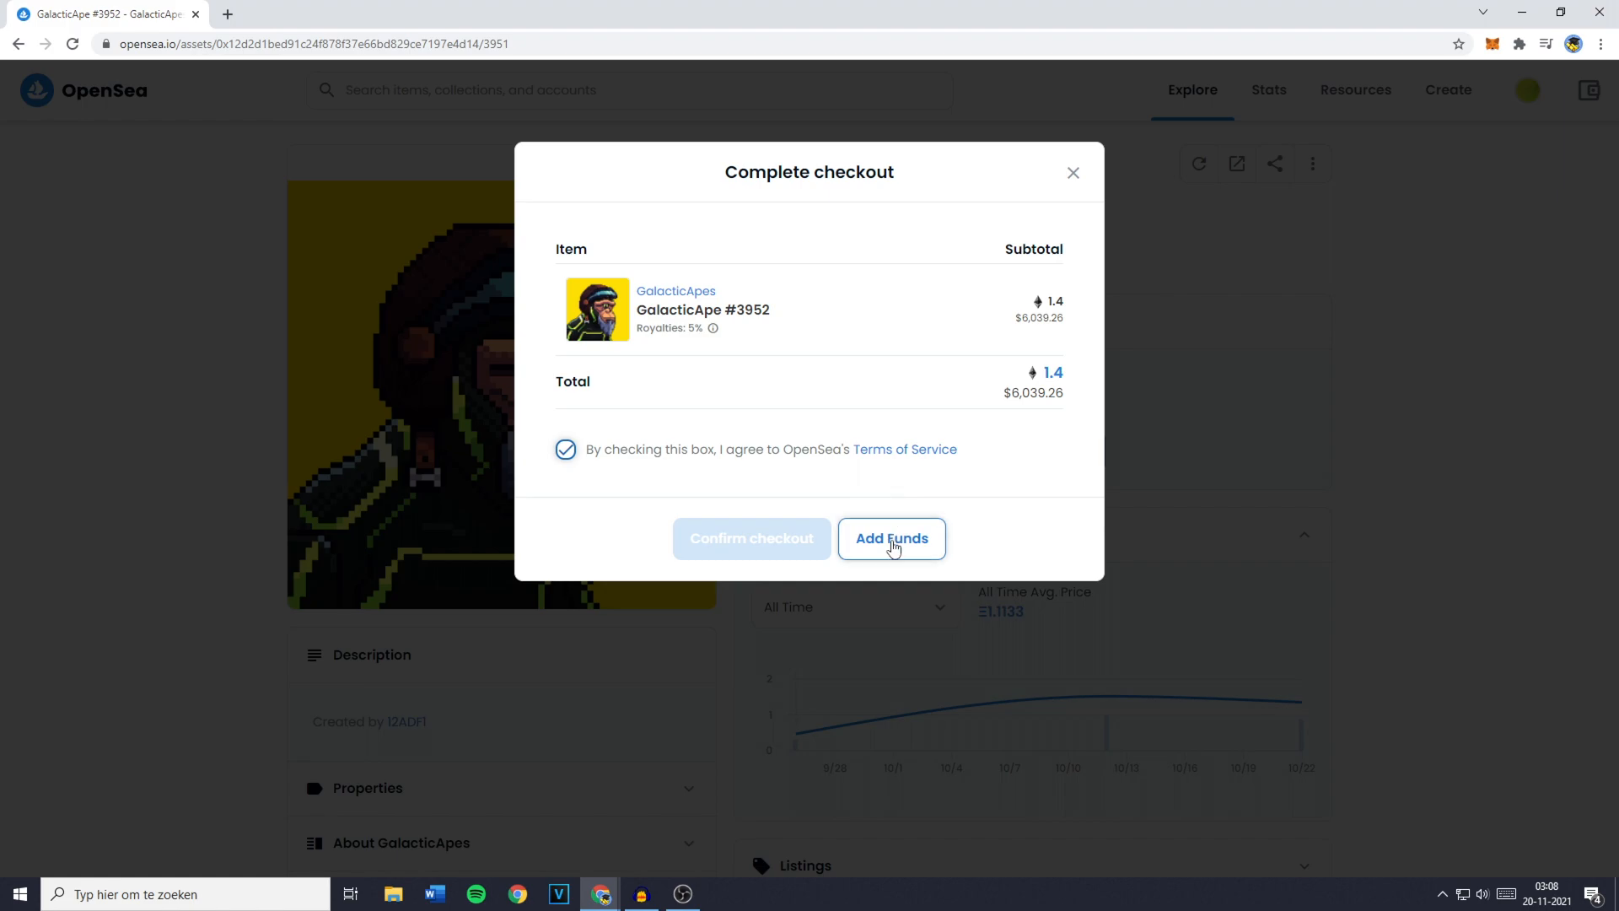
Choose to add ETH to the wallet and select Deposit from an exchange
{"action": "left_click", "coordinate": [890, 538]}
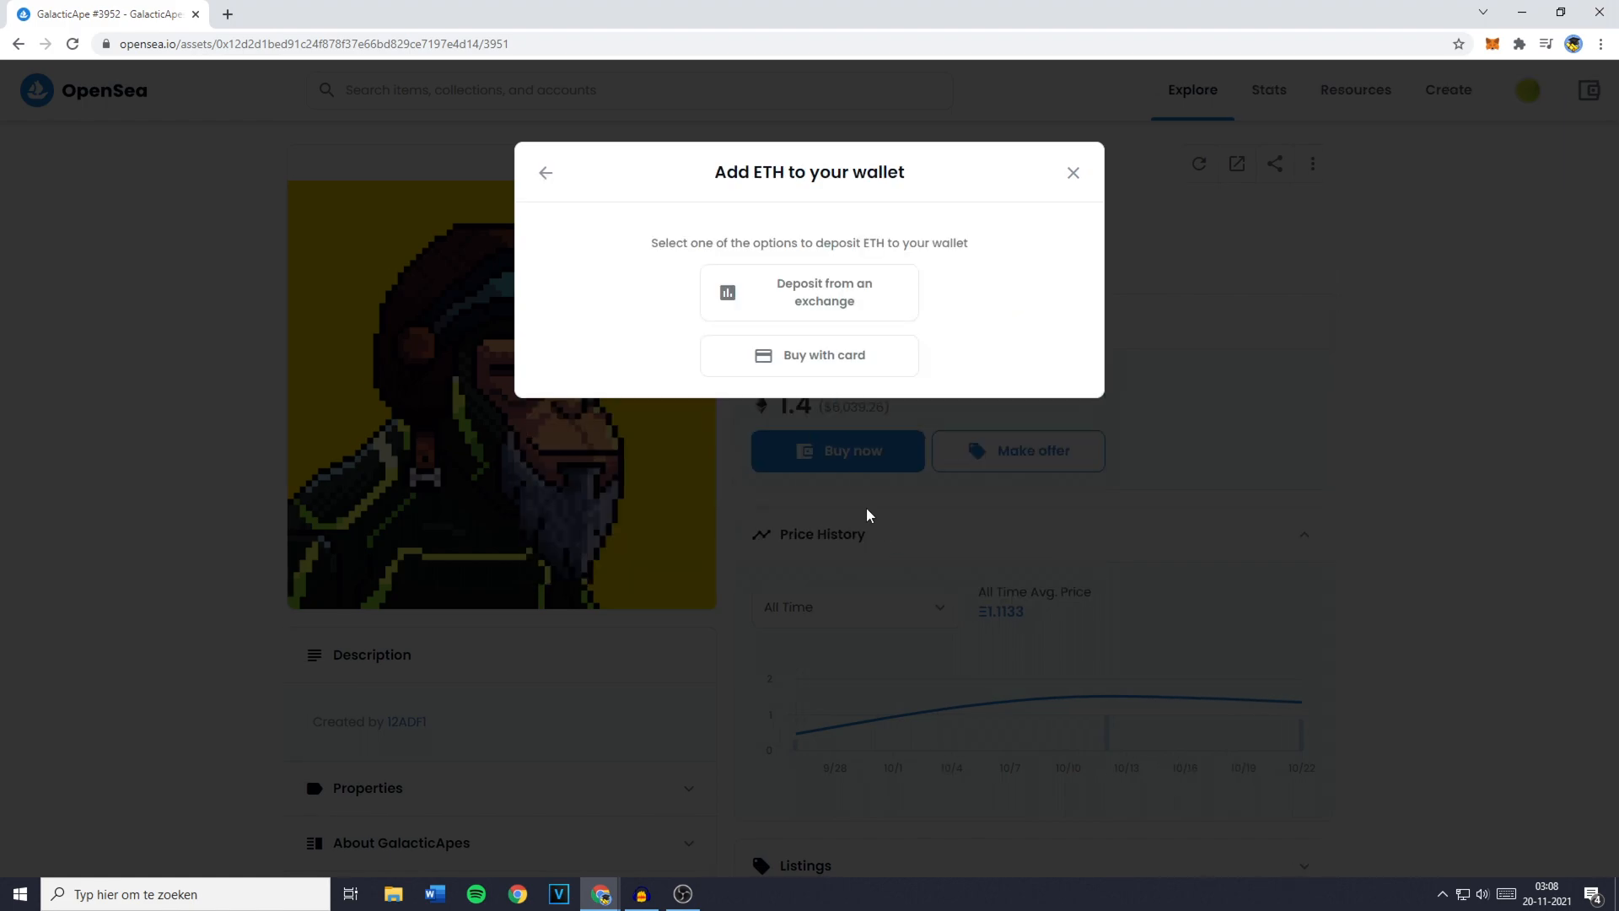
{"action": "mouse_move", "coordinate": [848, 473]}
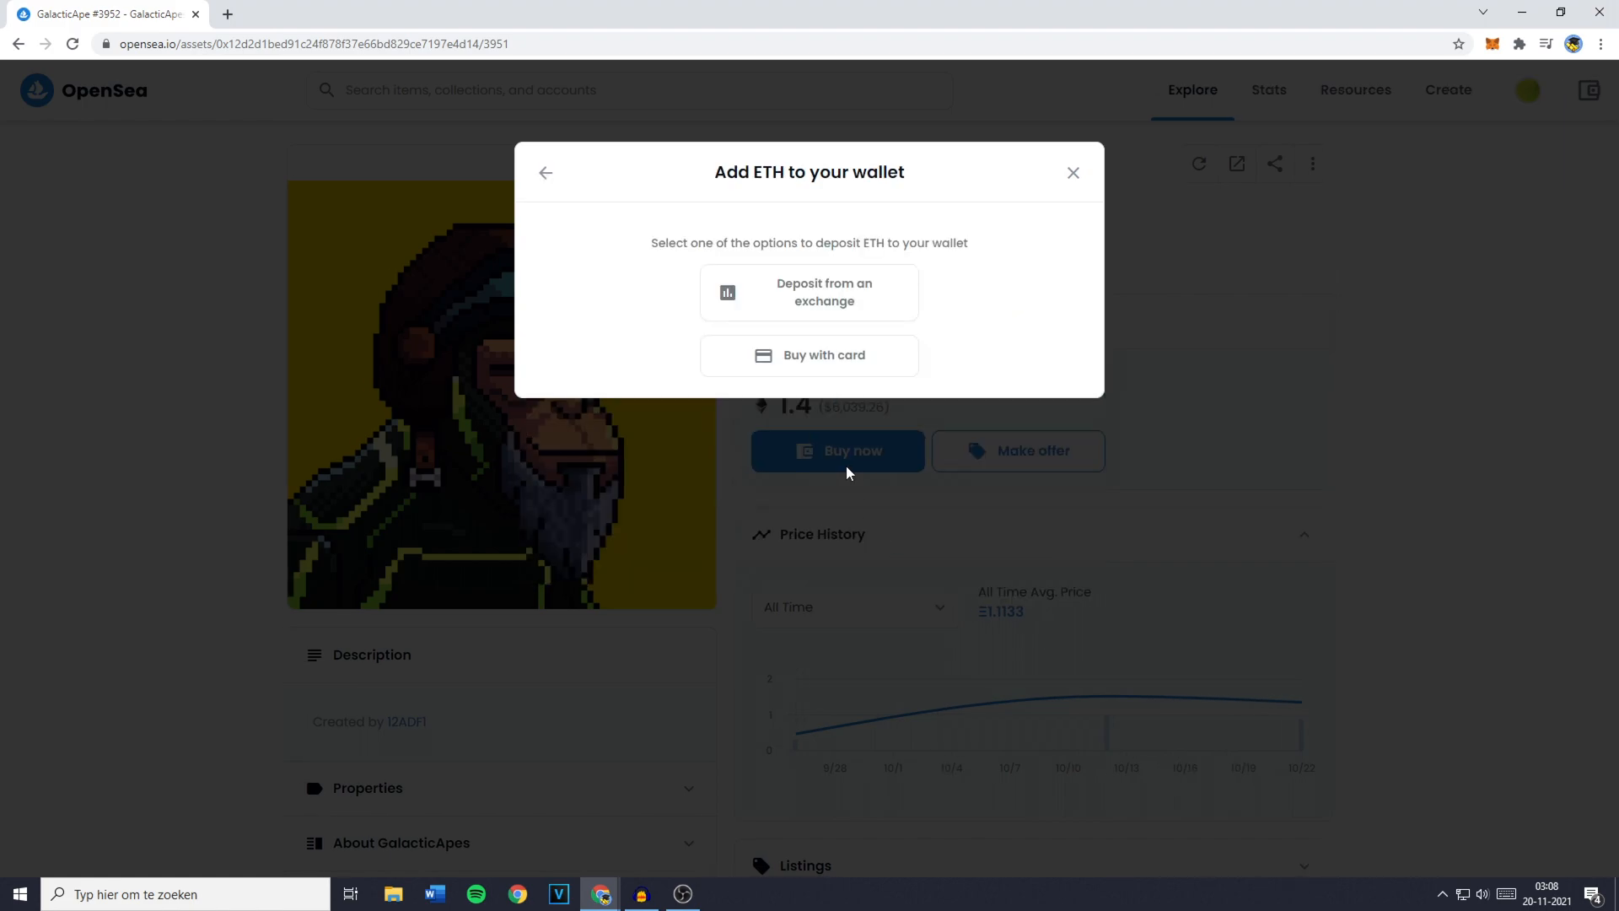
{"action": "mouse_move", "coordinate": [953, 362]}
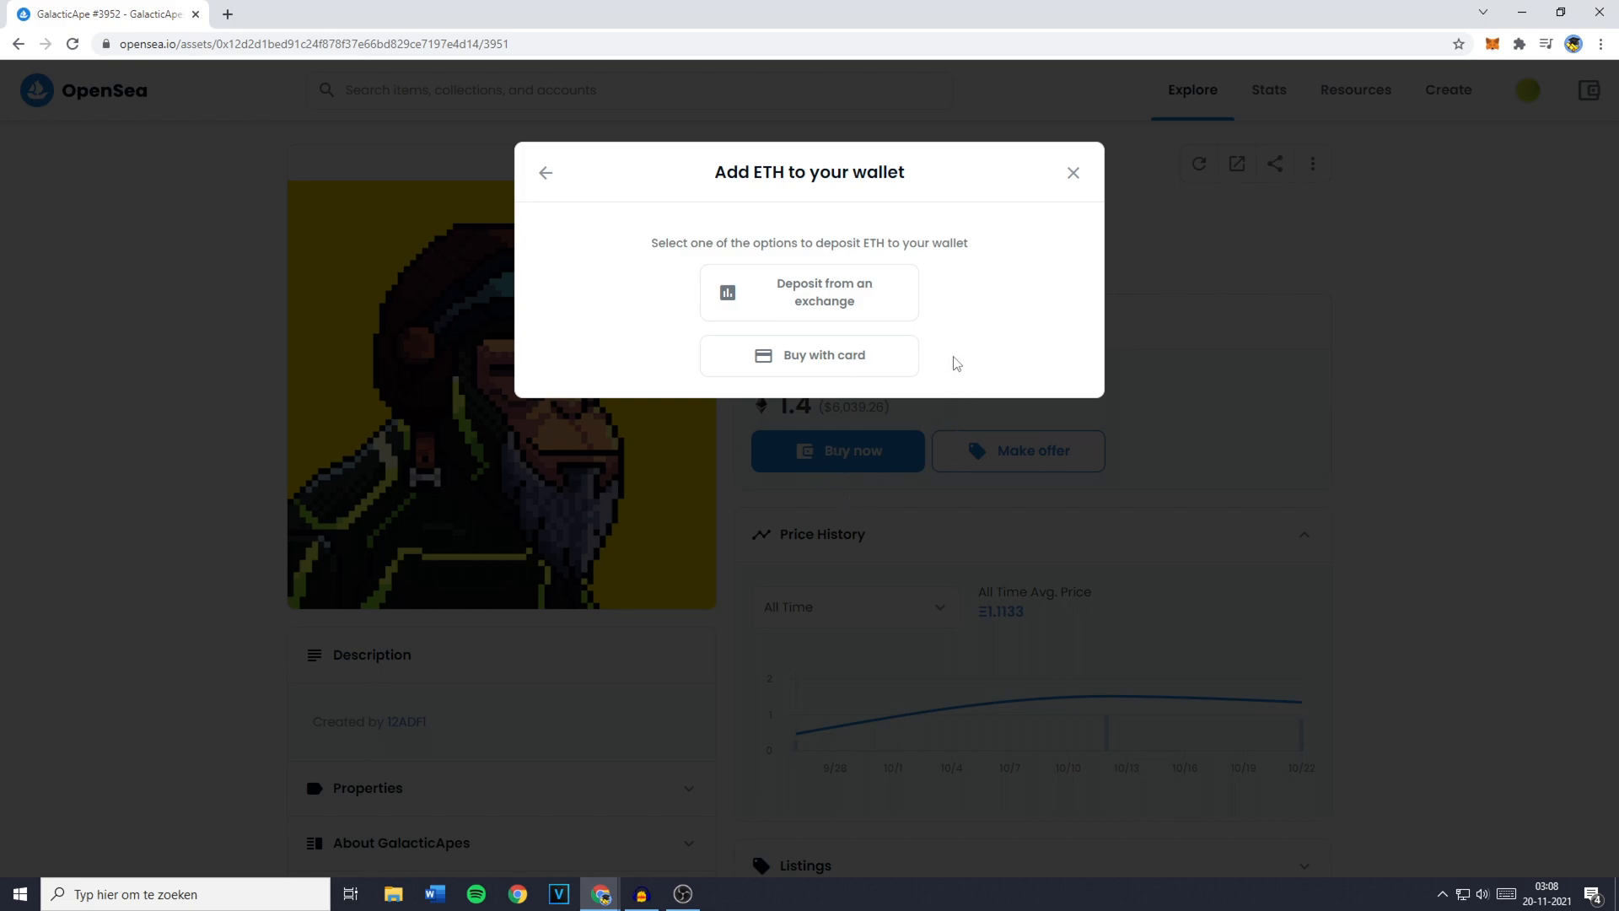
{"action": "mouse_move", "coordinate": [846, 355]}
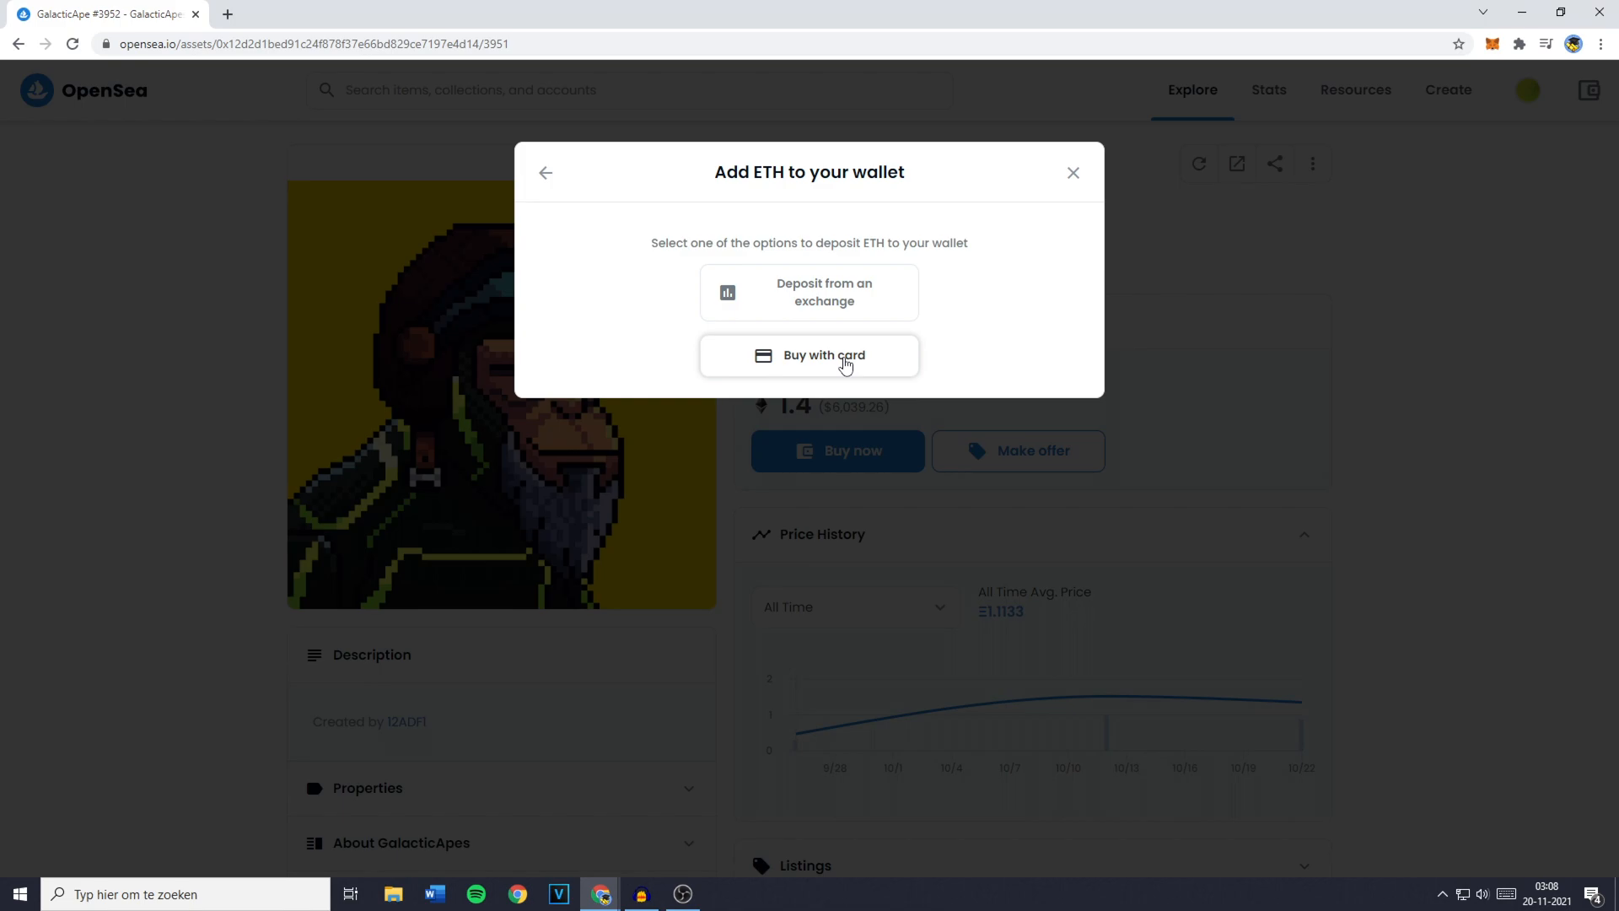
{"action": "mouse_move", "coordinate": [842, 307]}
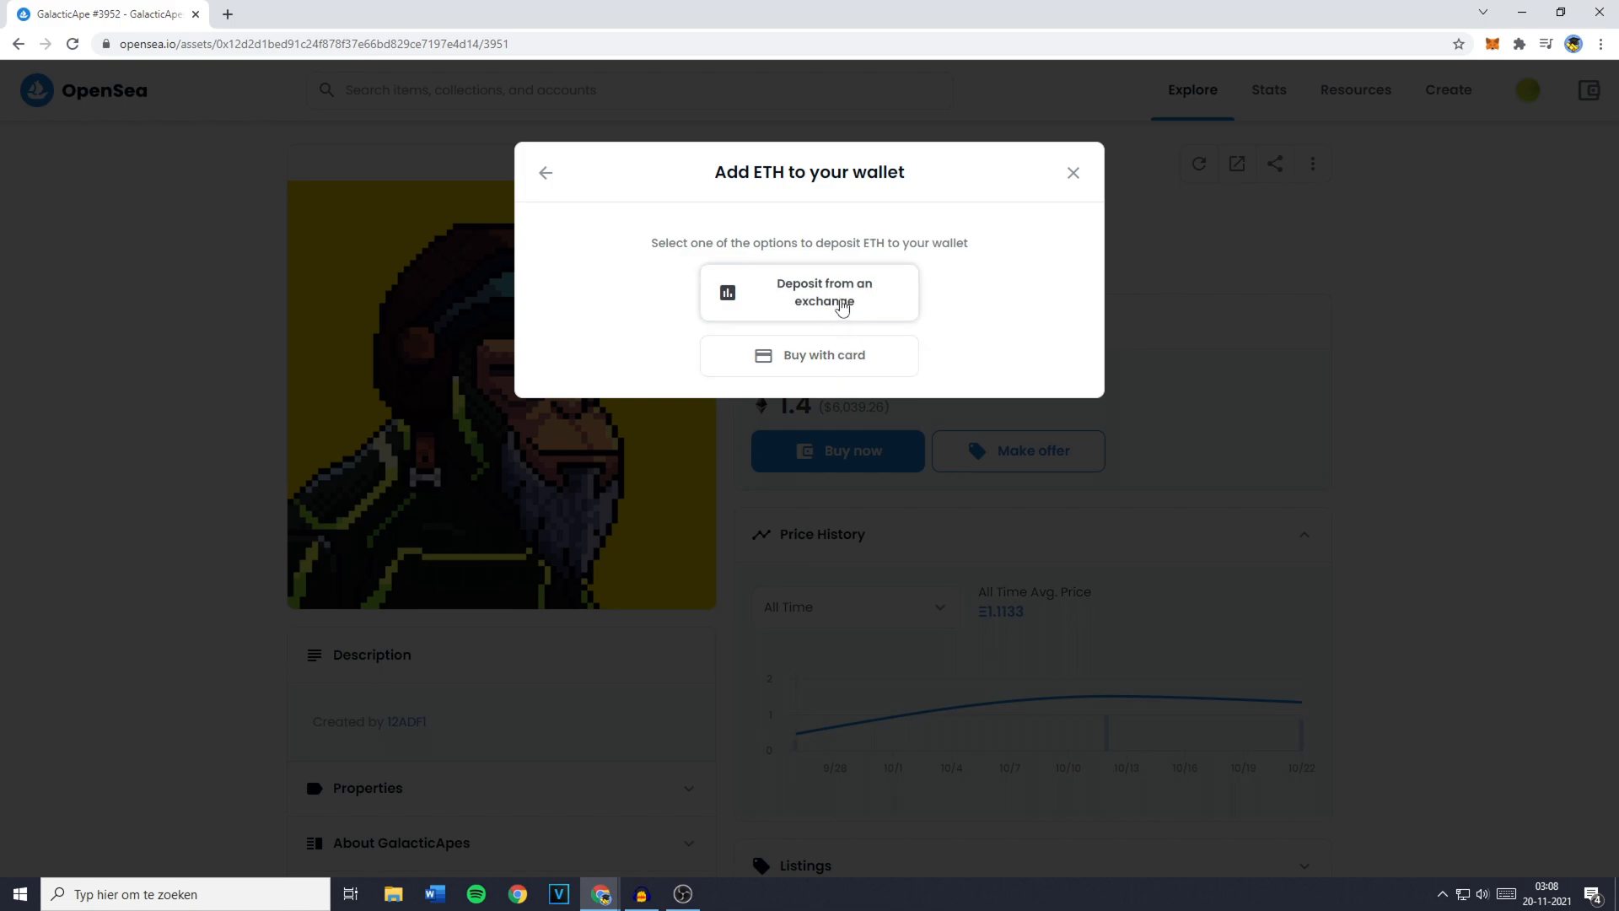
{"action": "left_click", "coordinate": [809, 292]}
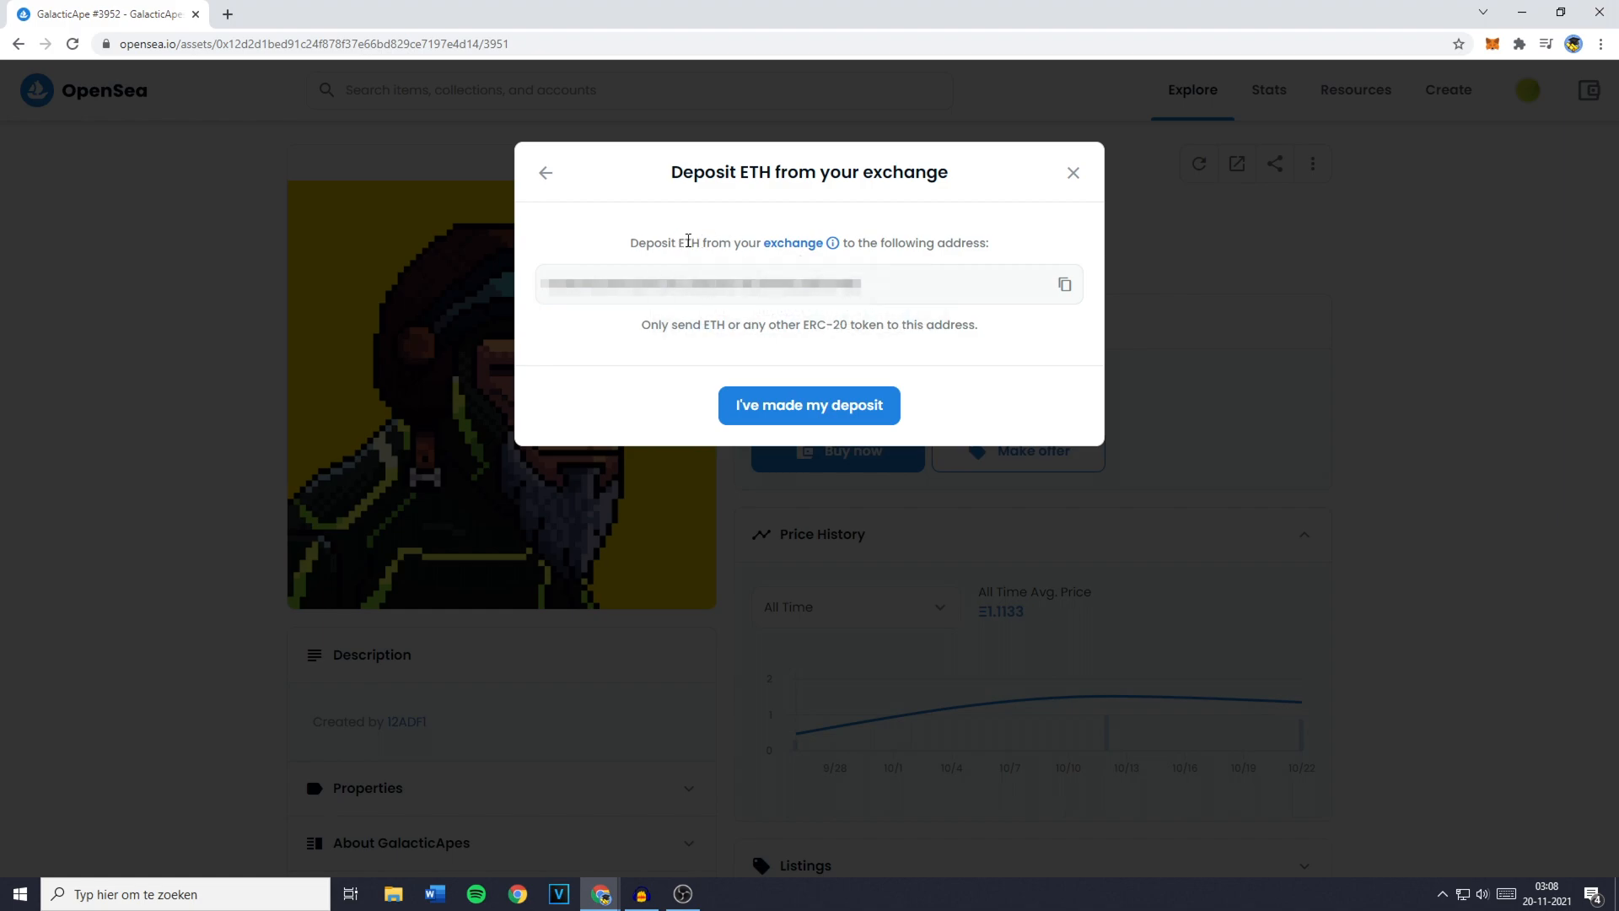
{"action": "mouse_move", "coordinate": [1066, 286]}
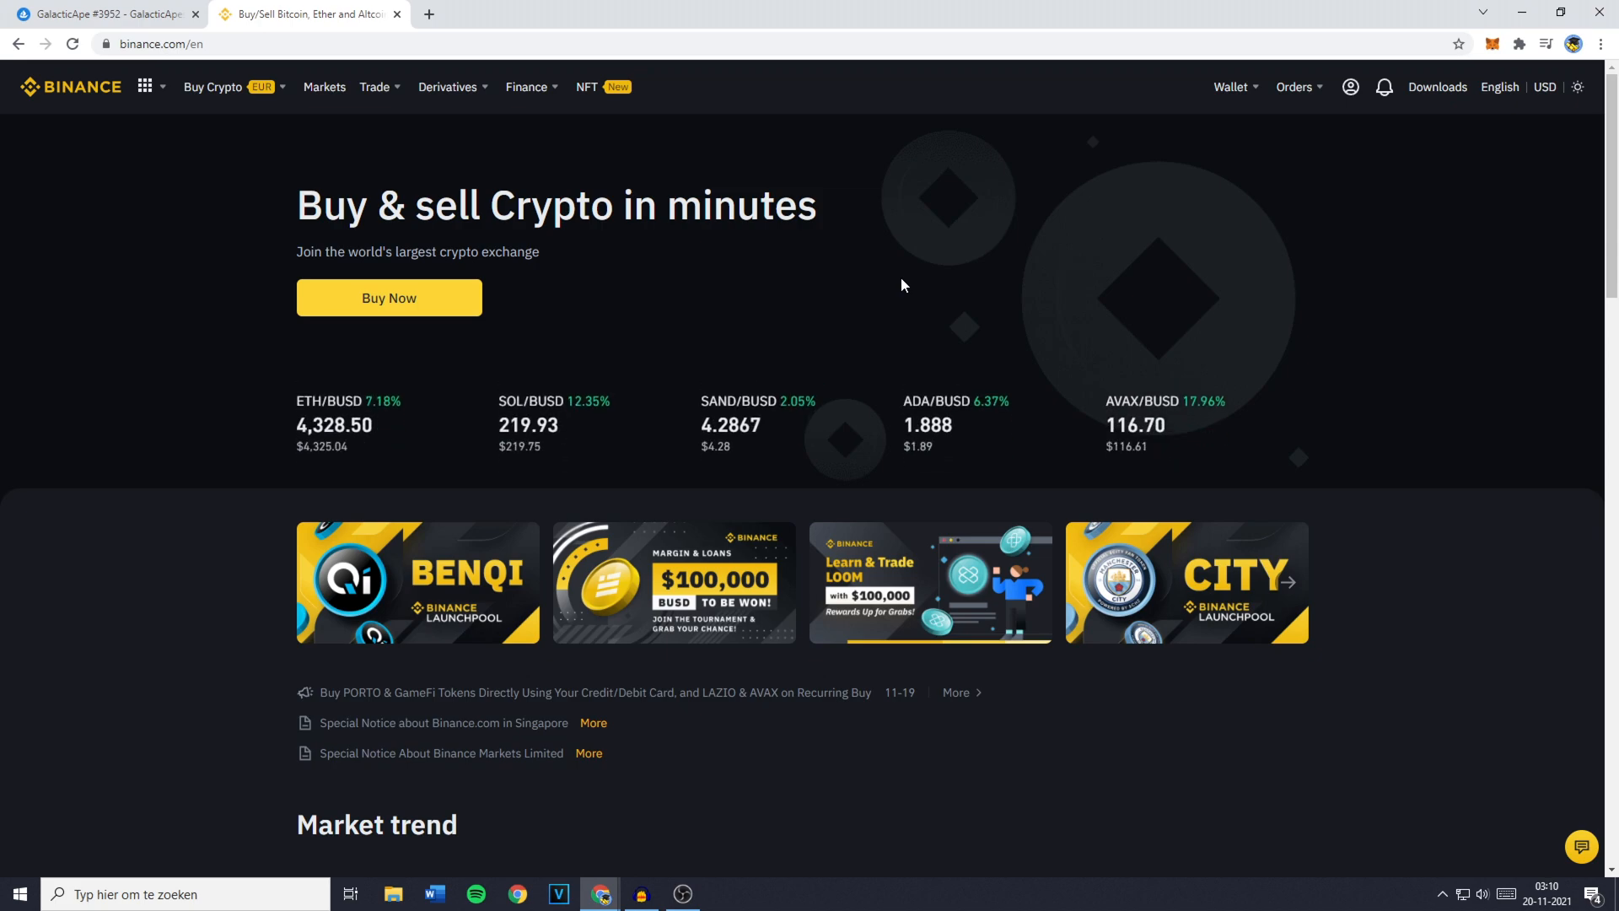
From Binance's Fiat and Spot wallet, start a crypto withdrawal and pick the ETH coin
{"action": "left_click", "coordinate": [1230, 86]}
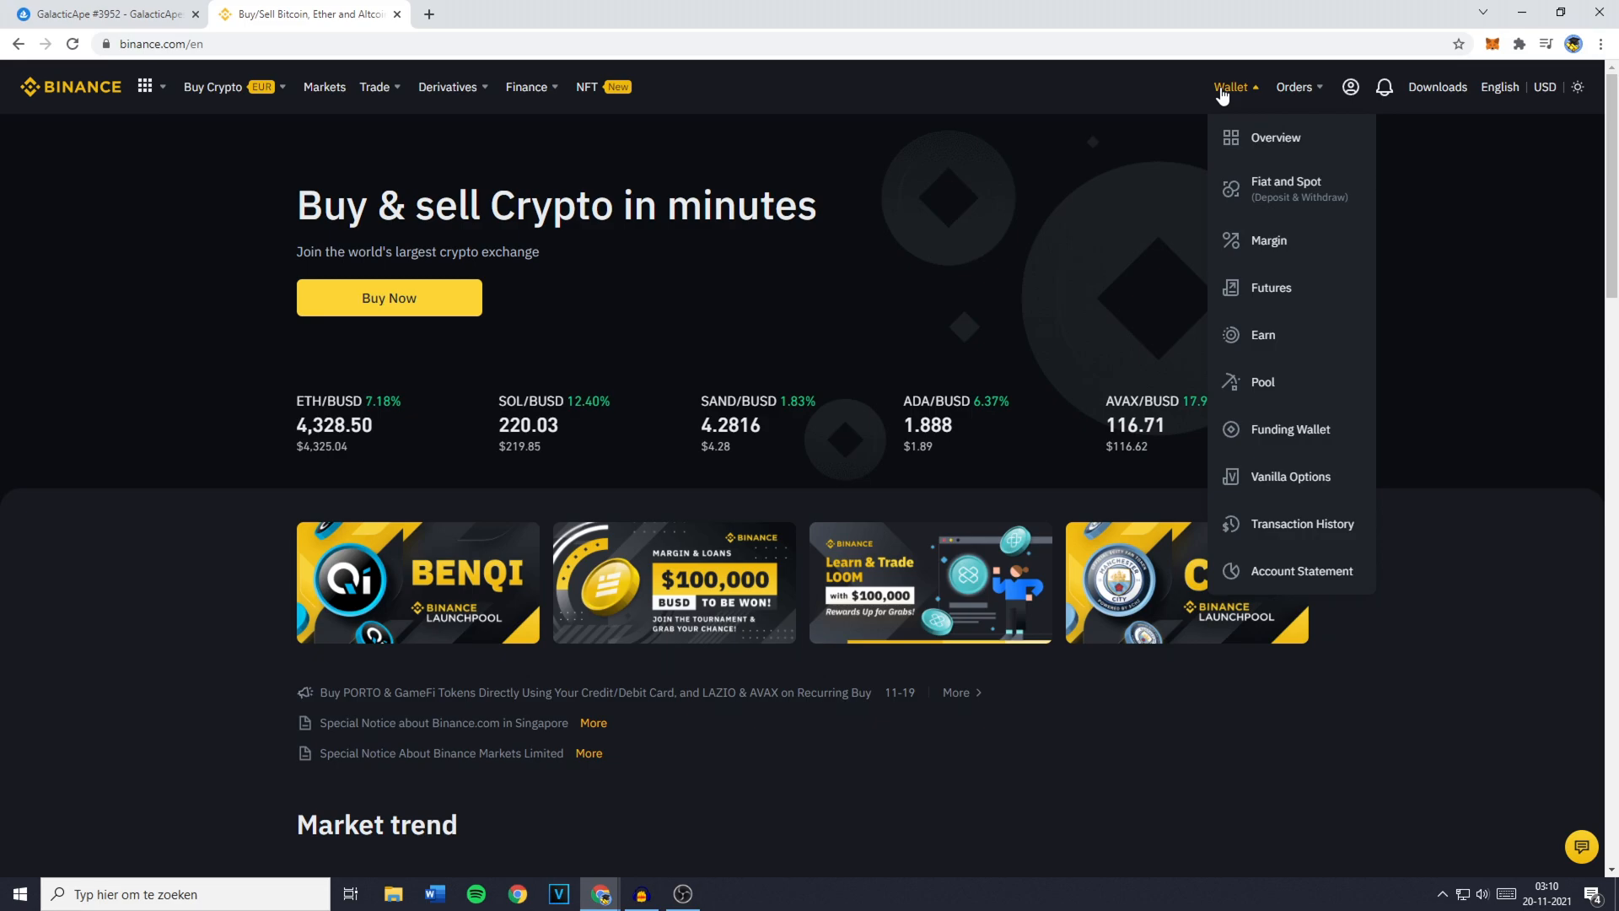
{"action": "left_click", "coordinate": [1286, 189]}
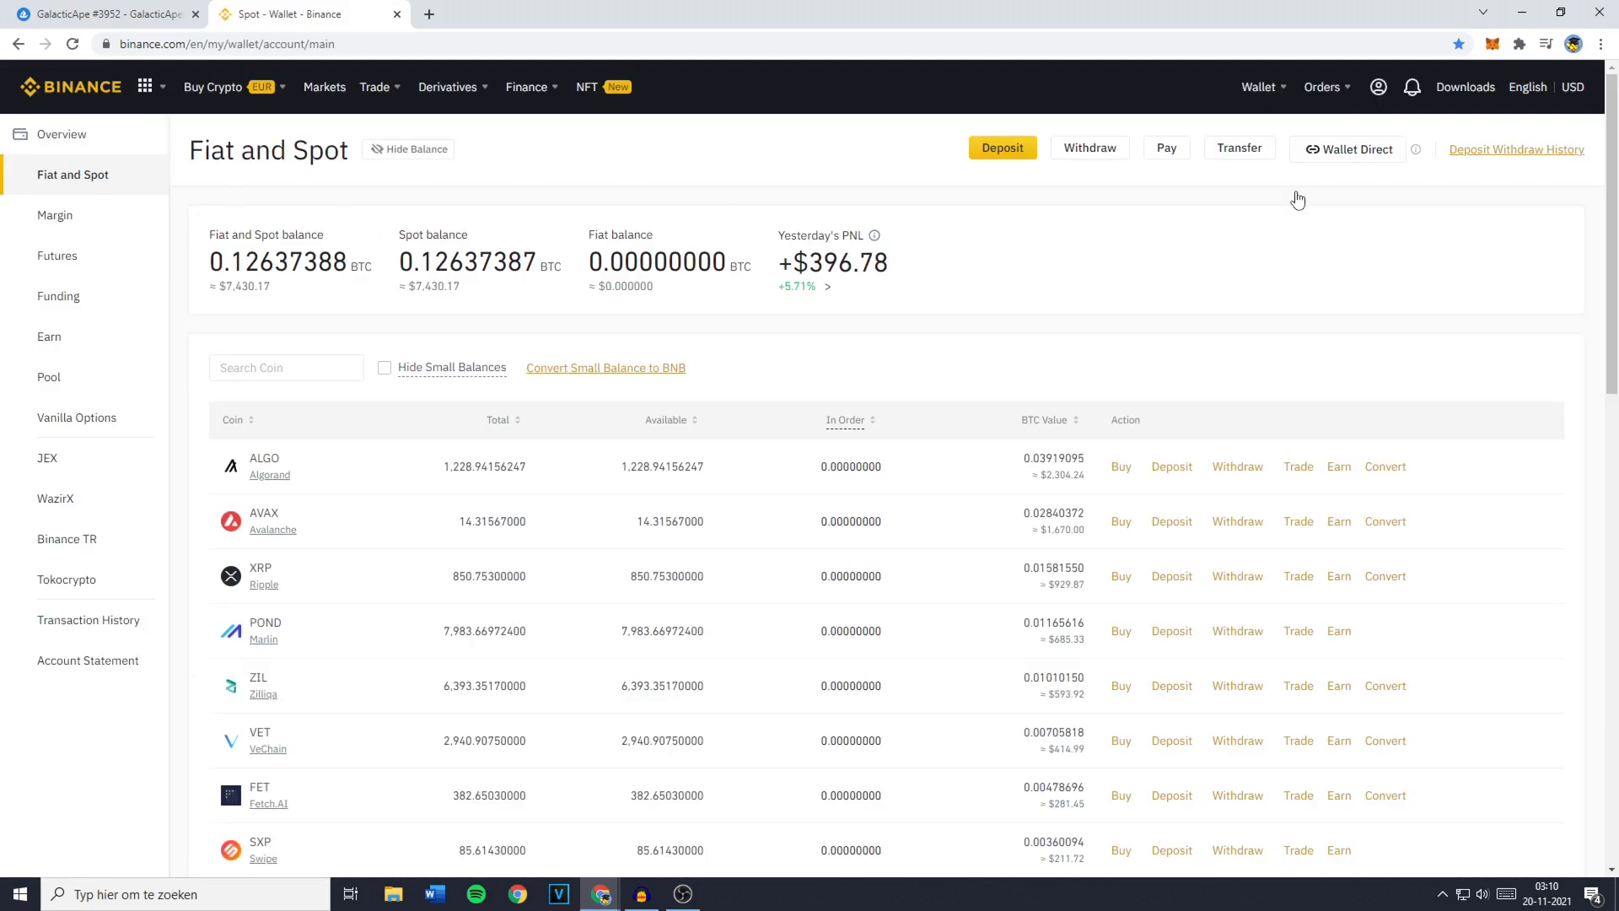
{"action": "mouse_move", "coordinate": [1115, 163]}
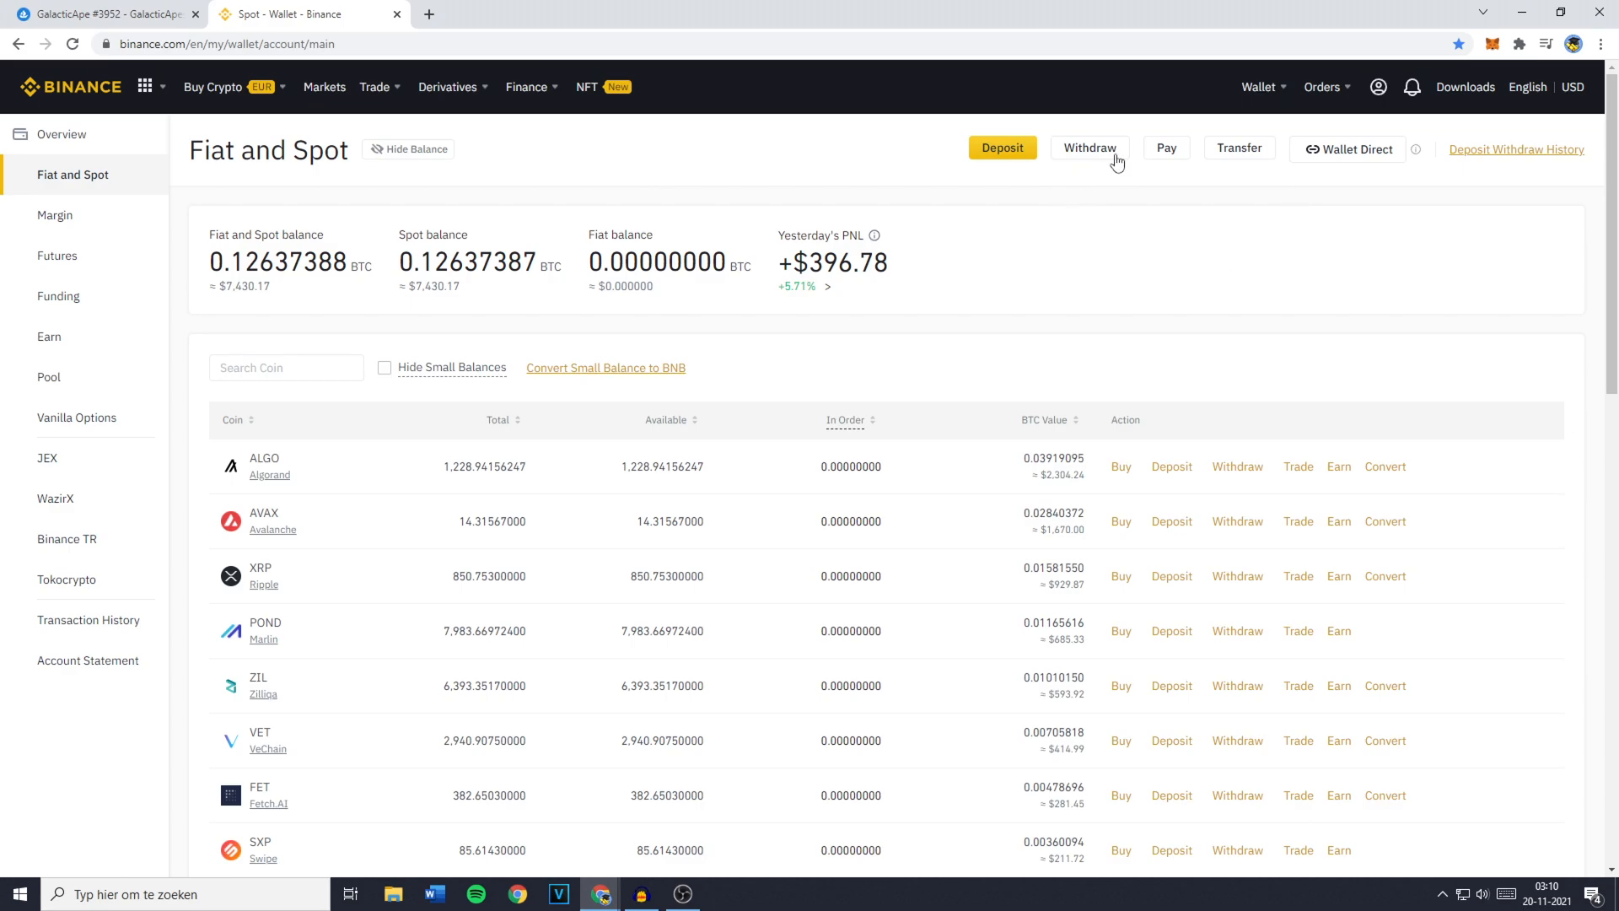
{"action": "left_click", "coordinate": [1089, 147]}
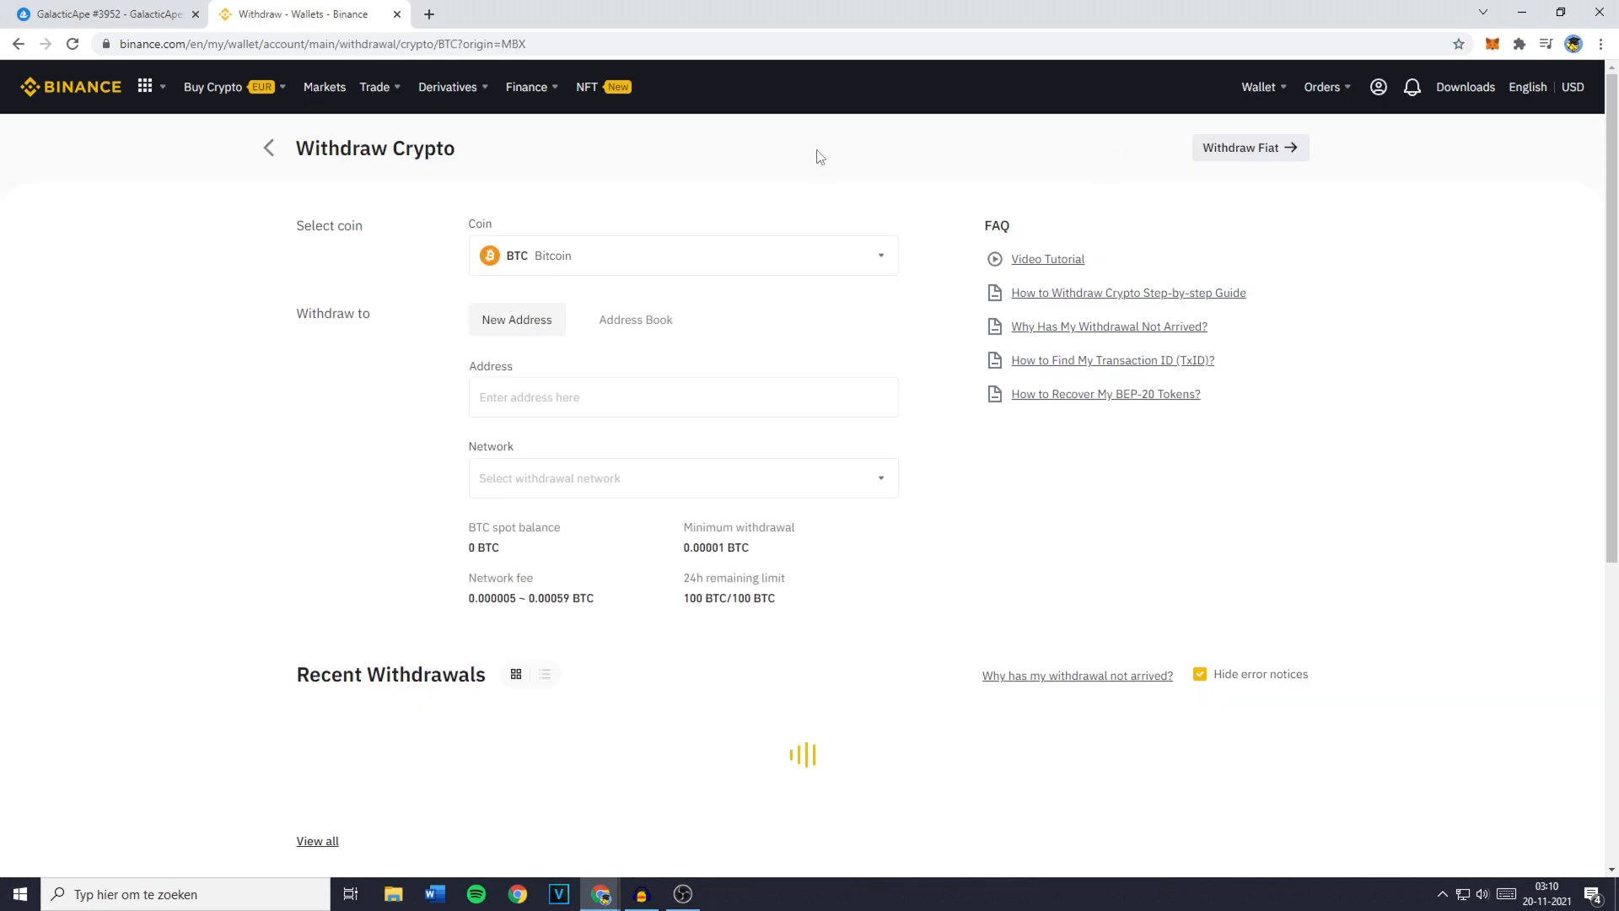
{"action": "left_click", "coordinate": [682, 254]}
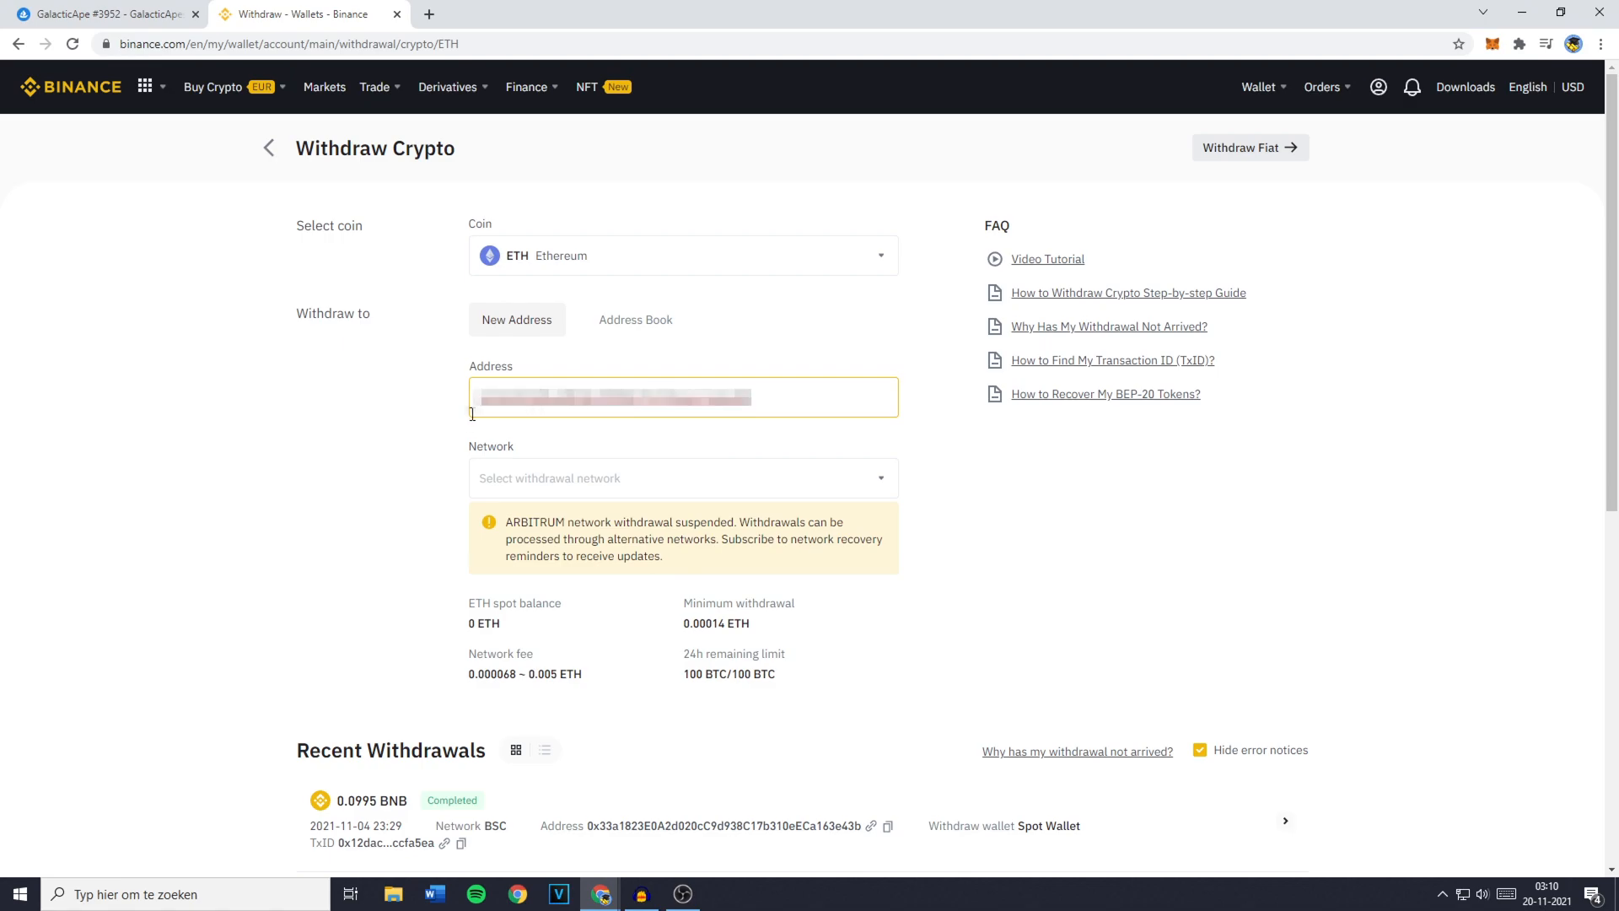
Set the ETH Ethereum (ERC20) network, amount 0.05 ETH, and the Funding Wallet source
{"action": "left_click", "coordinate": [682, 478]}
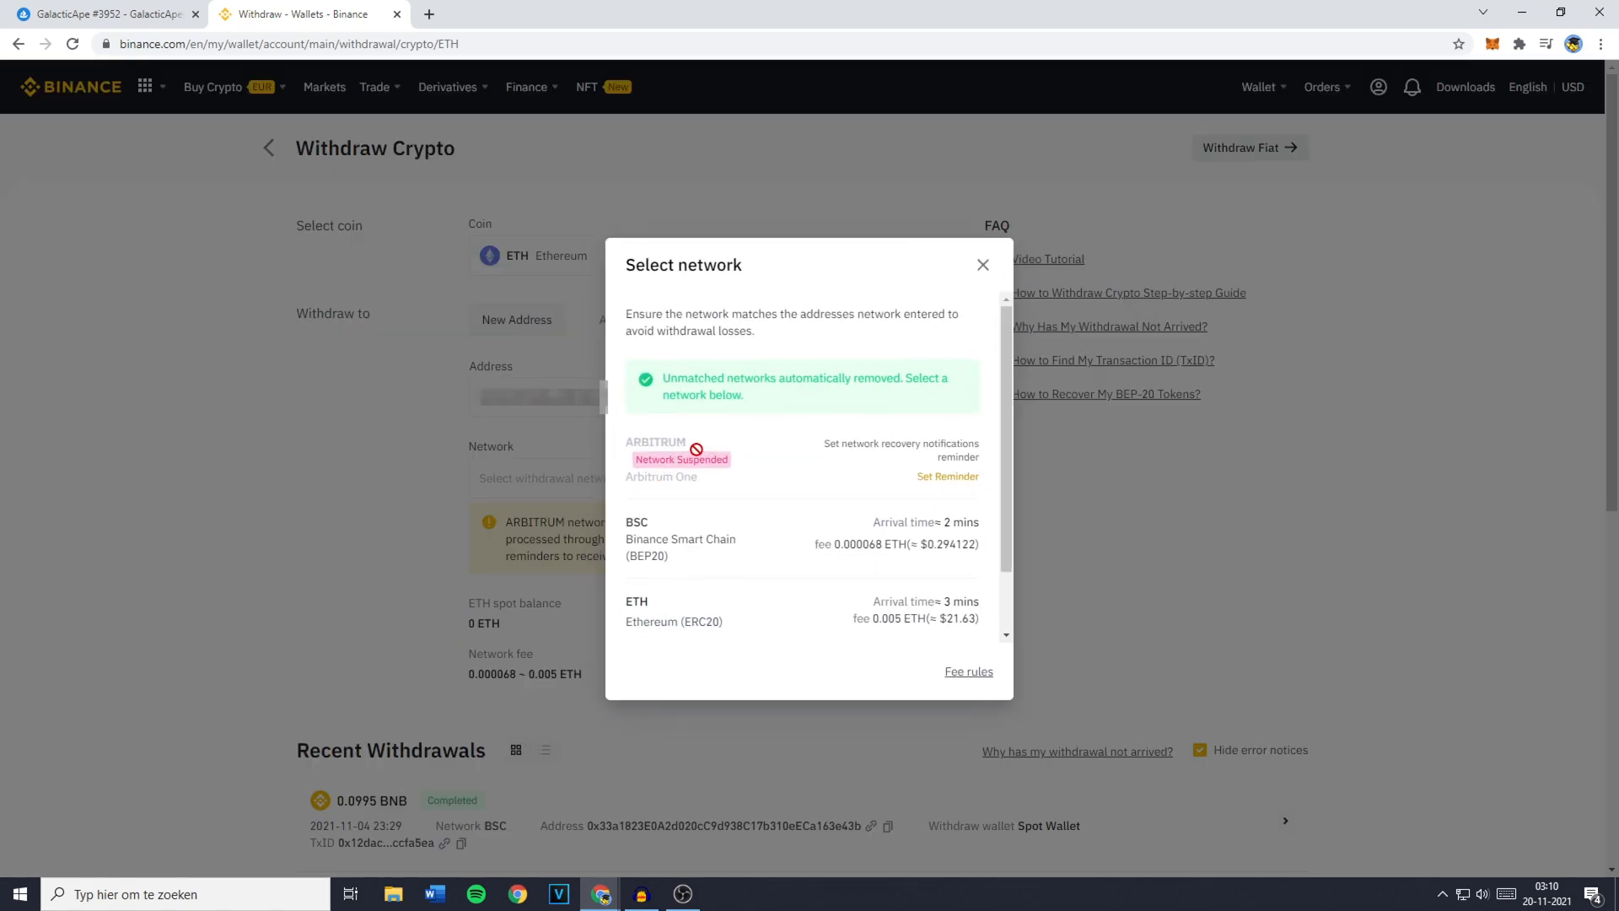
{"action": "mouse_move", "coordinate": [755, 645]}
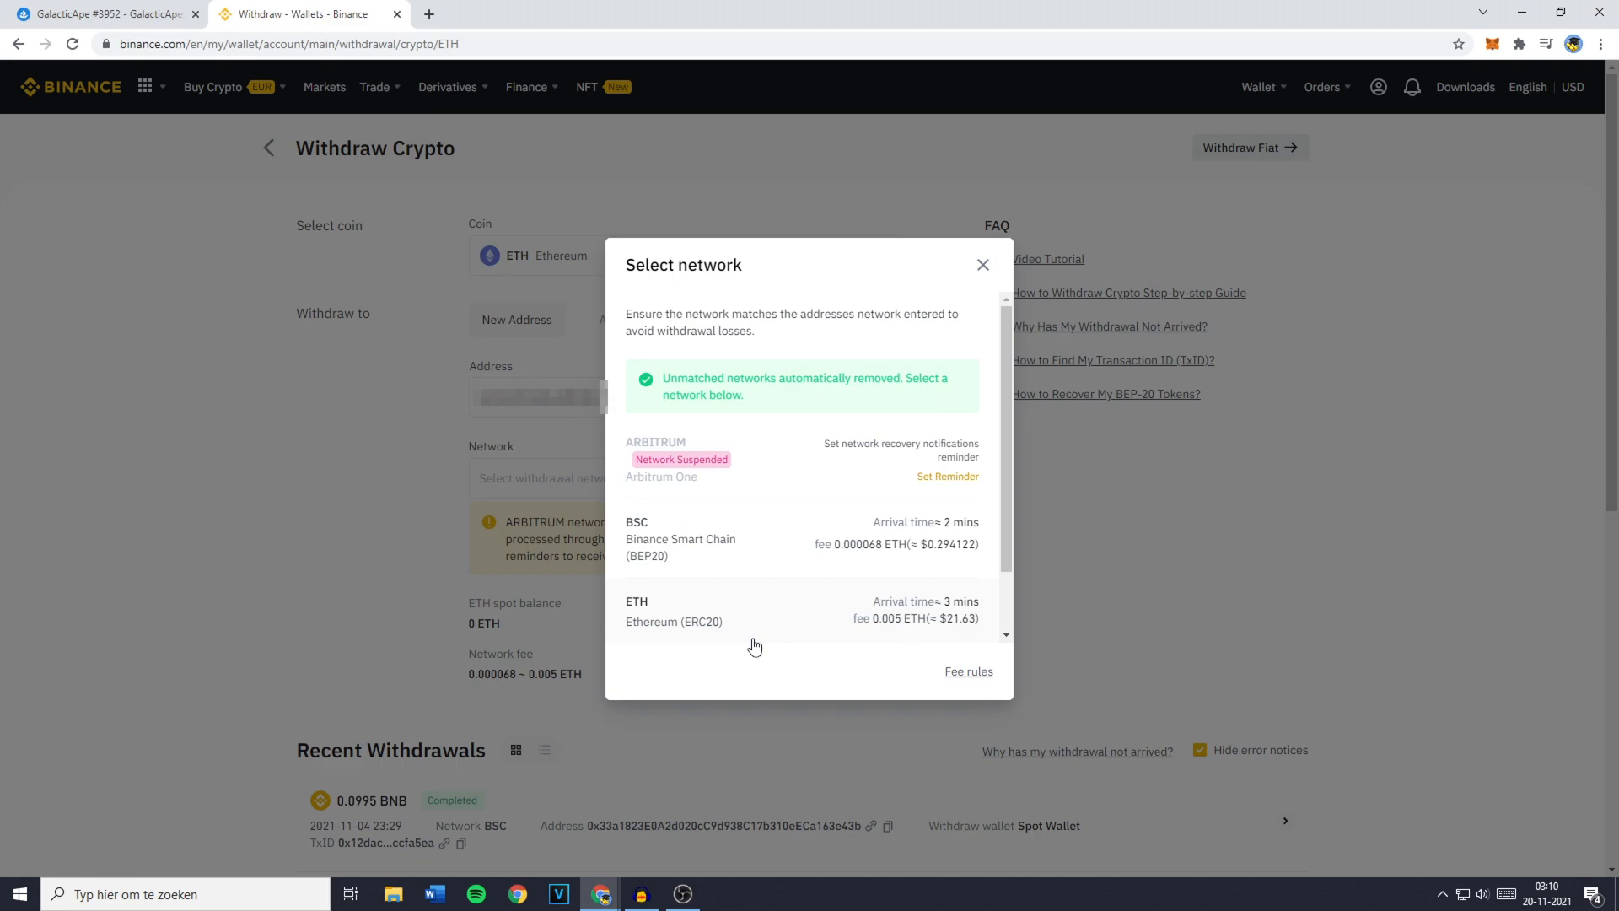
{"action": "mouse_move", "coordinate": [745, 590]}
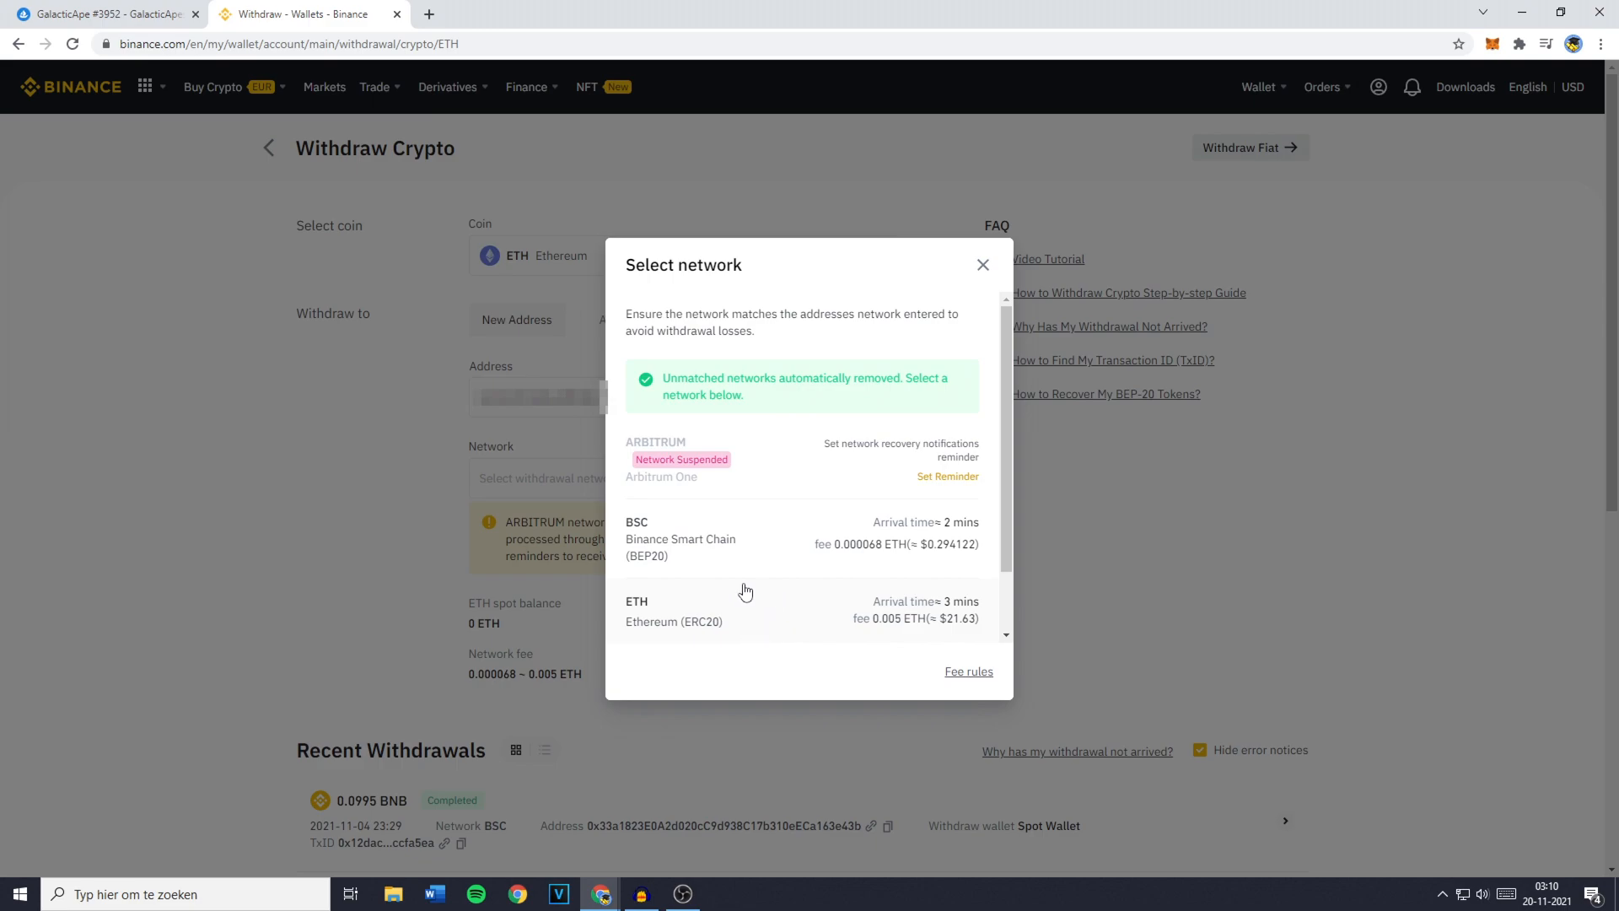
{"action": "mouse_move", "coordinate": [762, 613]}
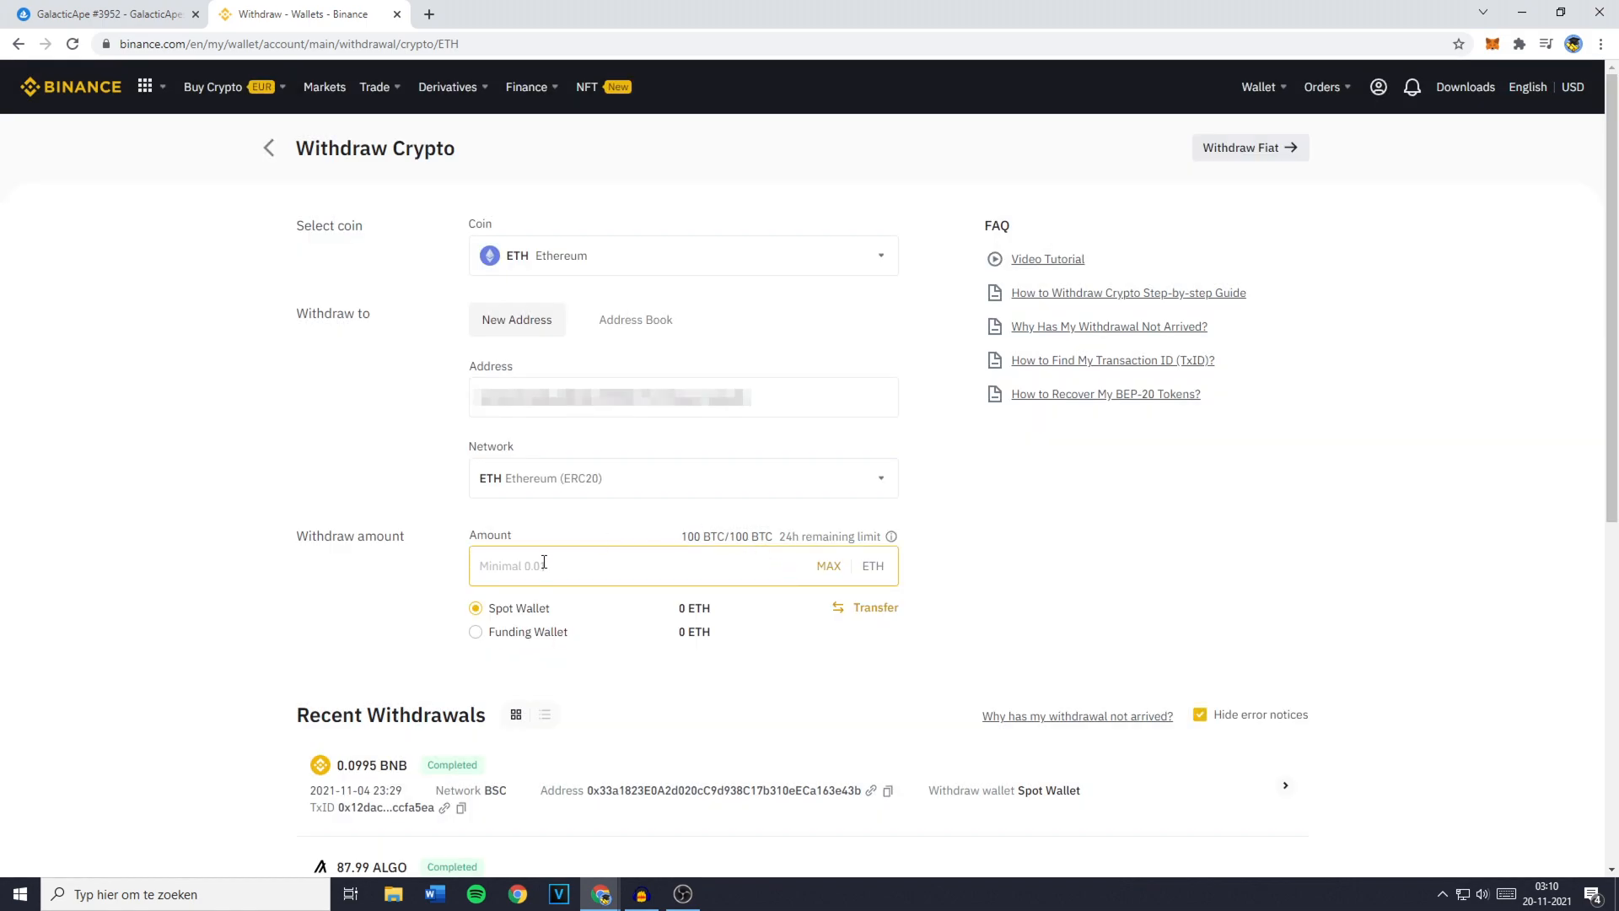
{"action": "type", "text": "0.05"}
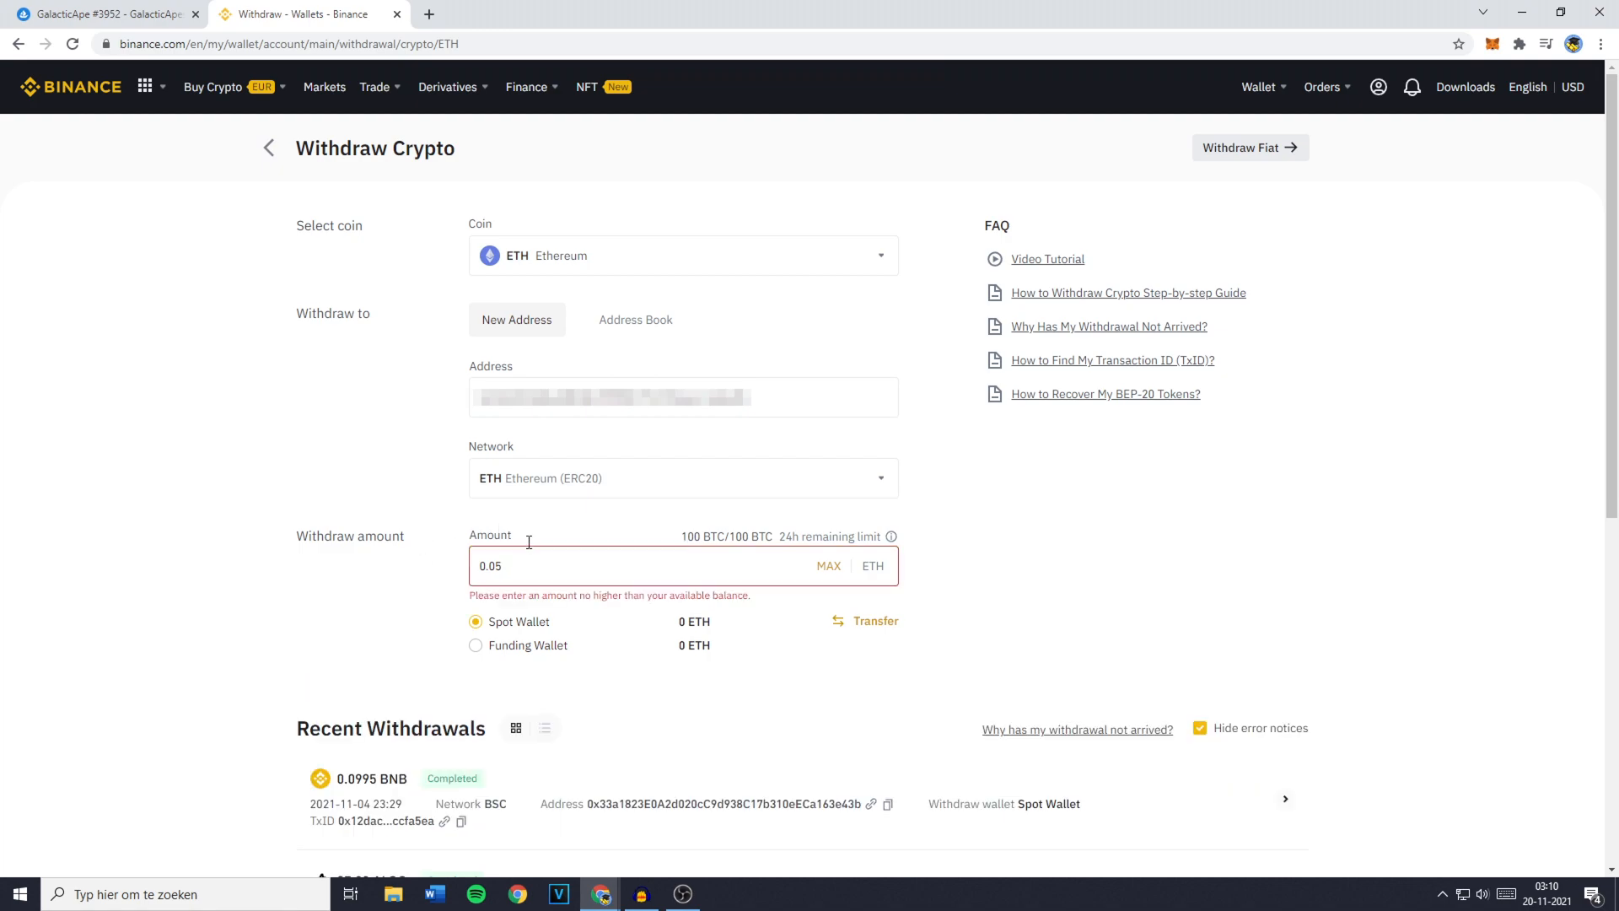
{"action": "mouse_move", "coordinate": [534, 634]}
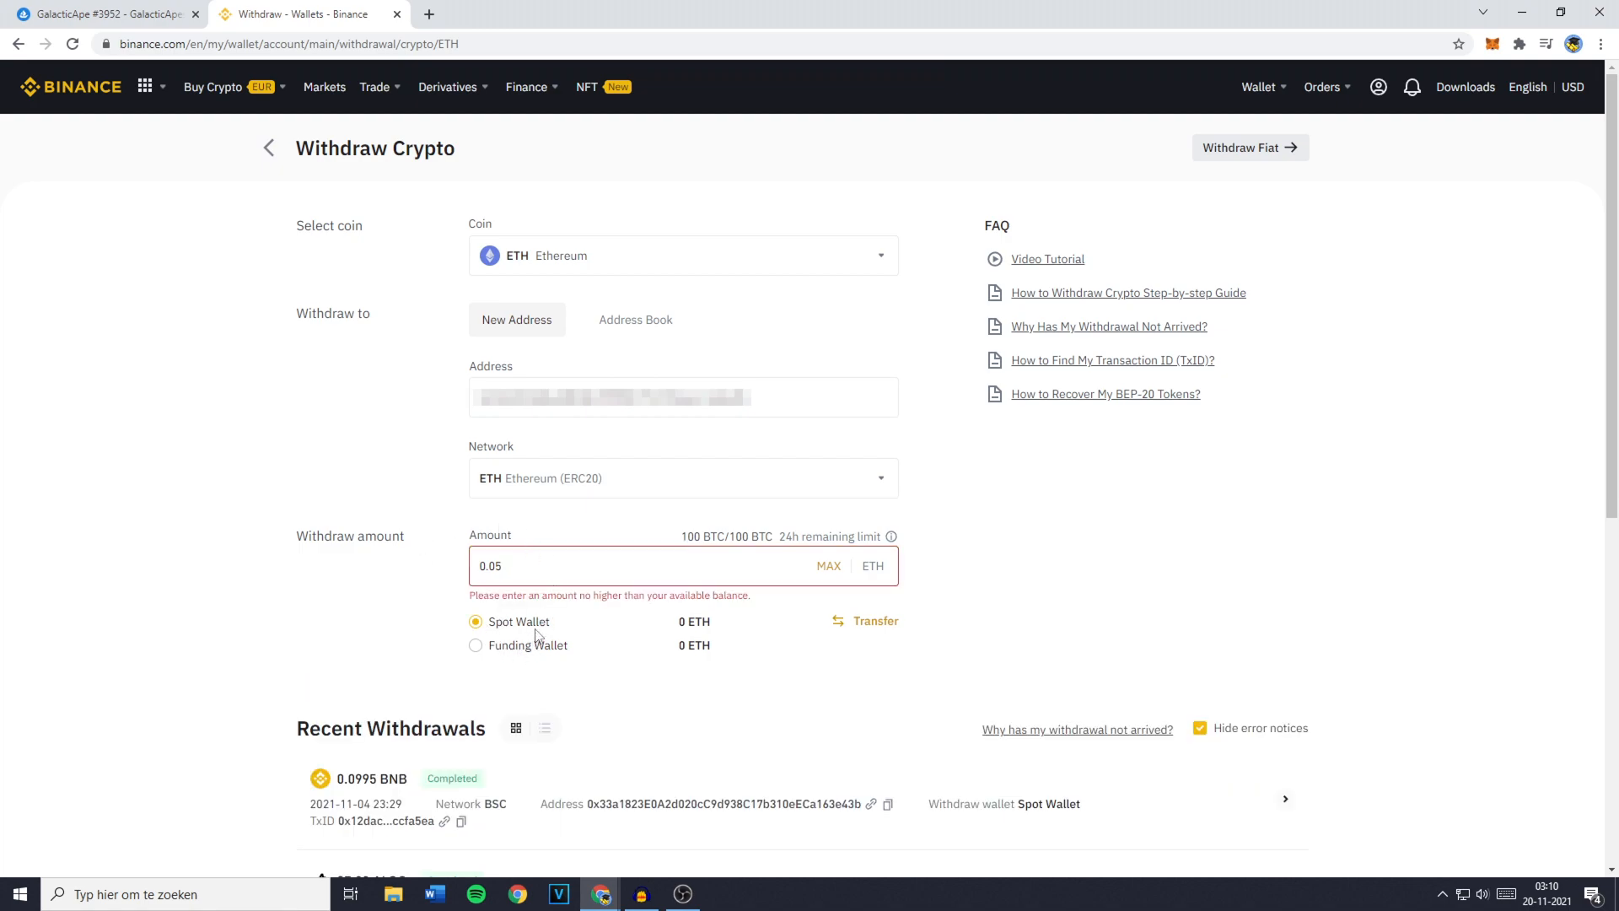
{"action": "left_click", "coordinate": [475, 644]}
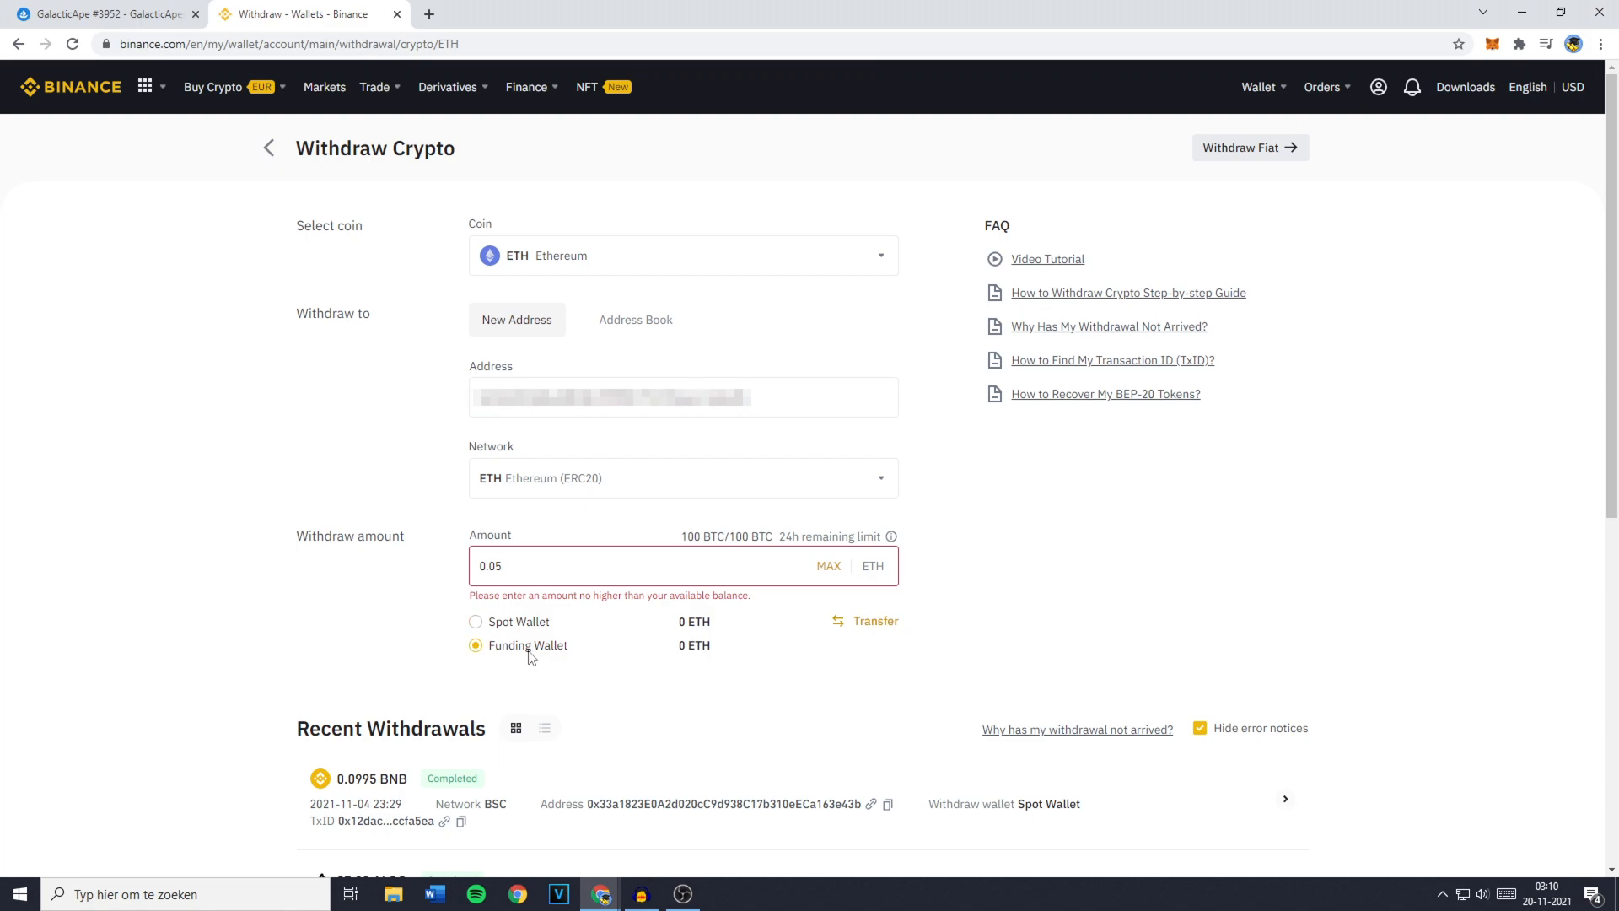
{"action": "left_click", "coordinate": [474, 620]}
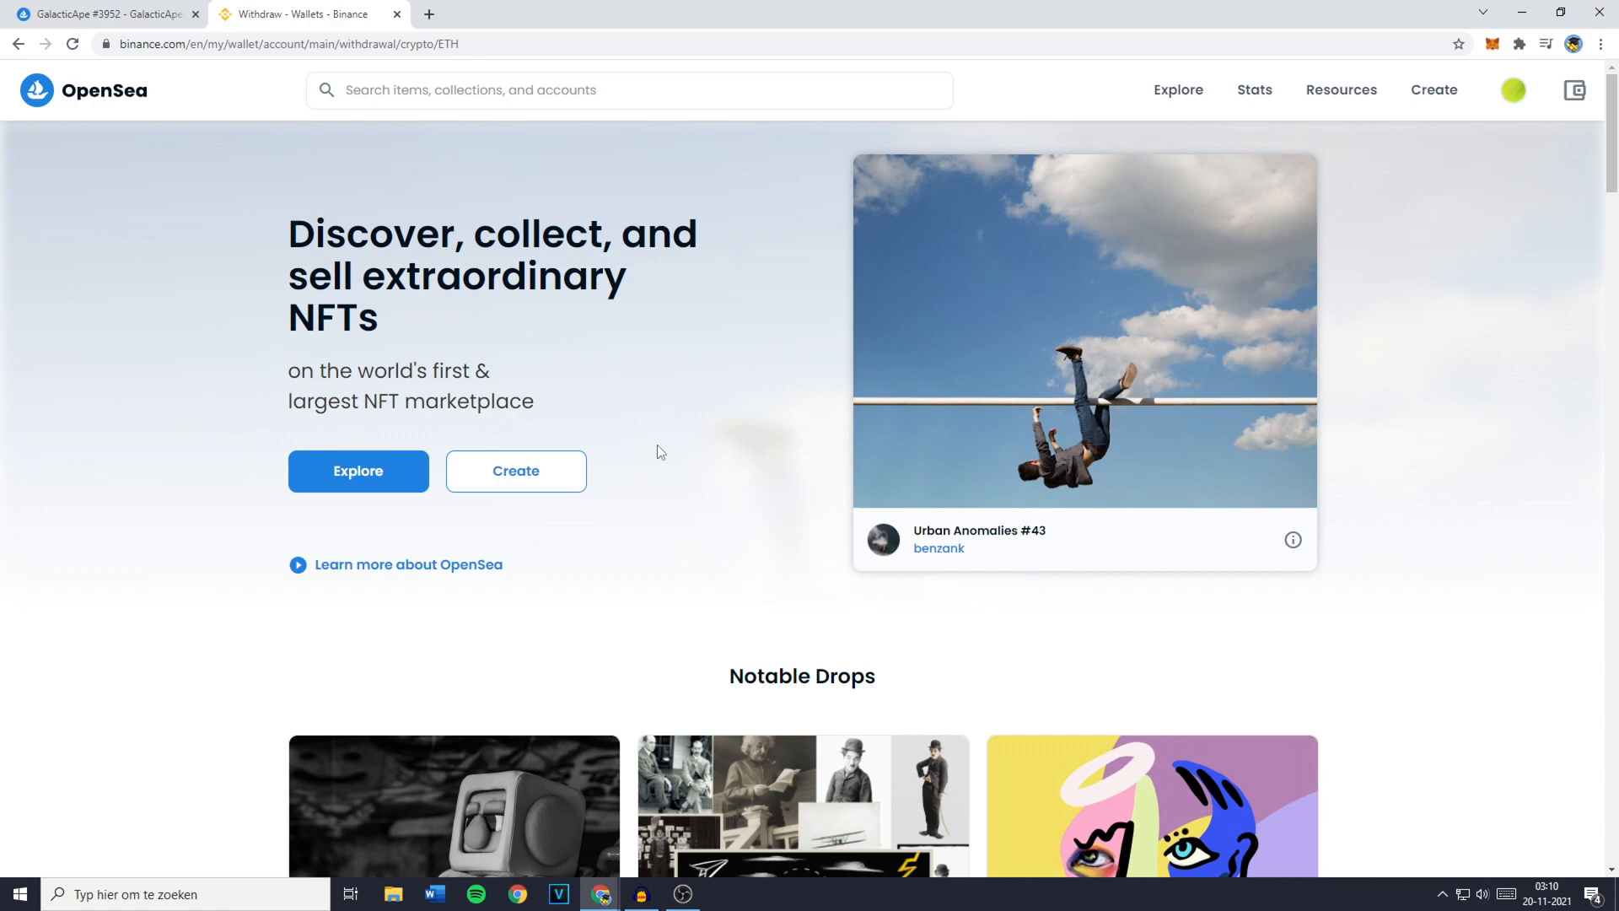
Open the account menu from the profile avatar at the top right of the home page
{"action": "left_click", "coordinate": [1512, 90]}
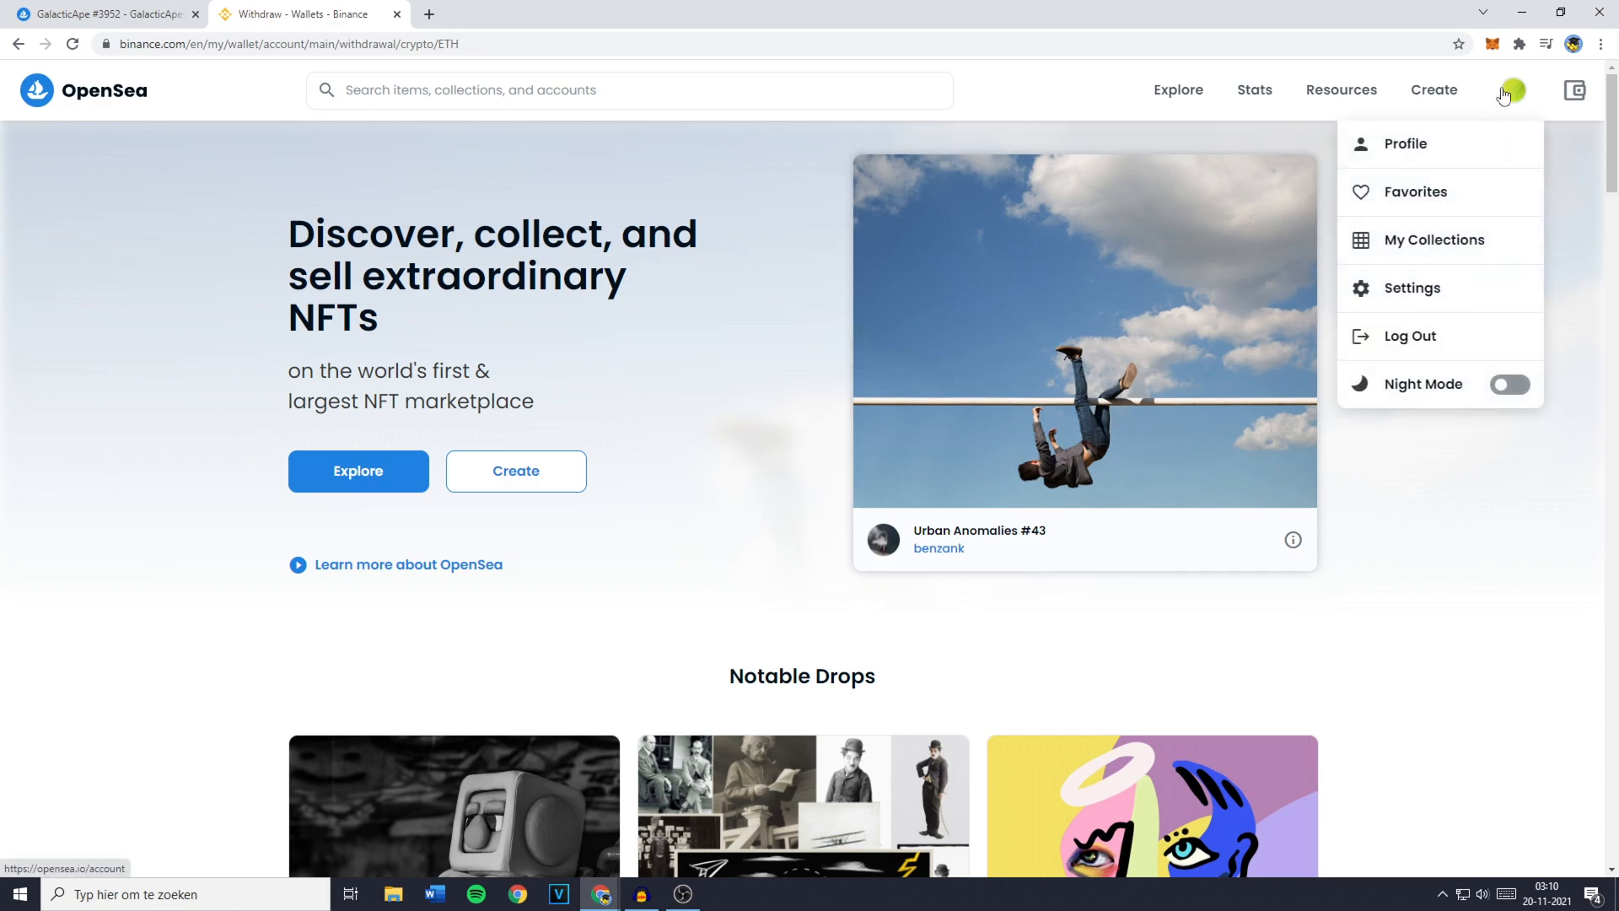
{"action": "mouse_move", "coordinate": [1516, 95]}
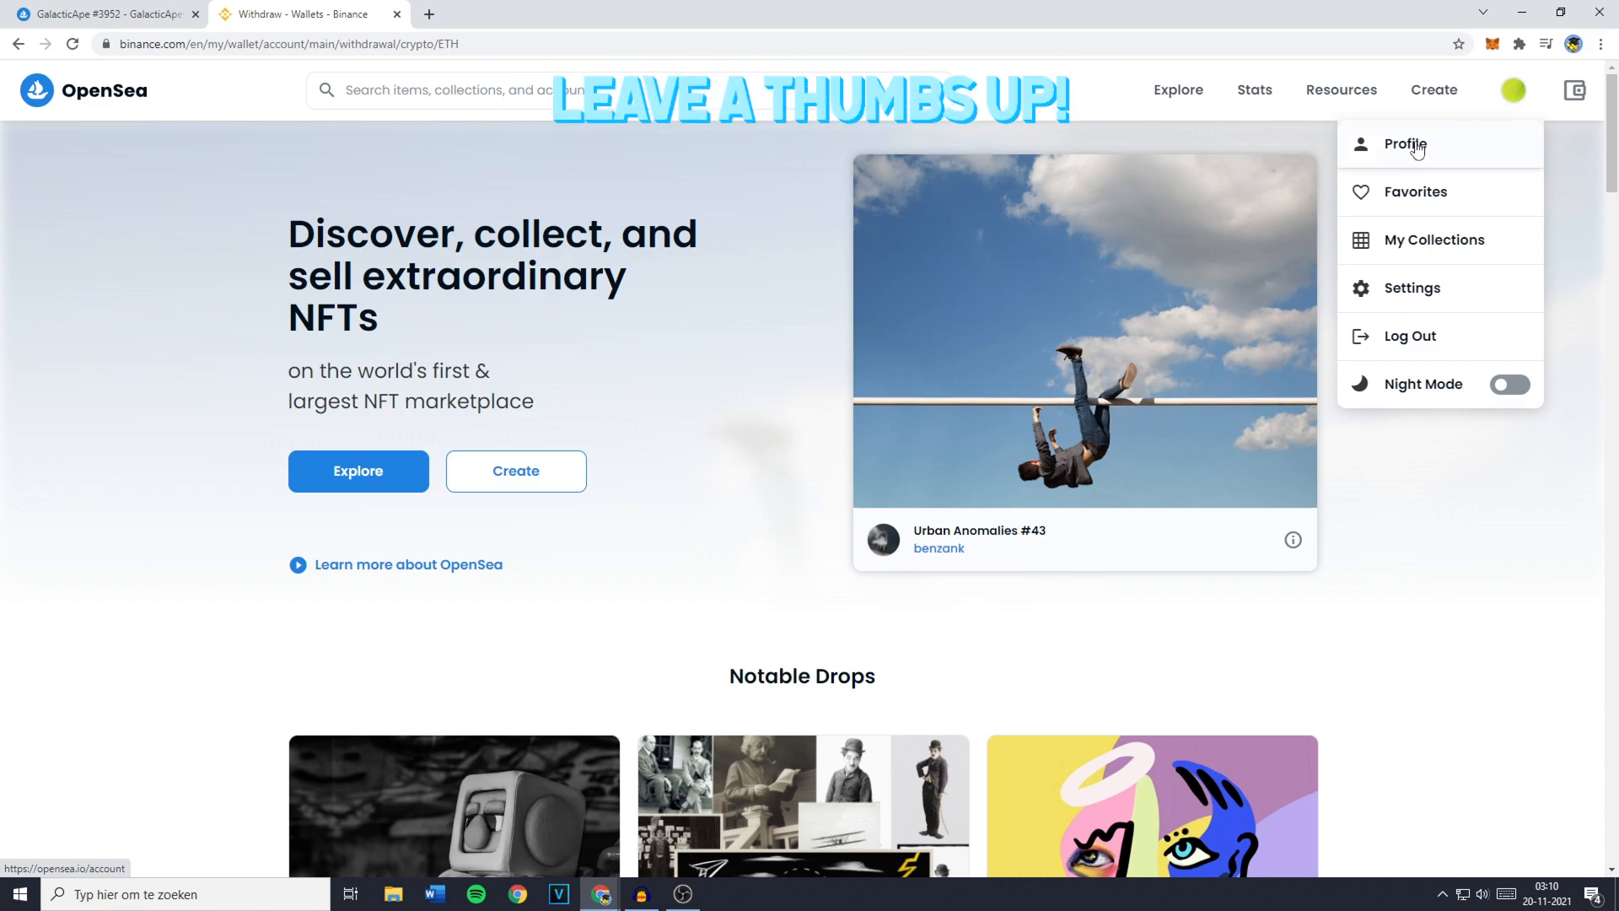
Go to the Profile page and scroll down to the empty Collected tab
{"action": "left_click", "coordinate": [1404, 144]}
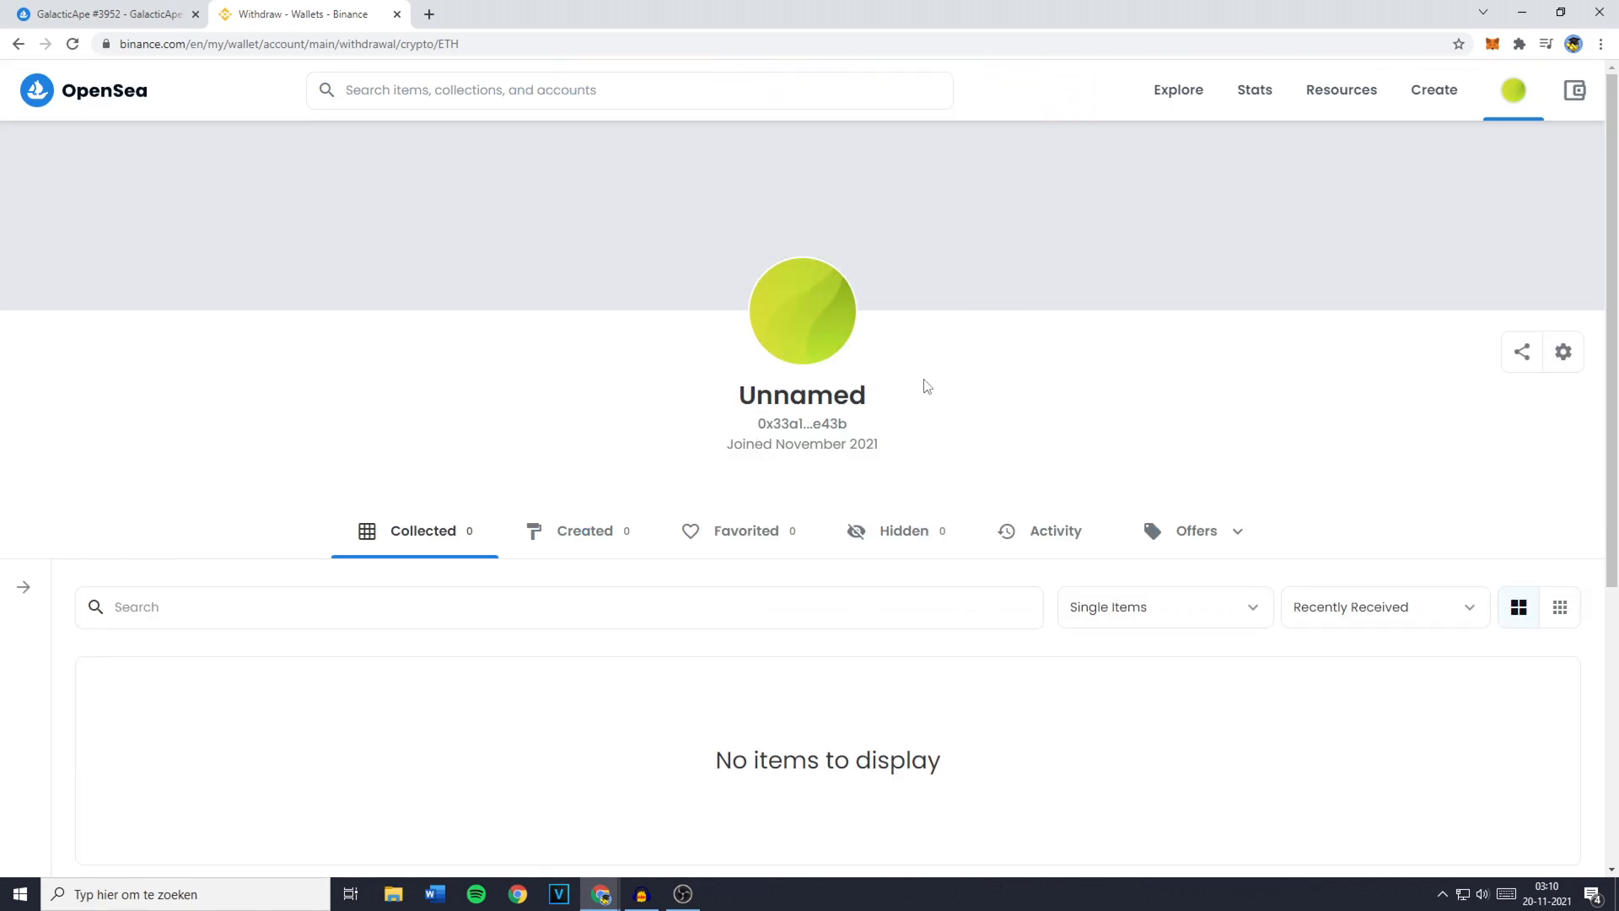
{"action": "mouse_move", "coordinate": [943, 472]}
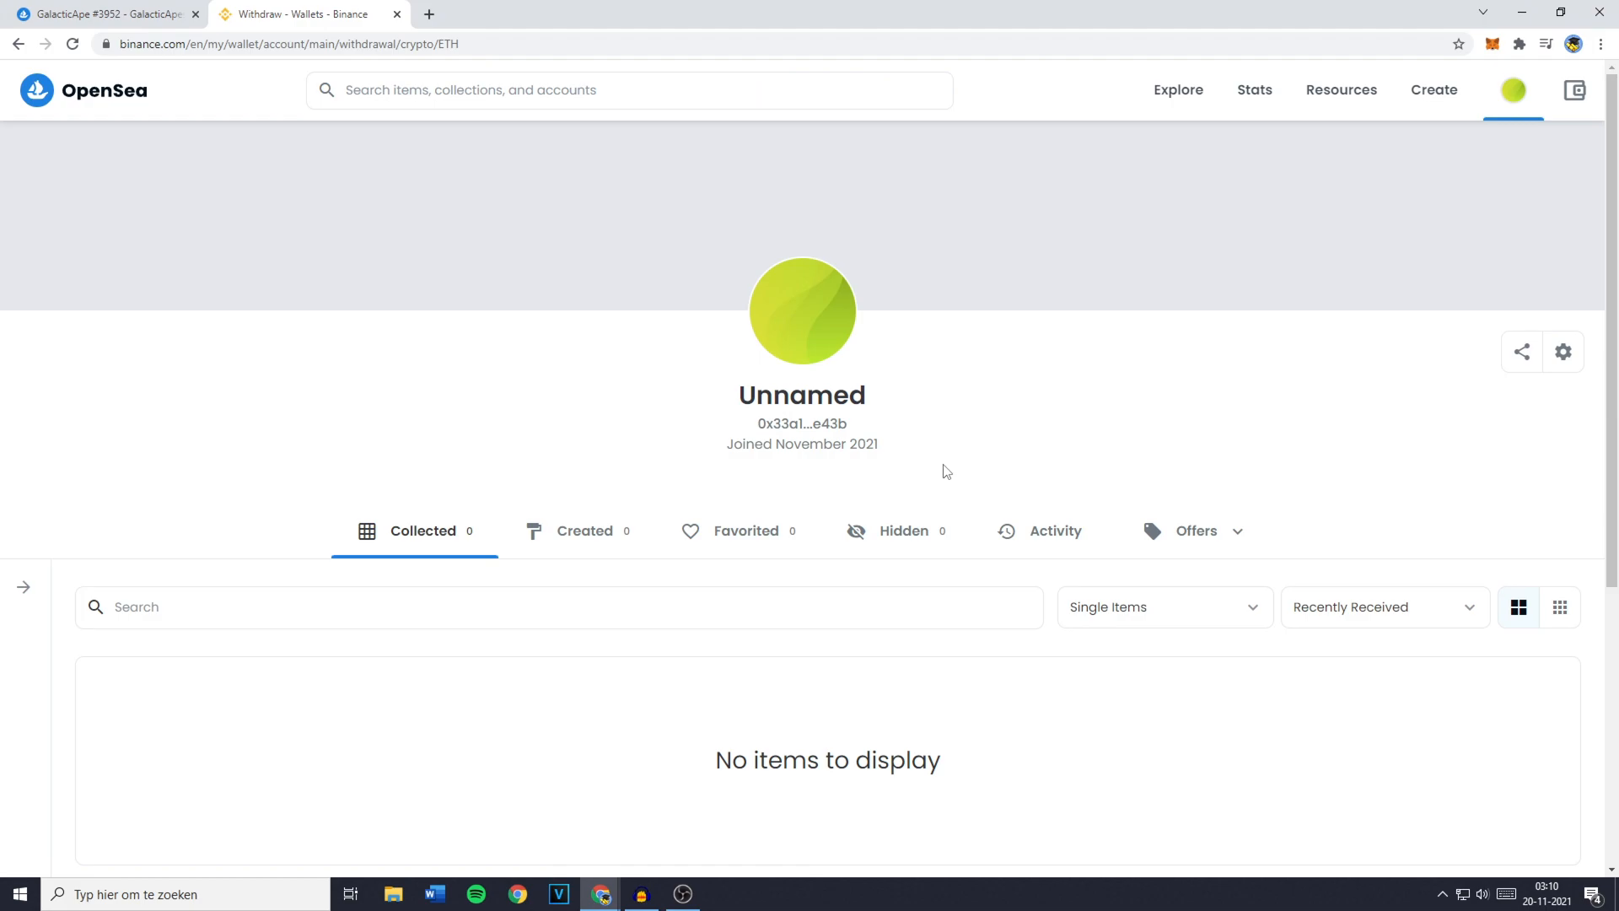
{"action": "mouse_move", "coordinate": [442, 537]}
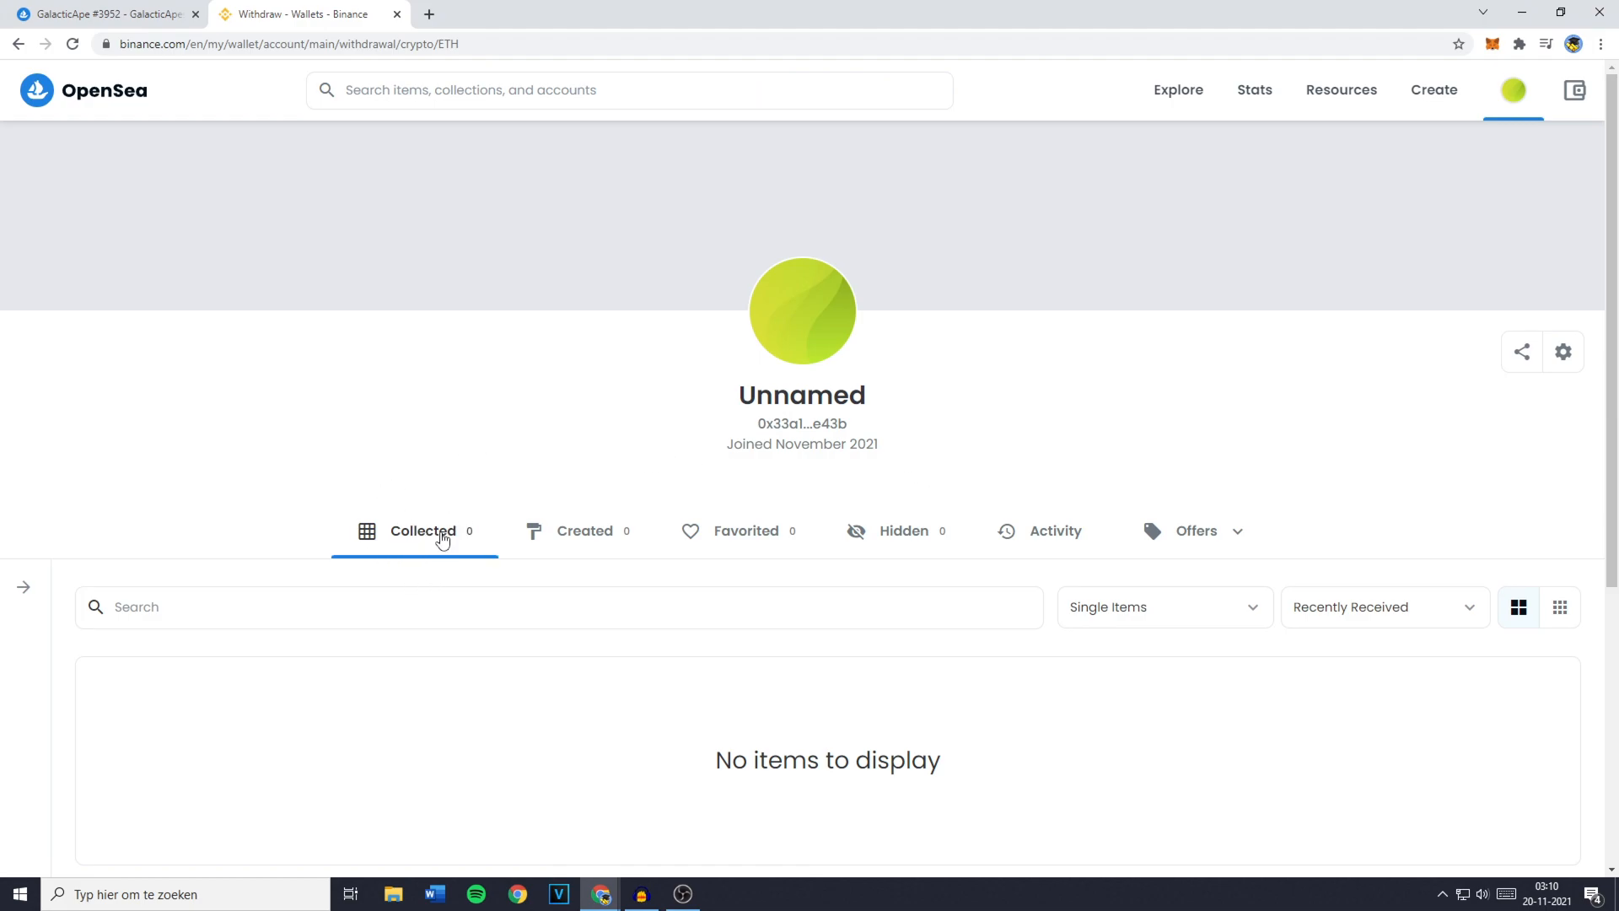
{"action": "scroll", "scroll_direction": "down", "scroll_amount": 3}
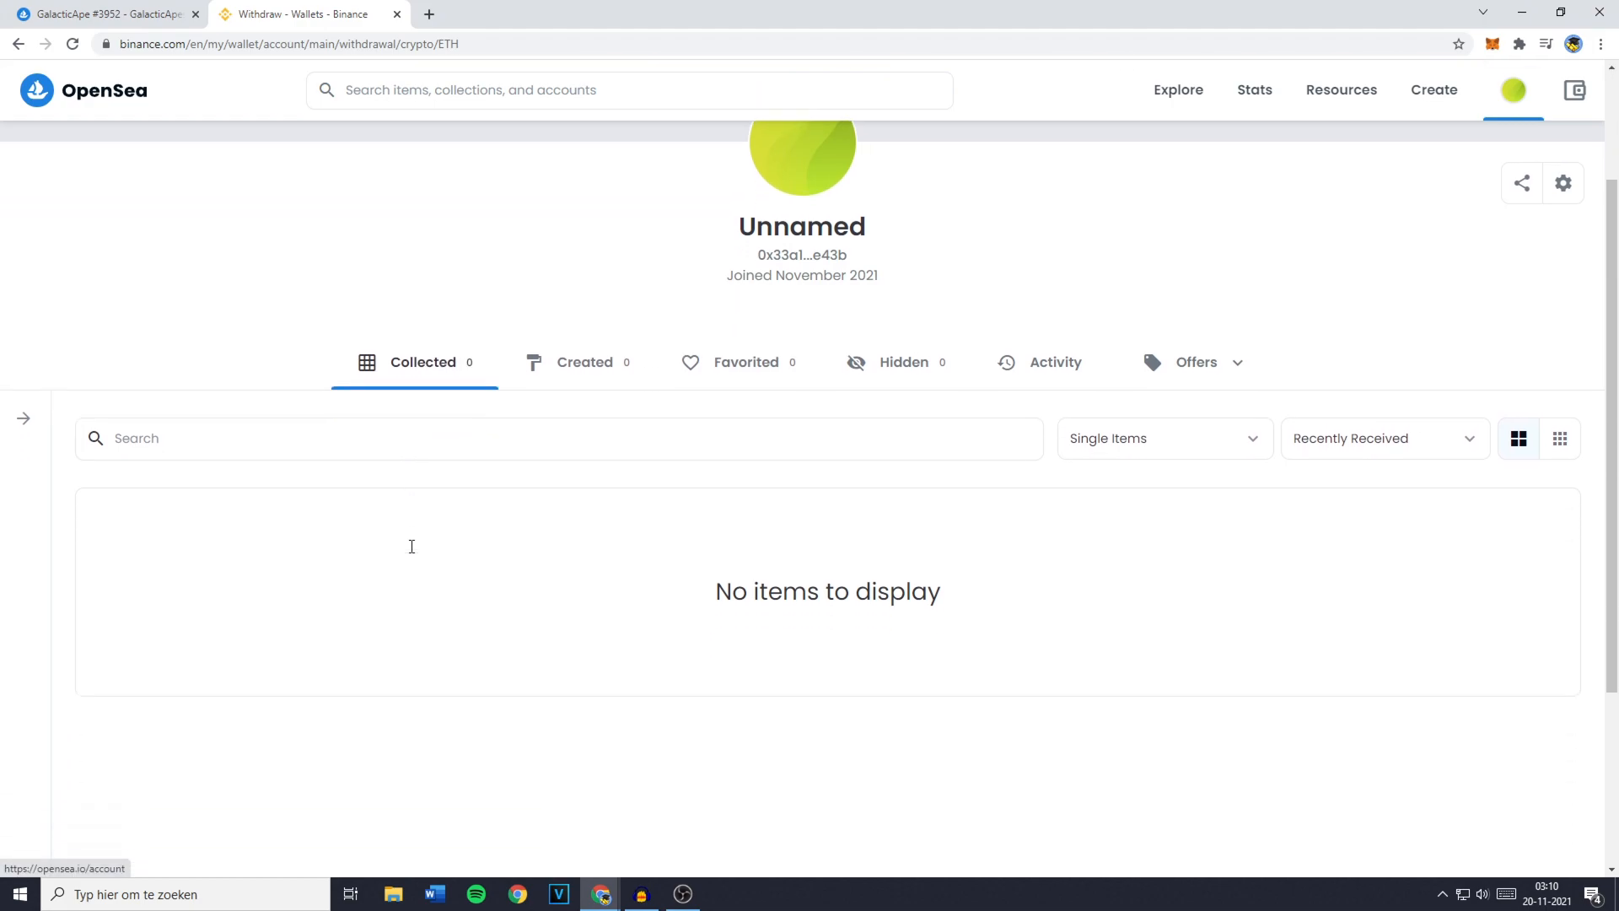
{"action": "mouse_move", "coordinate": [938, 597]}
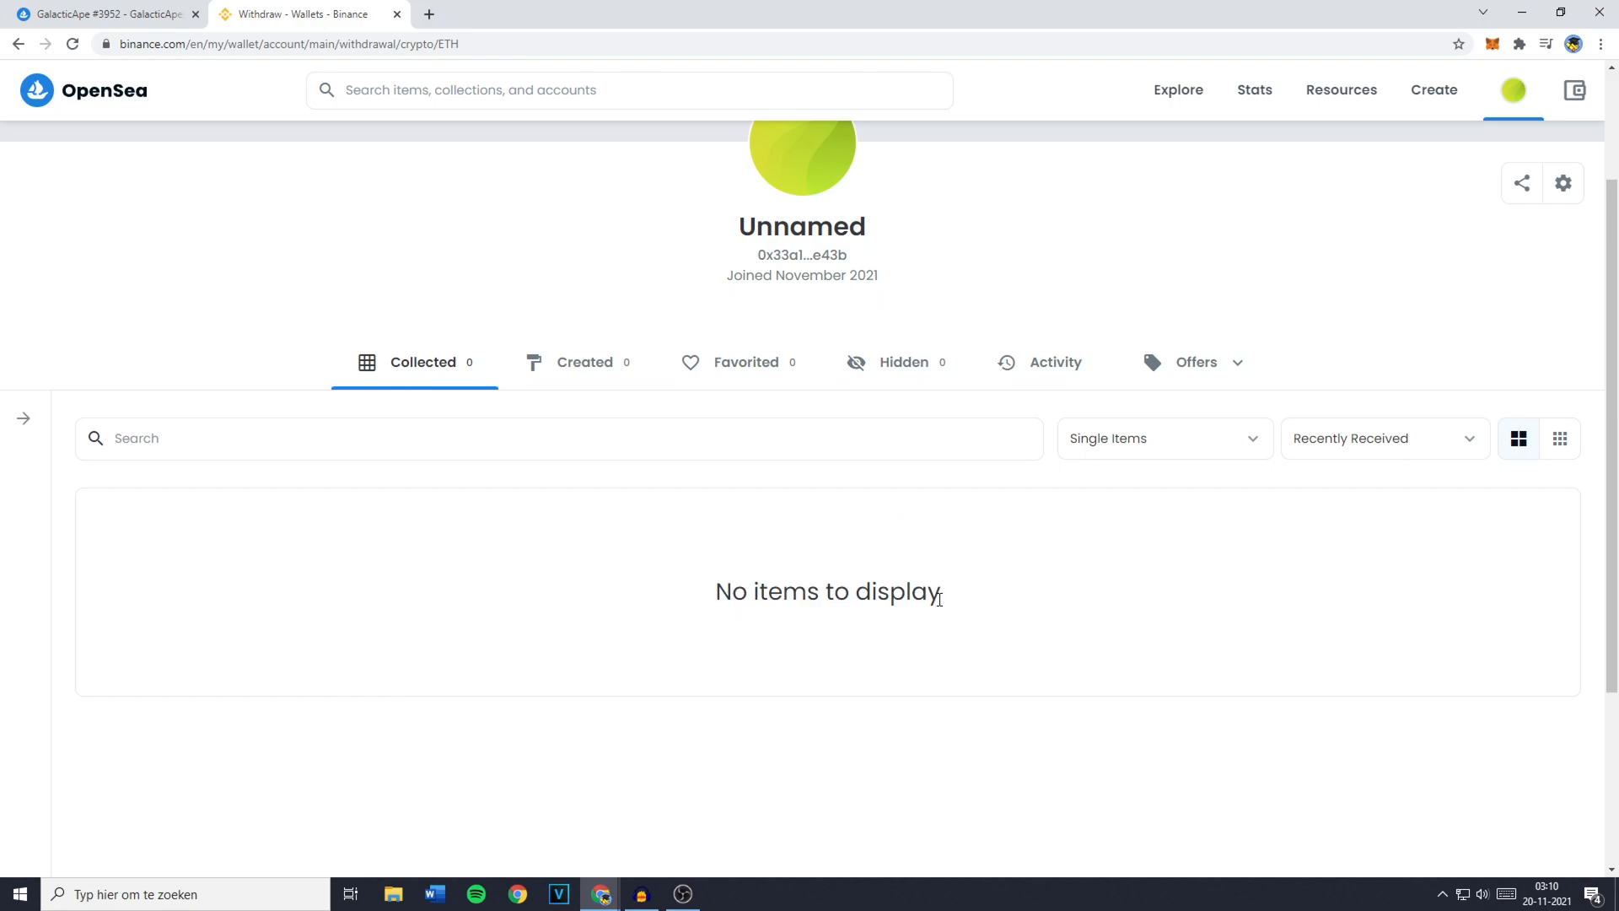